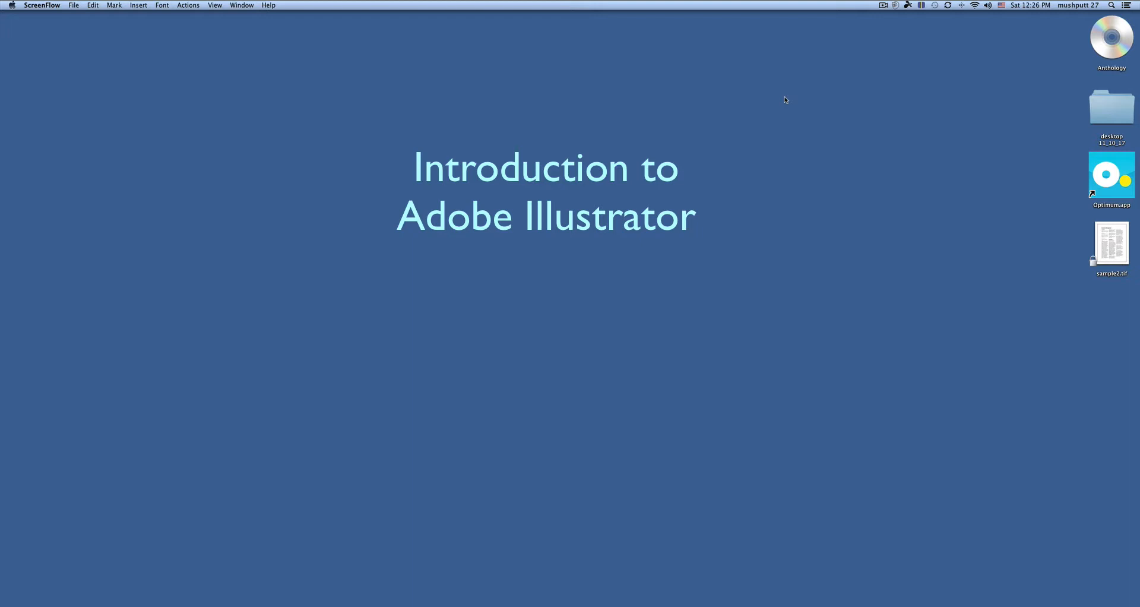
{"action": "mouse_move", "coordinate": [577, 583]}
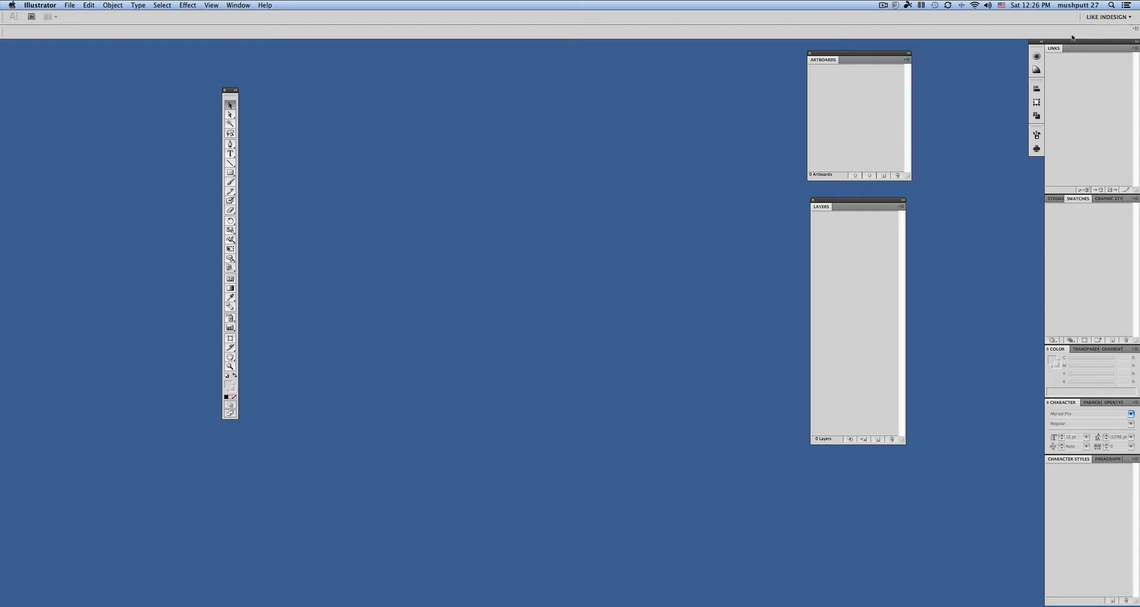
{"action": "mouse_move", "coordinate": [432, 19]}
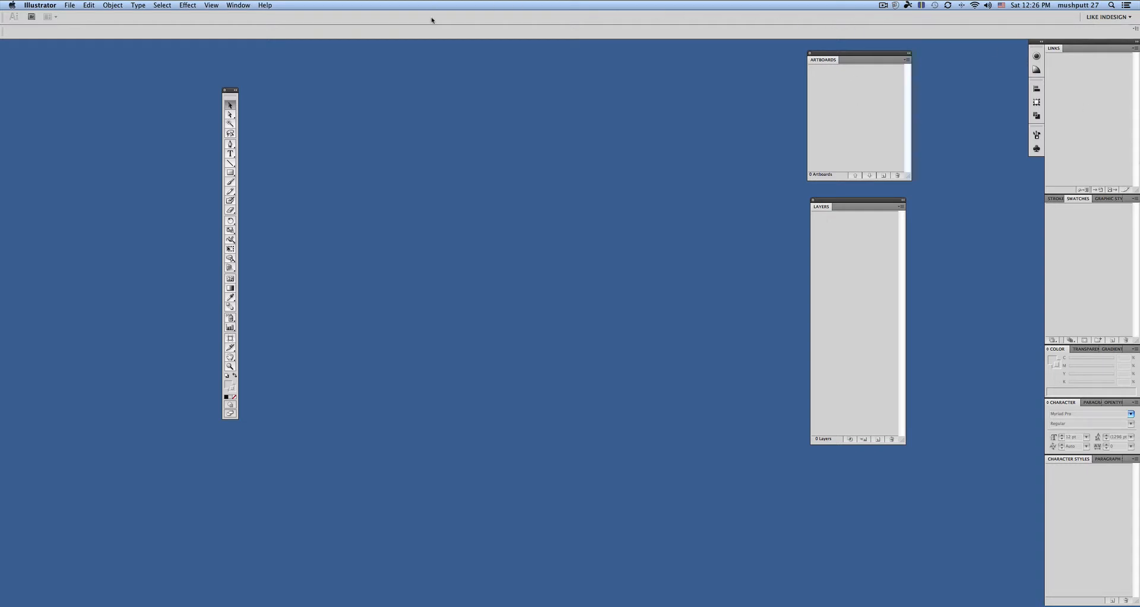
{"action": "mouse_move", "coordinate": [423, 245]}
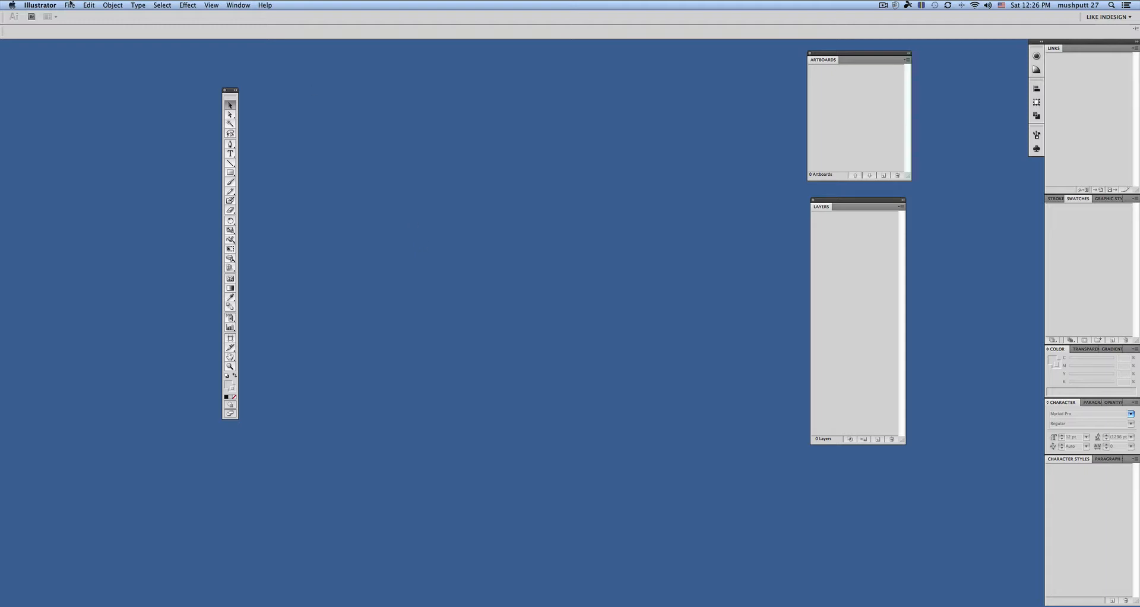
Open the File menu to show the commands for creating and opening documents
{"action": "left_click", "coordinate": [71, 5]}
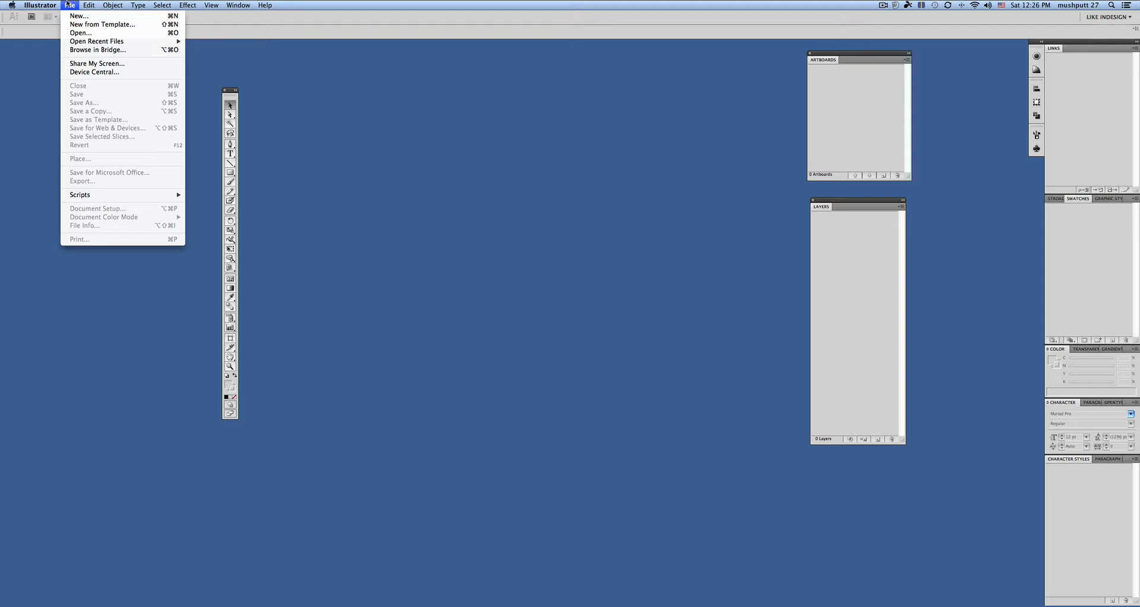
{"action": "mouse_move", "coordinate": [110, 24]}
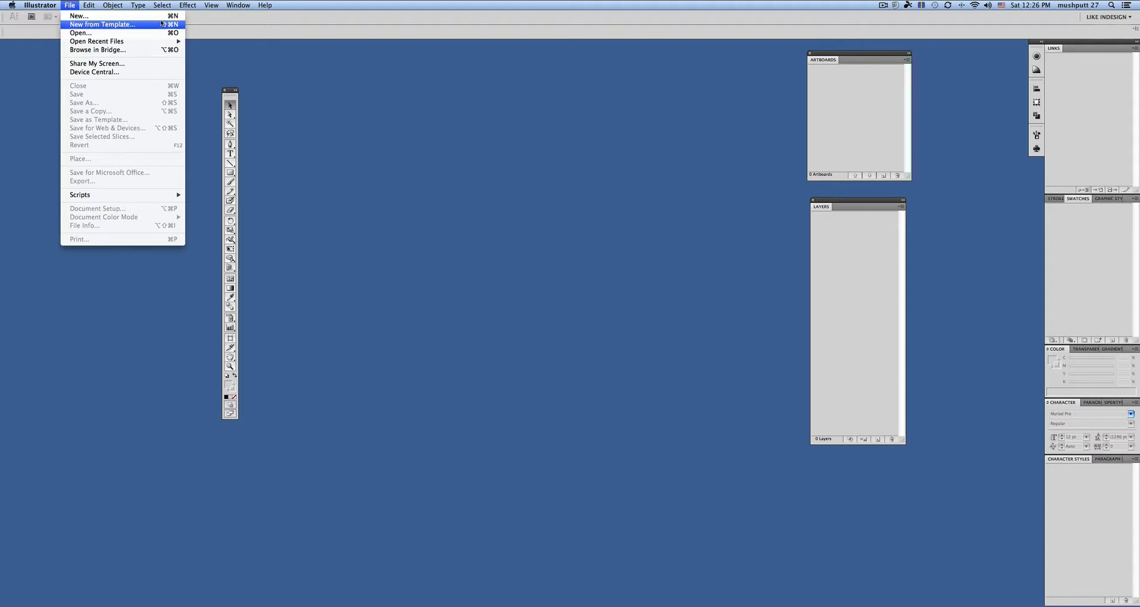
{"action": "mouse_move", "coordinate": [83, 16]}
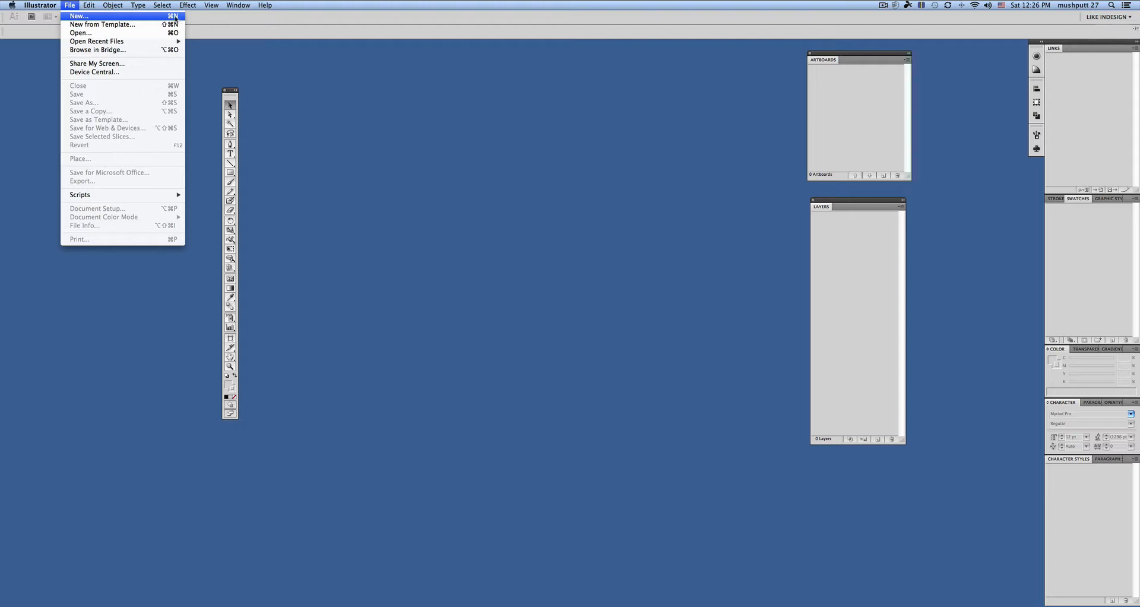
Start a new document at 8.5 by 11 inches in portrait orientation
{"action": "left_click", "coordinate": [76, 16]}
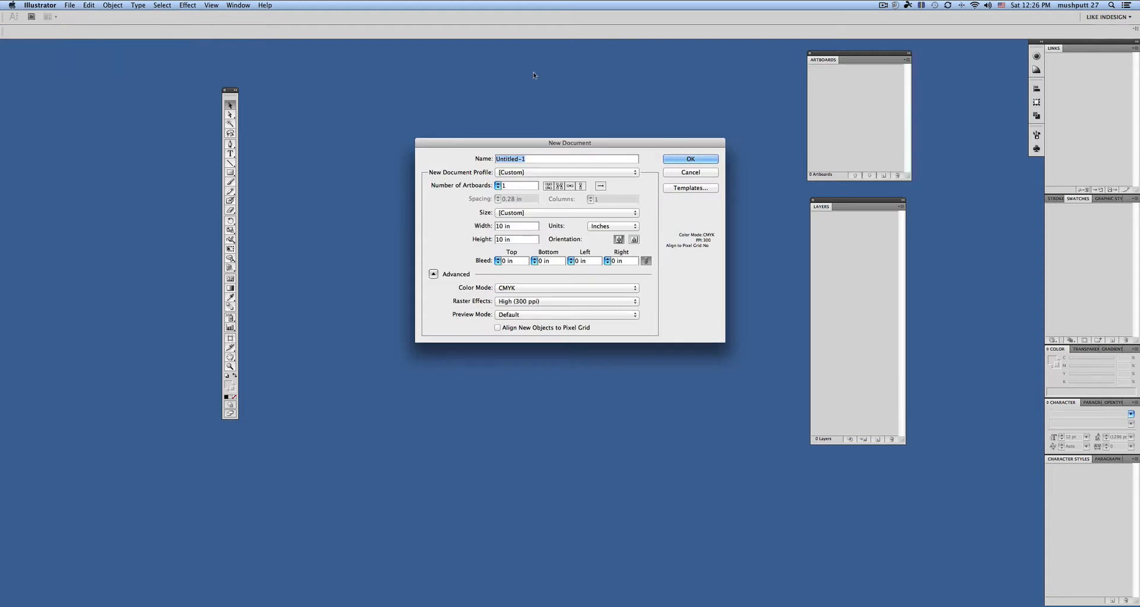
{"action": "left_click_drag", "start_coordinate": [569, 143], "coordinate": [508, 98]}
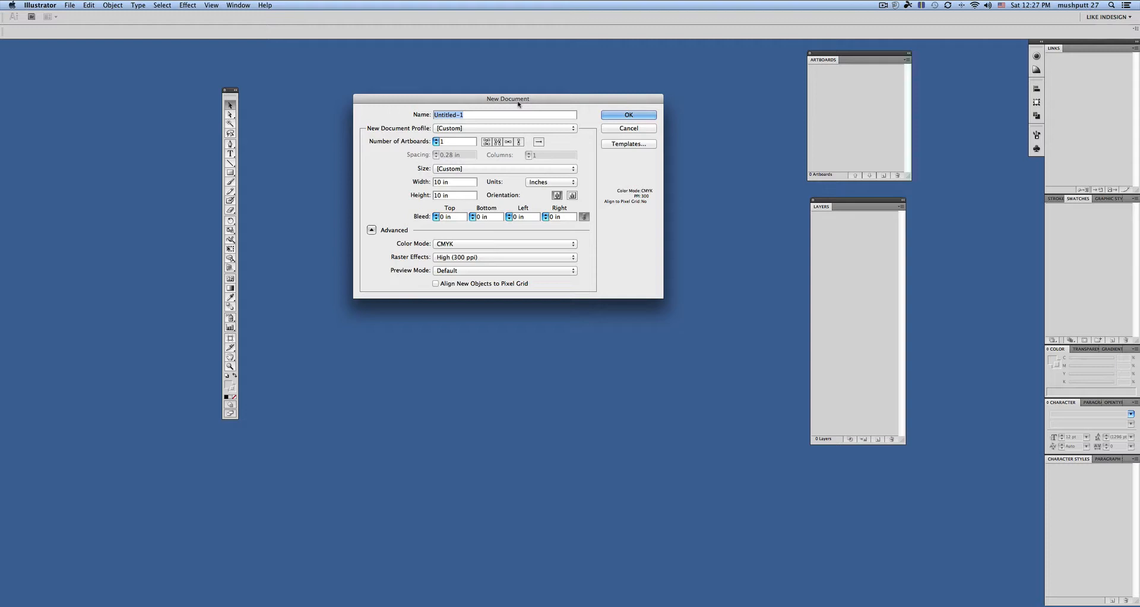
{"action": "mouse_move", "coordinate": [502, 123]}
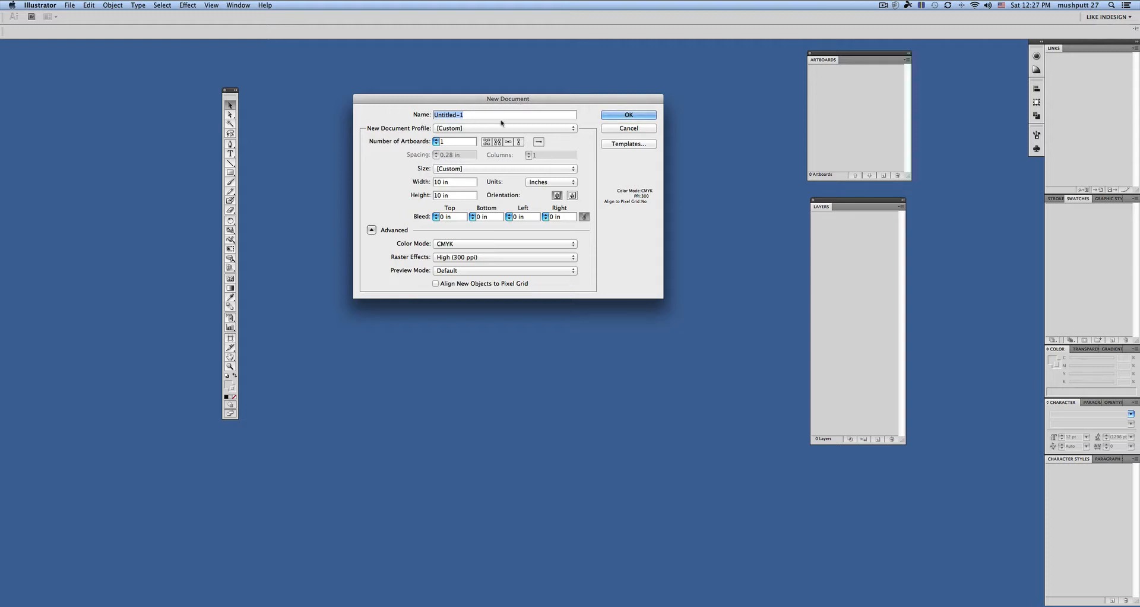
{"action": "left_click", "coordinate": [504, 128]}
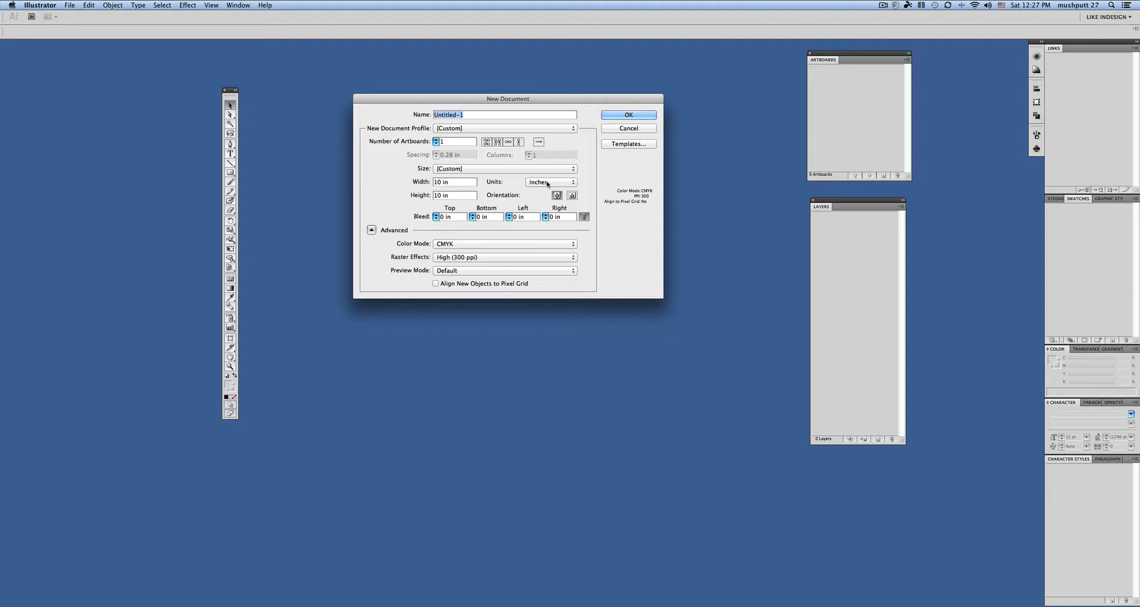
{"action": "left_click", "coordinate": [551, 181]}
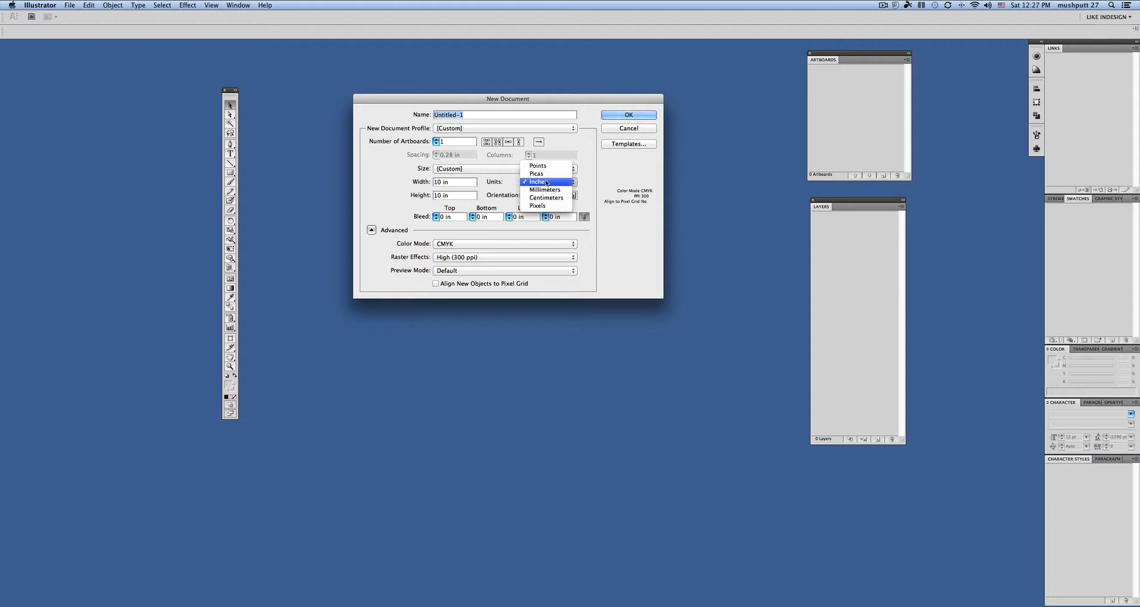
{"action": "left_click", "coordinate": [540, 181]}
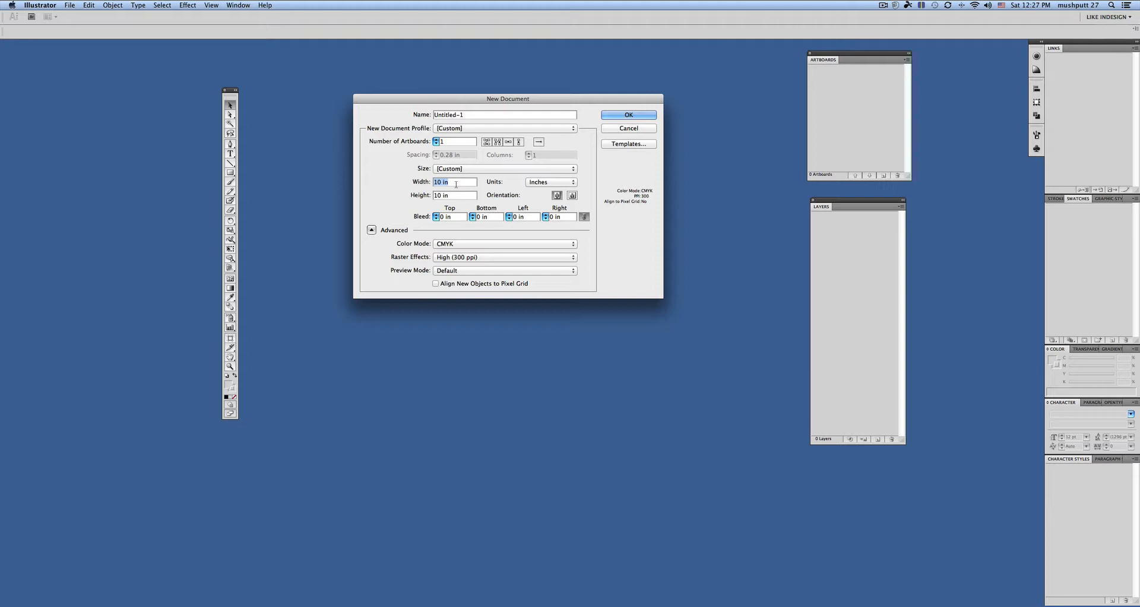
{"action": "type", "text": "8.5"}
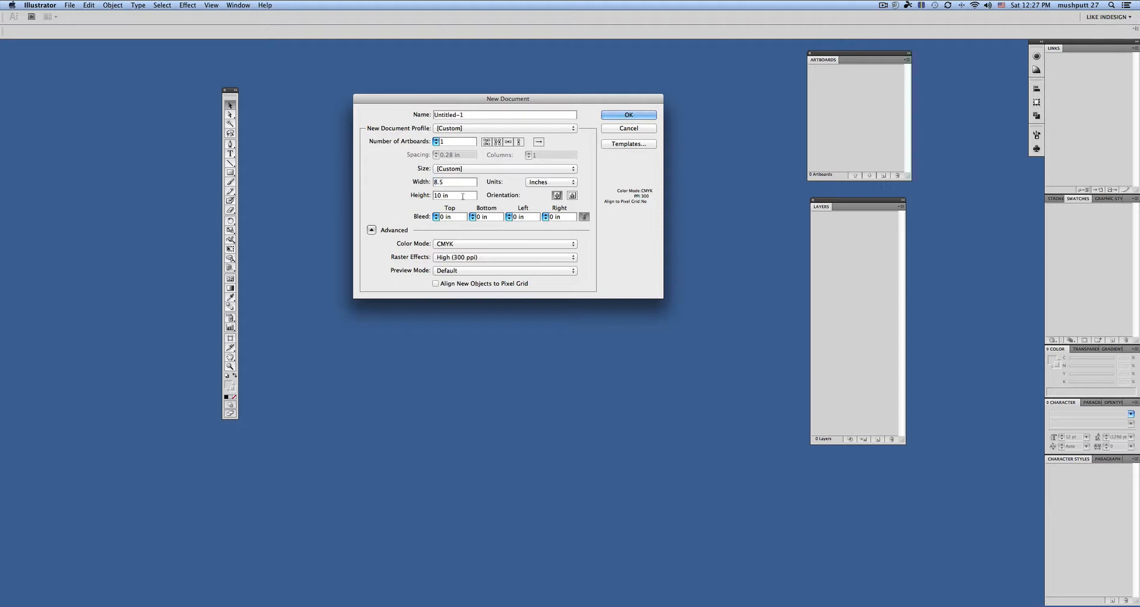
{"action": "type", "text": "11"}
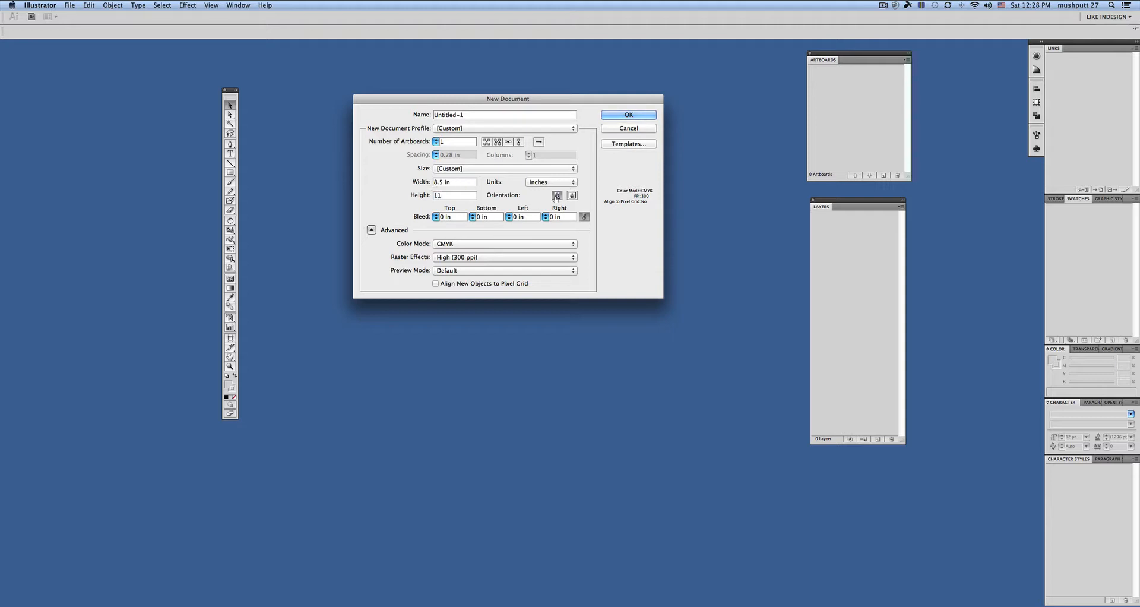
{"action": "left_click", "coordinate": [571, 195]}
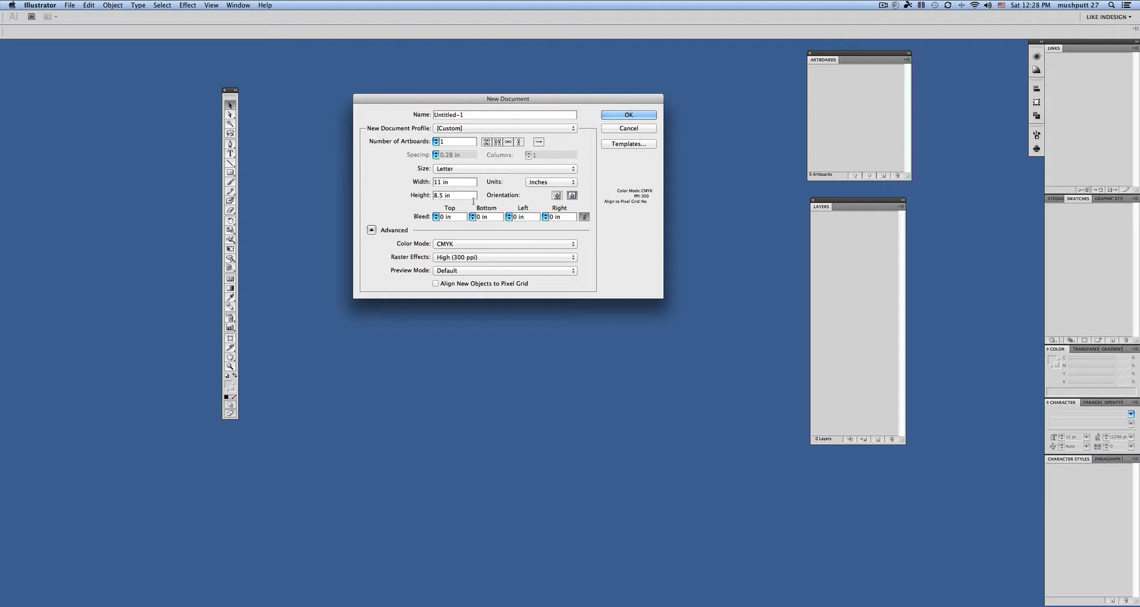
{"action": "left_click", "coordinate": [572, 195]}
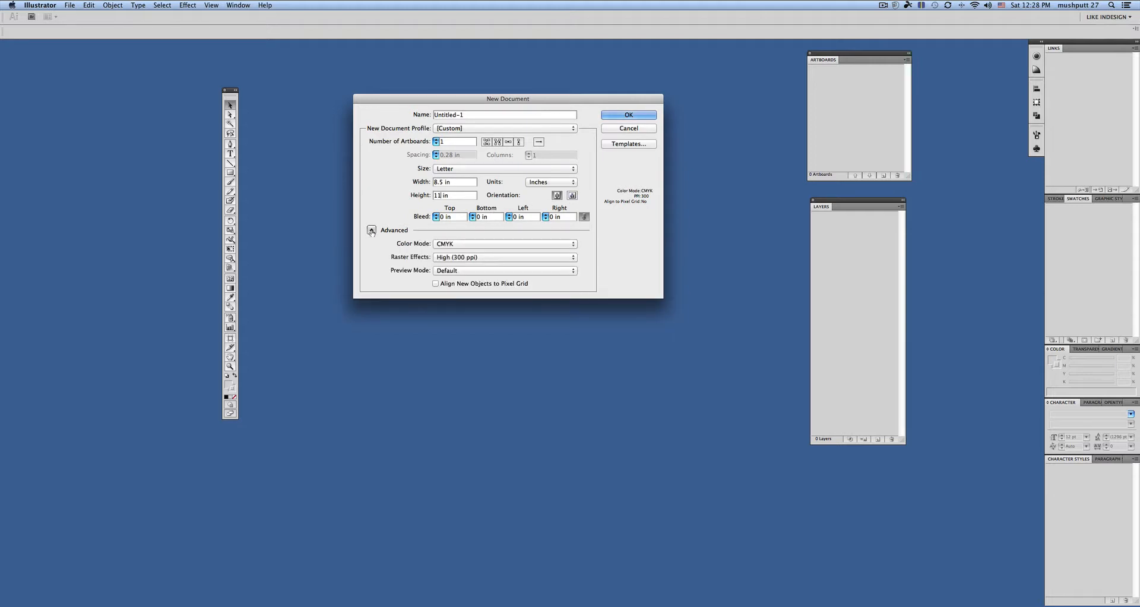
In Advanced options, keep CMYK colour mode and High (300 ppi) raster effects
{"action": "left_click", "coordinate": [371, 230]}
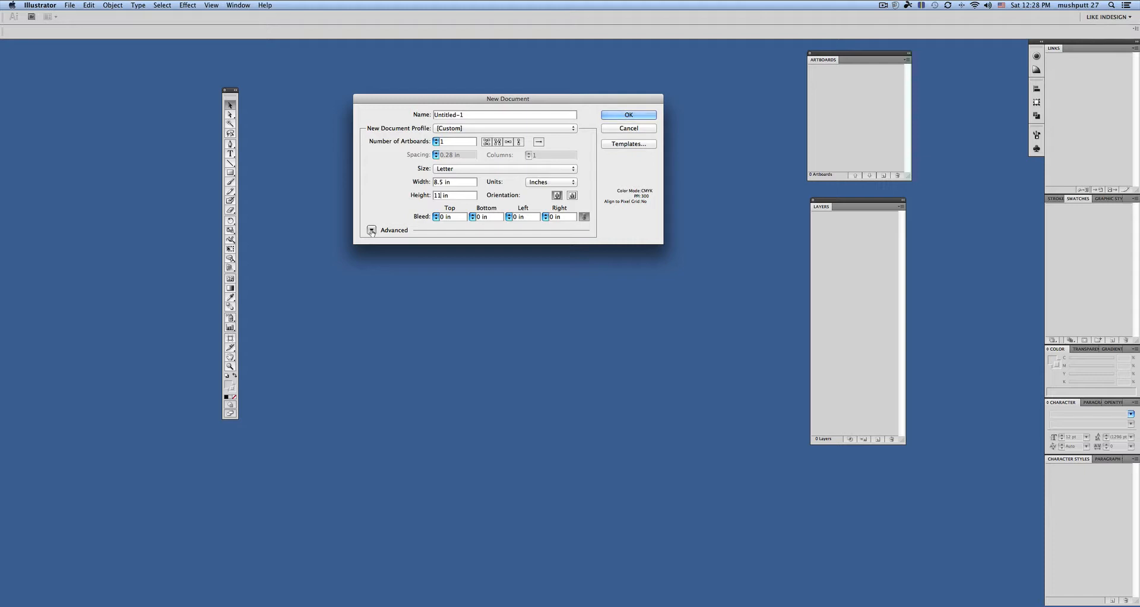
{"action": "left_click", "coordinate": [371, 229]}
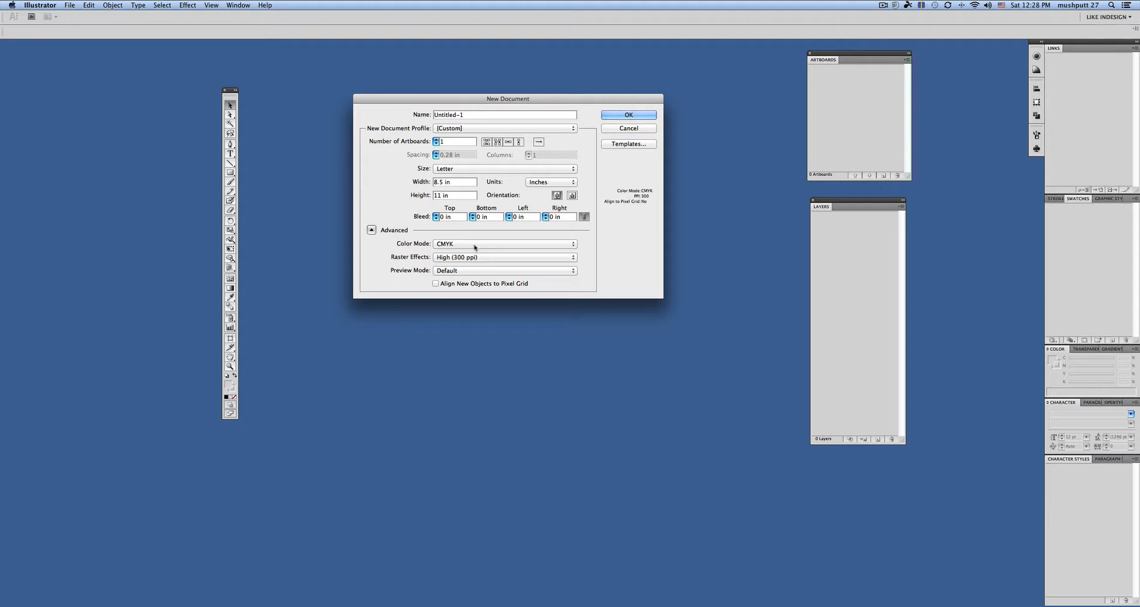
{"action": "left_click", "coordinate": [504, 244]}
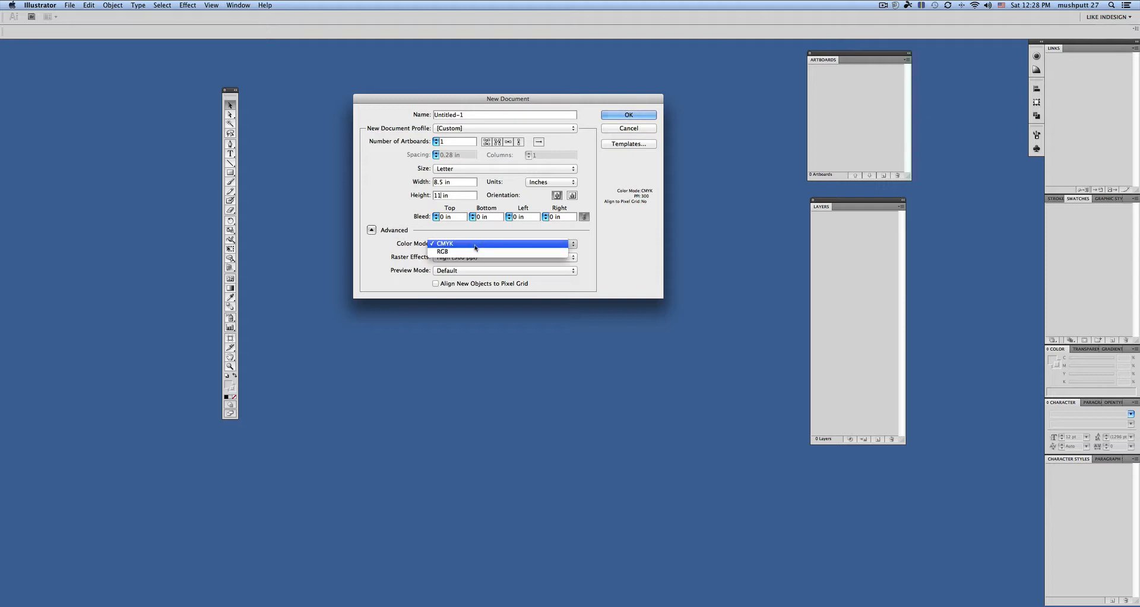
{"action": "mouse_move", "coordinate": [471, 252]}
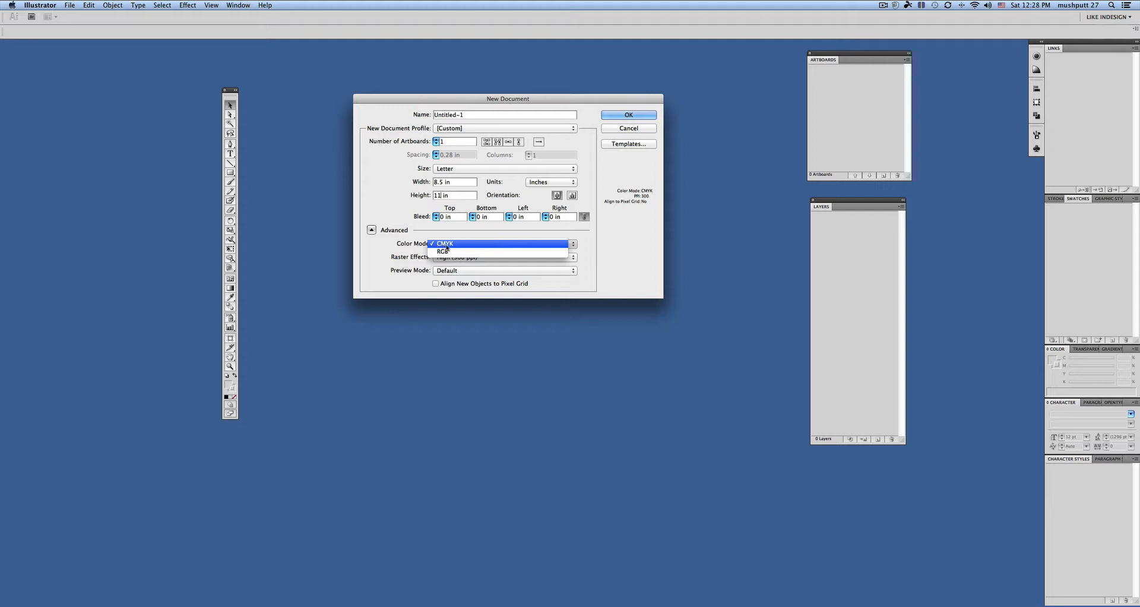
{"action": "mouse_move", "coordinate": [463, 243]}
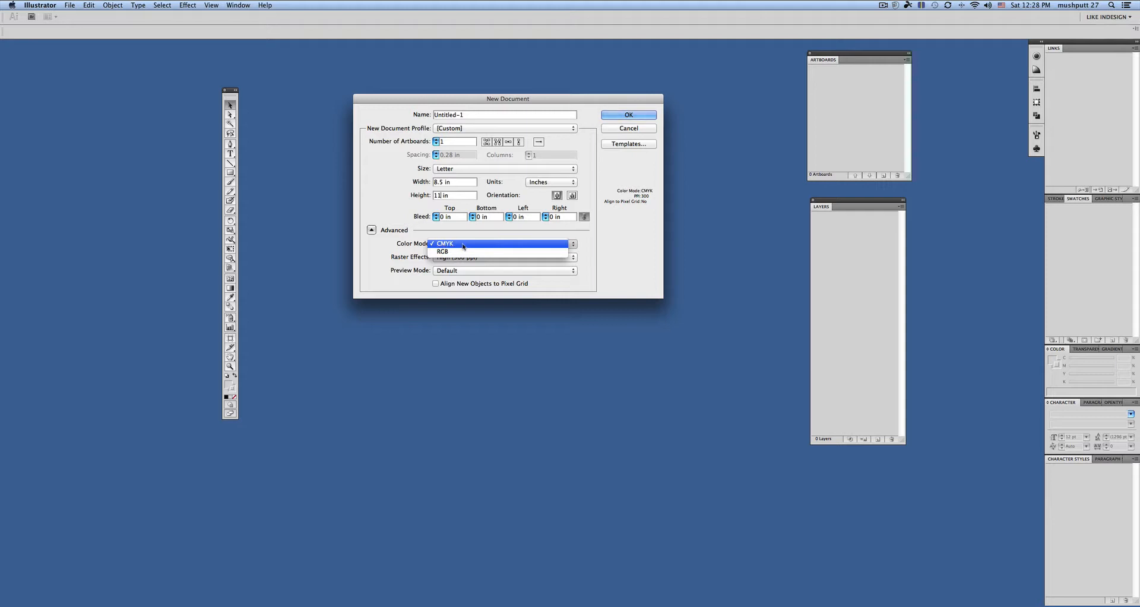
{"action": "left_click", "coordinate": [443, 251]}
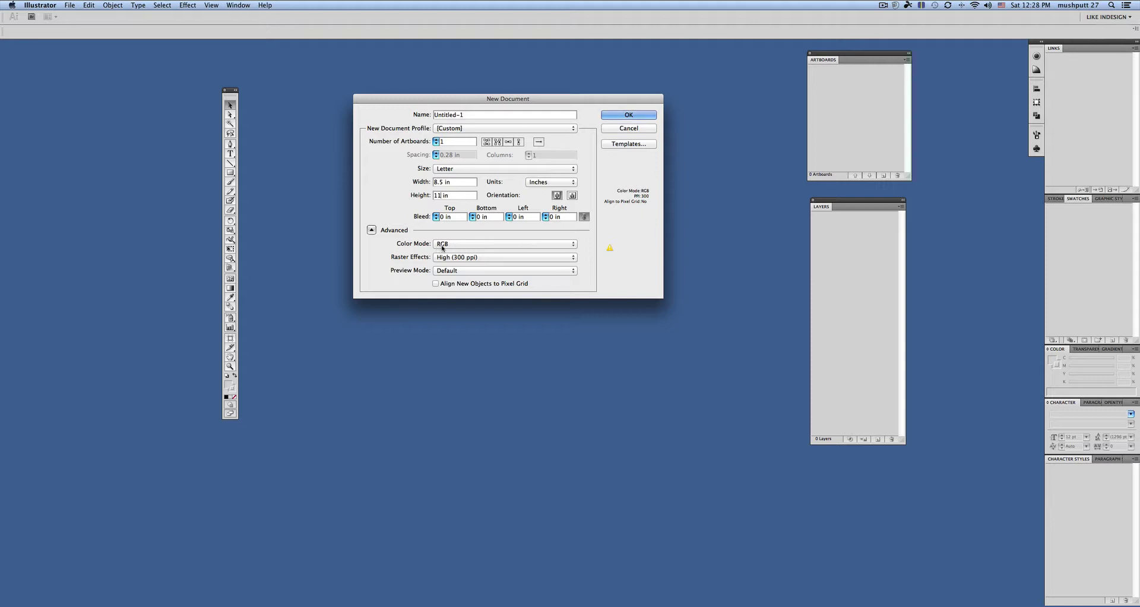
{"action": "left_click", "coordinate": [504, 244]}
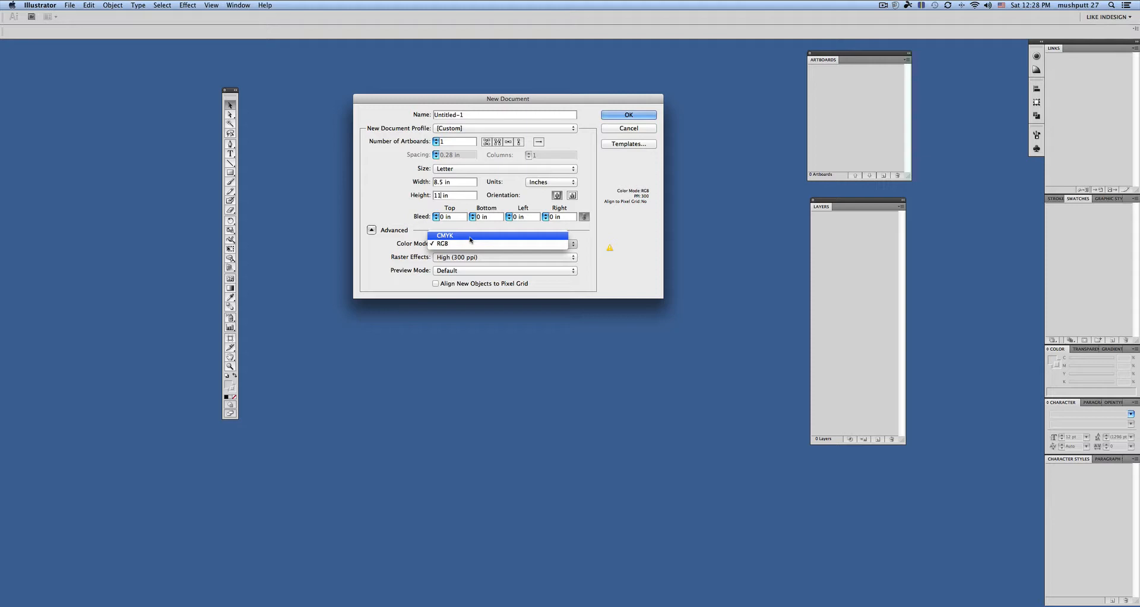
{"action": "left_click", "coordinate": [444, 235]}
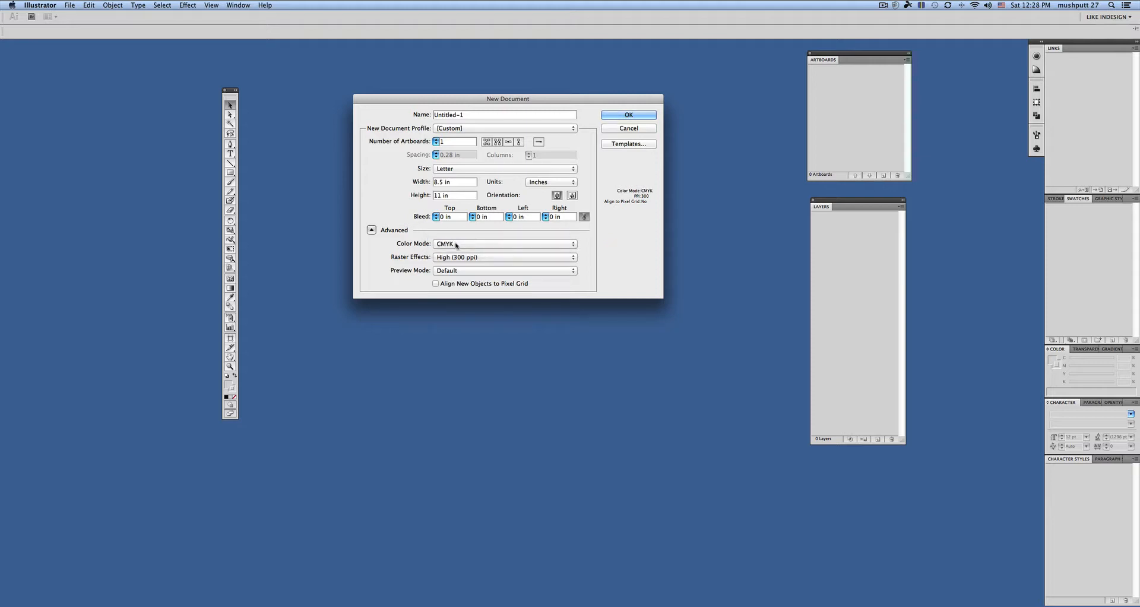
{"action": "left_click", "coordinate": [503, 243]}
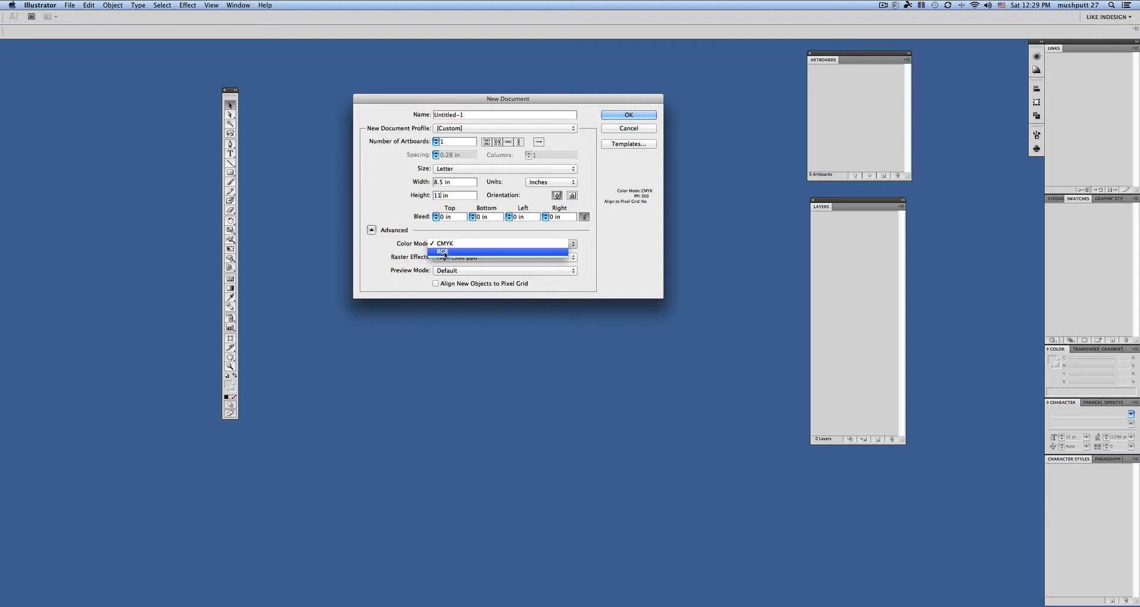
{"action": "mouse_move", "coordinate": [463, 252]}
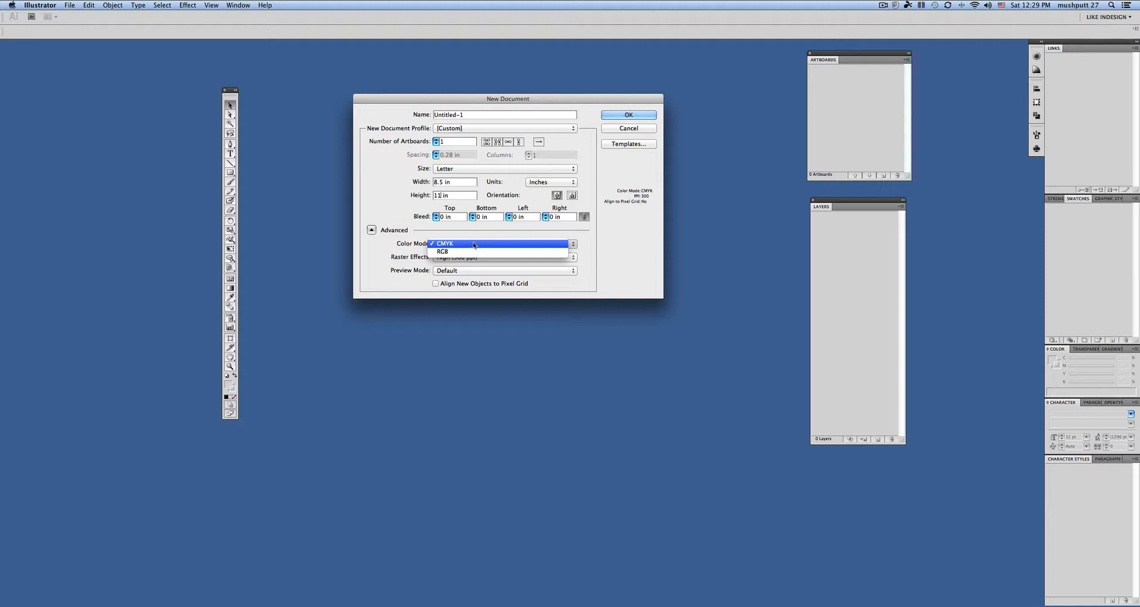
{"action": "mouse_move", "coordinate": [512, 243]}
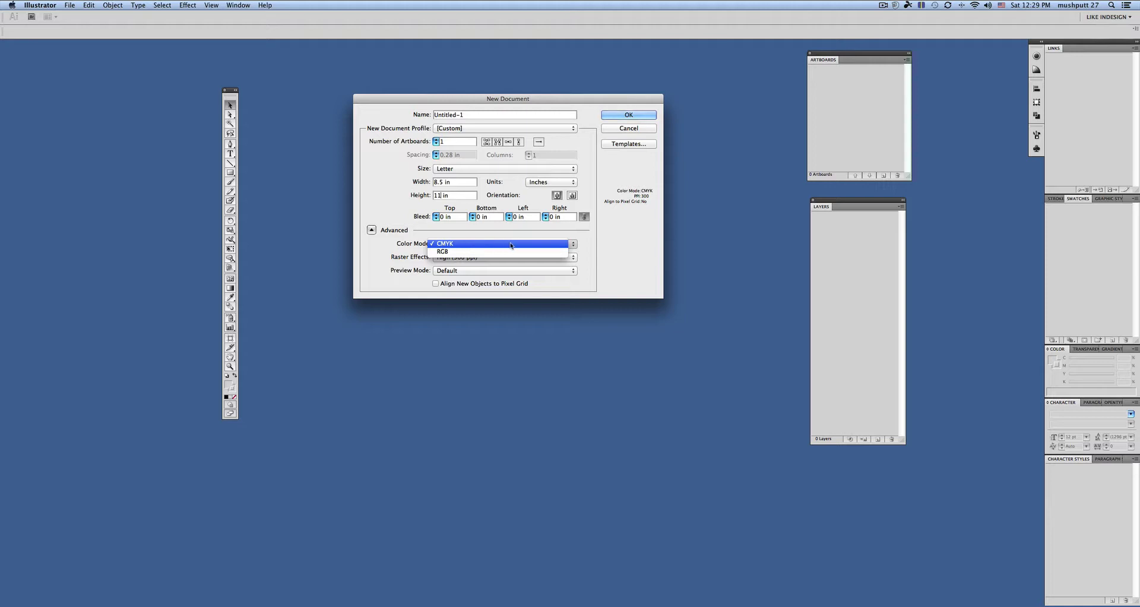
{"action": "mouse_move", "coordinate": [466, 252]}
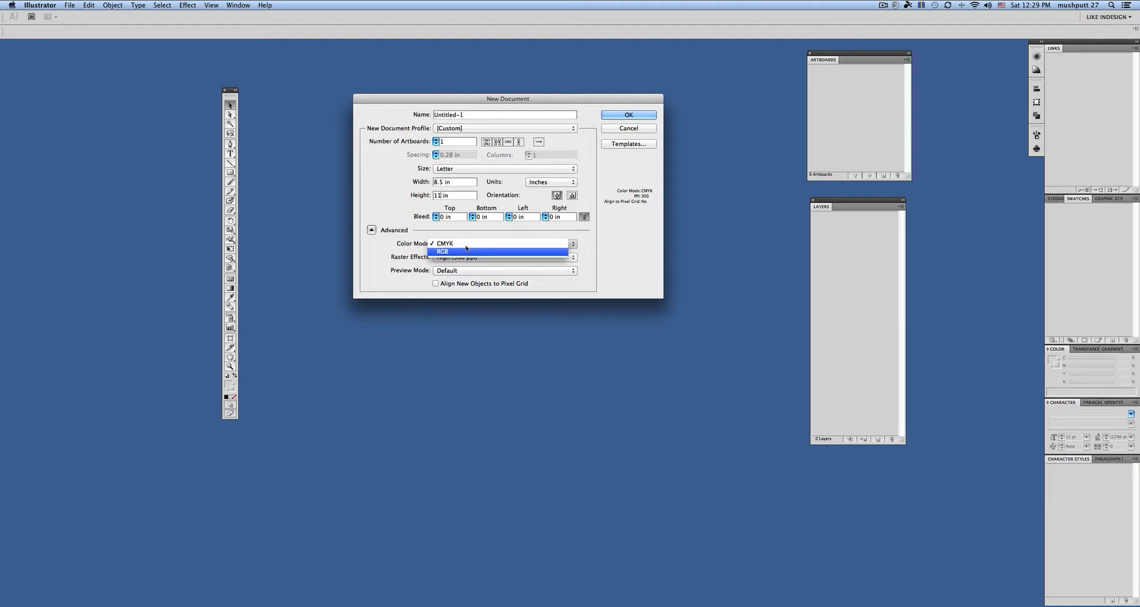
{"action": "left_click", "coordinate": [444, 243]}
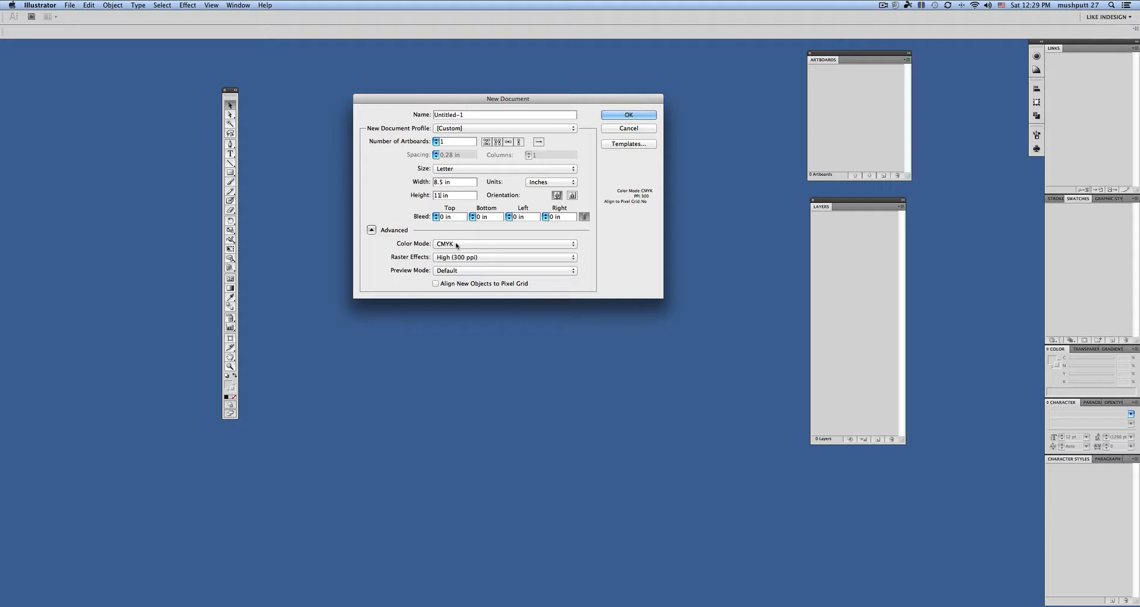
{"action": "mouse_move", "coordinate": [458, 260]}
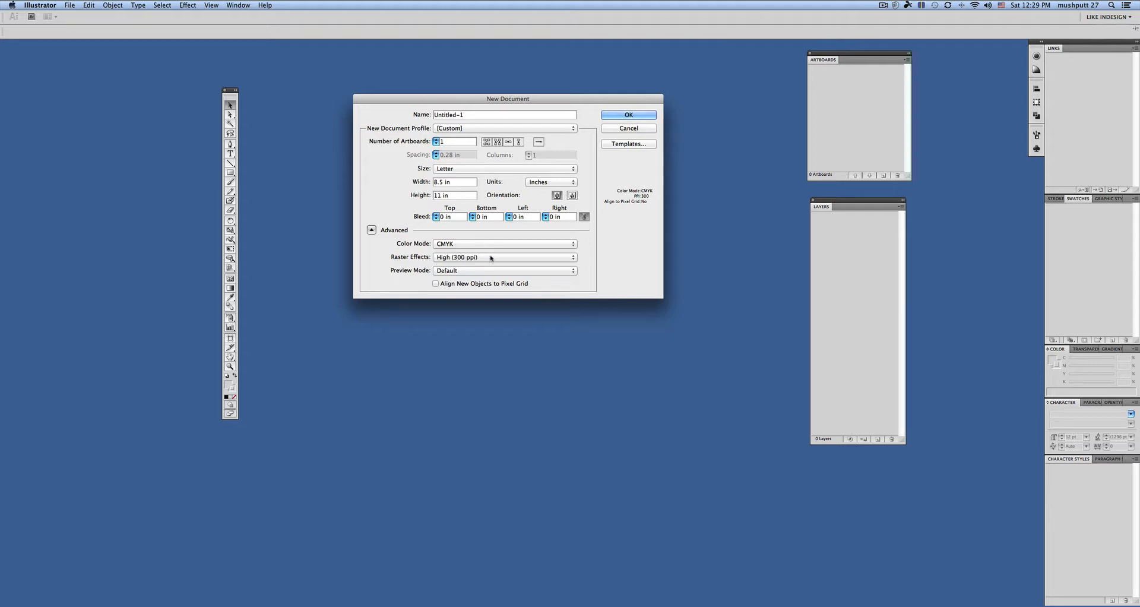
{"action": "left_click", "coordinate": [505, 257]}
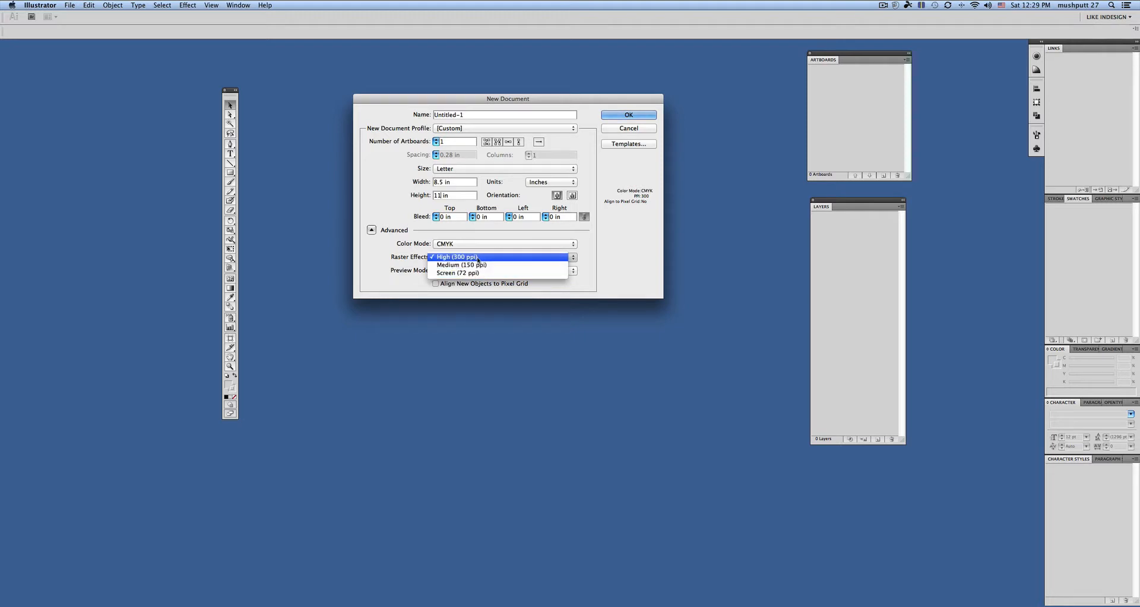
{"action": "left_click", "coordinate": [474, 257]}
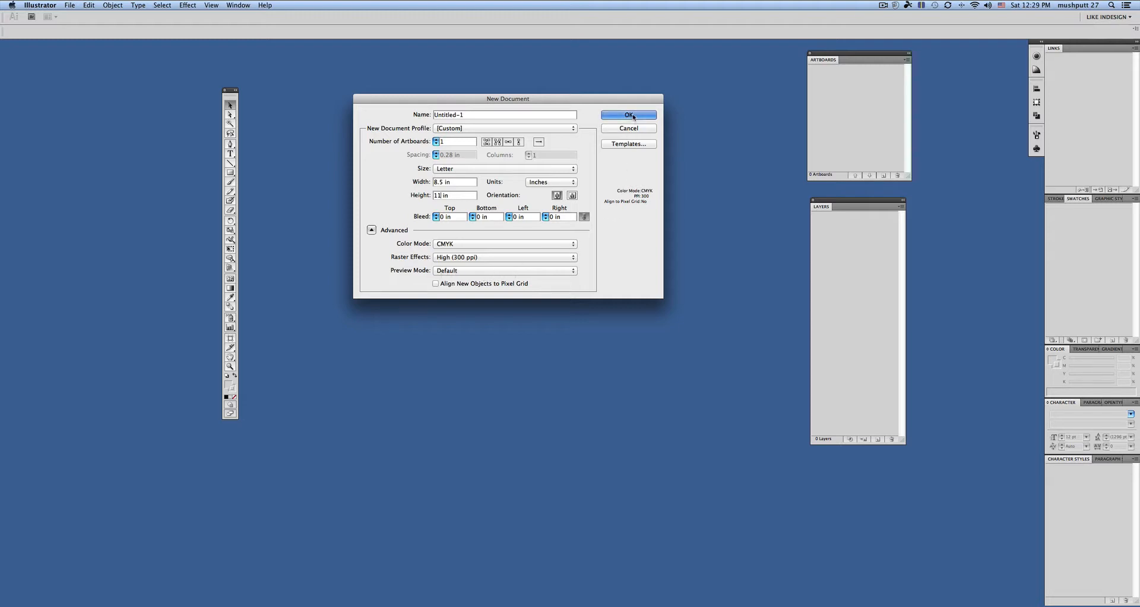
Confirm the dialog to create Untitled-1, a blank Letter-size CMYK document
{"action": "left_click", "coordinate": [629, 115]}
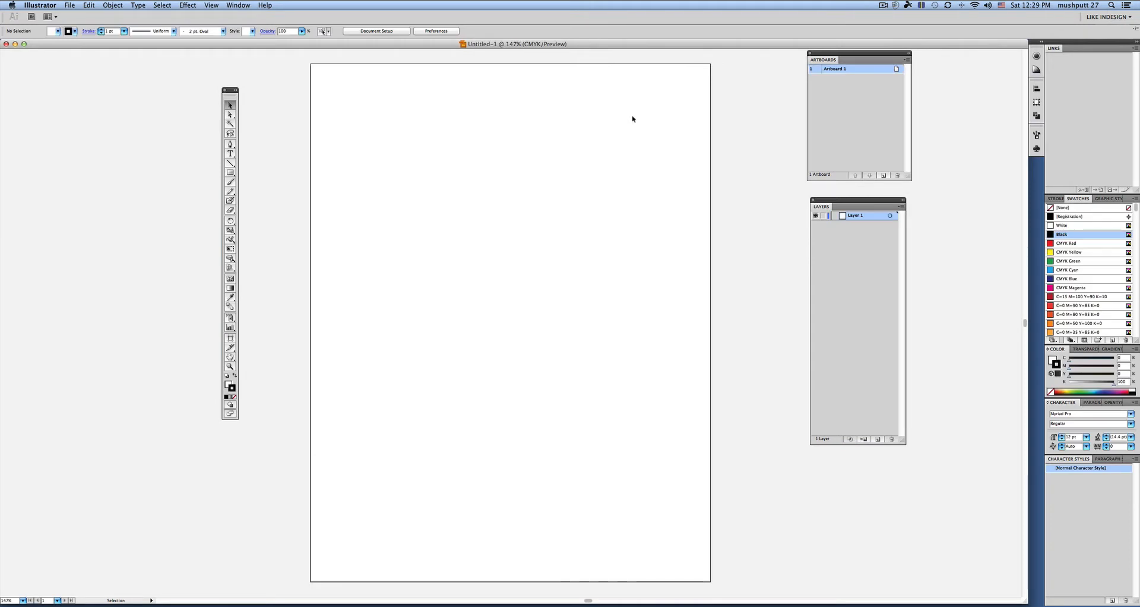
{"action": "mouse_move", "coordinate": [644, 61]}
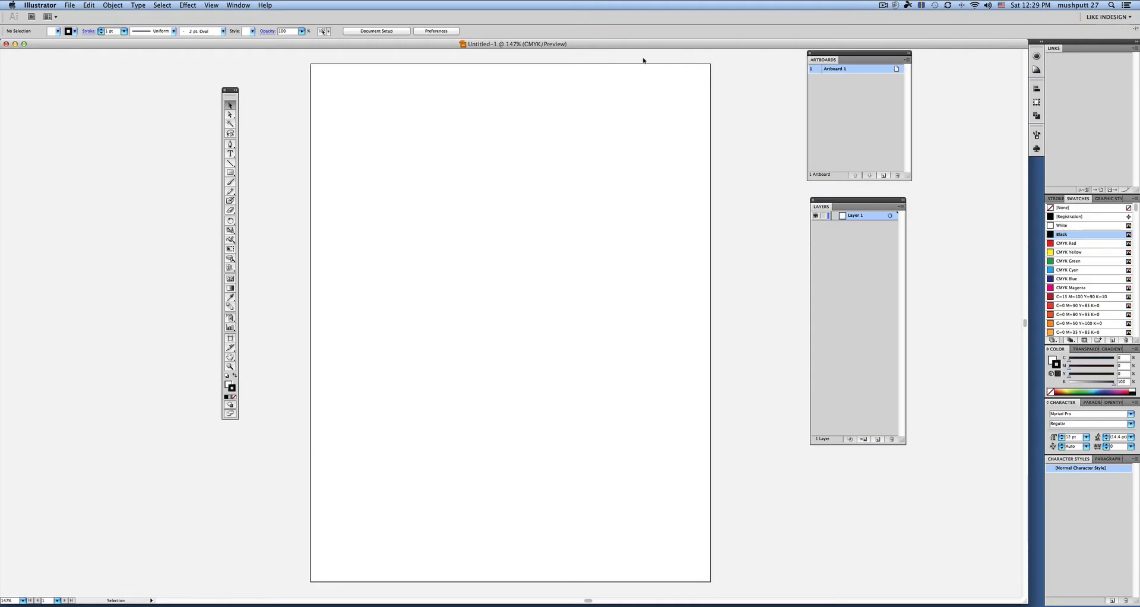
{"action": "mouse_move", "coordinate": [702, 564]}
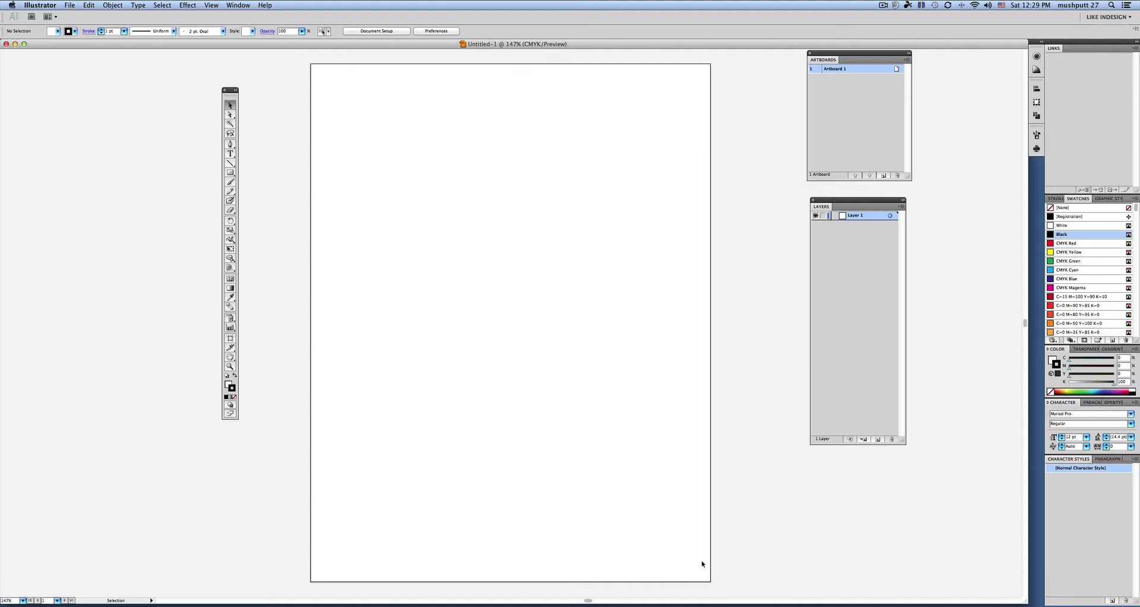
{"action": "mouse_move", "coordinate": [739, 82]}
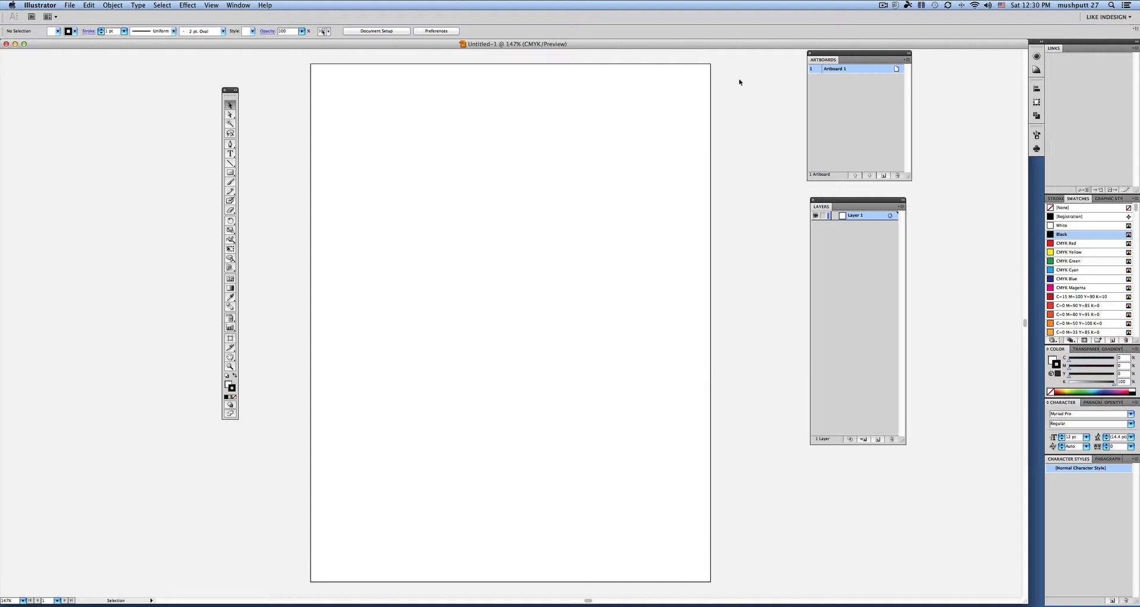
{"action": "mouse_move", "coordinate": [735, 84]}
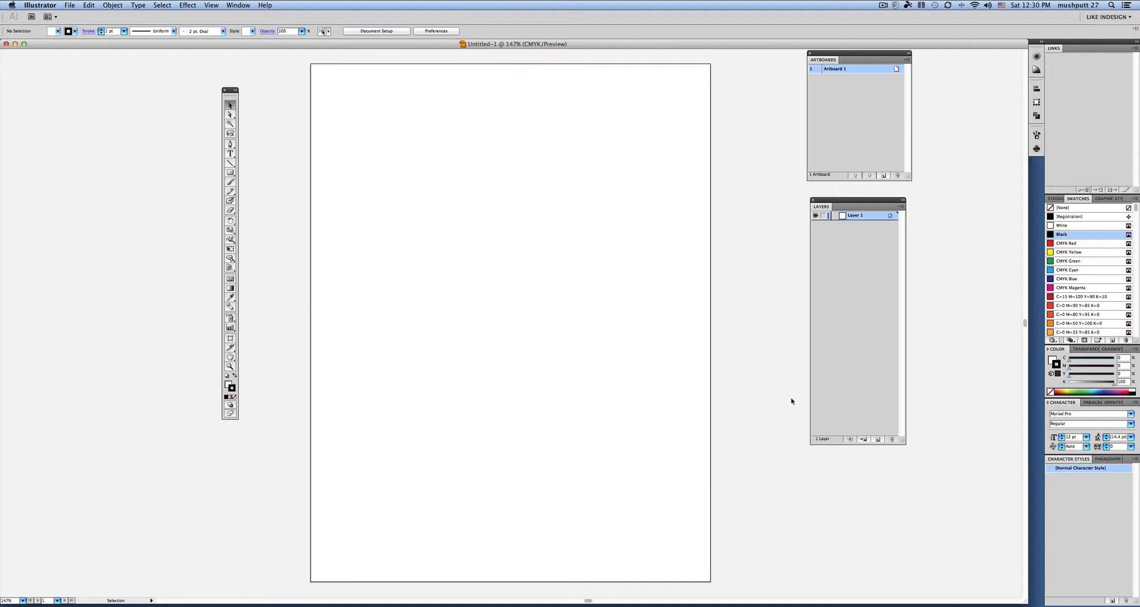
{"action": "mouse_move", "coordinate": [745, 329]}
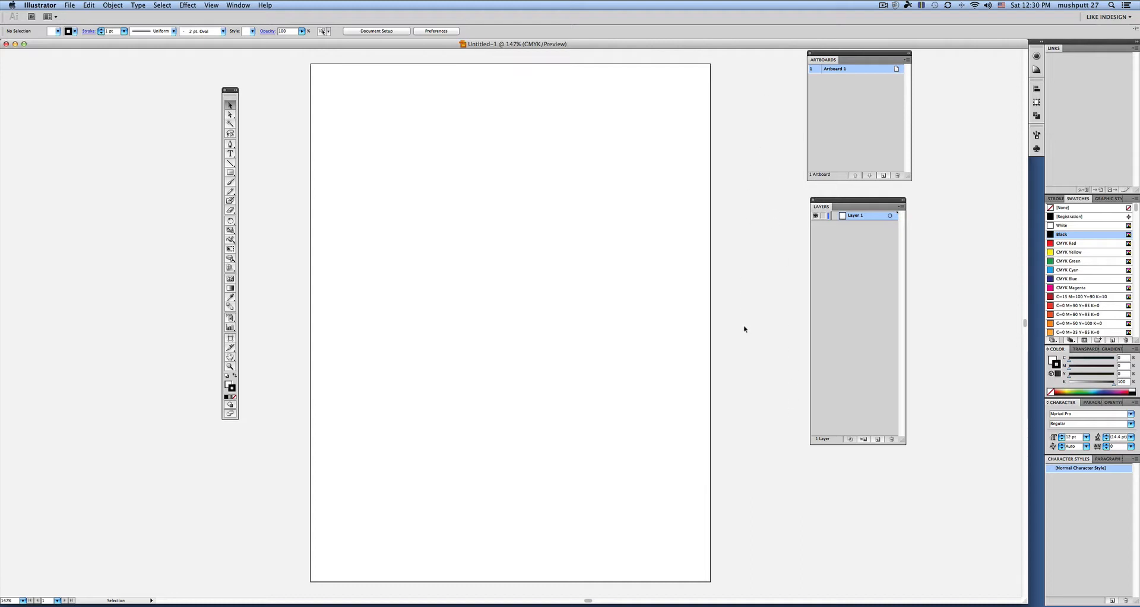
{"action": "mouse_move", "coordinate": [744, 332]}
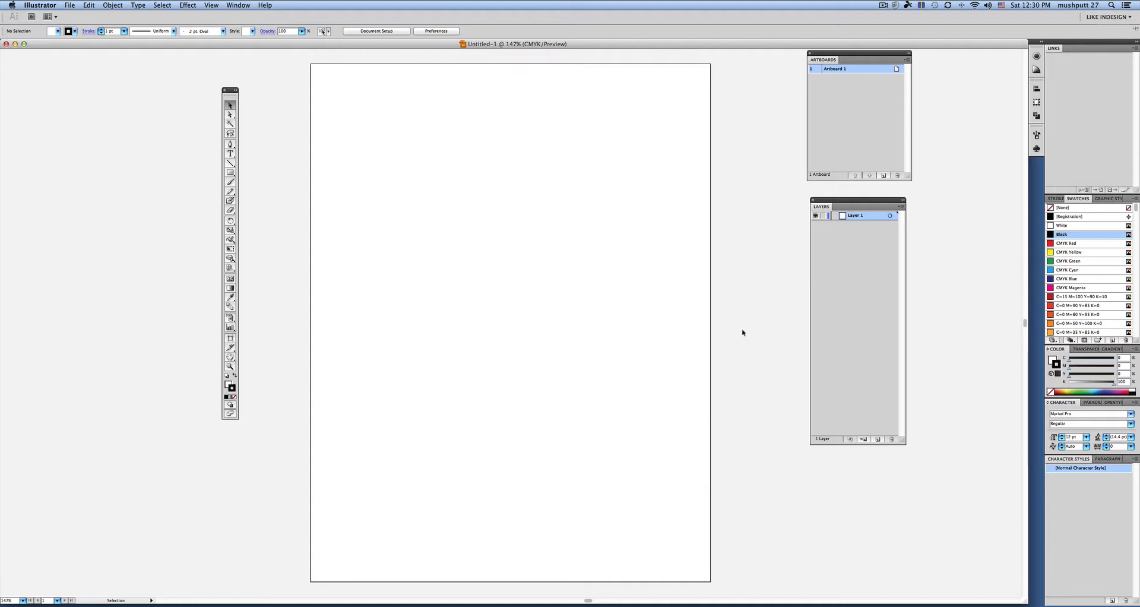
{"action": "mouse_move", "coordinate": [376, 78]}
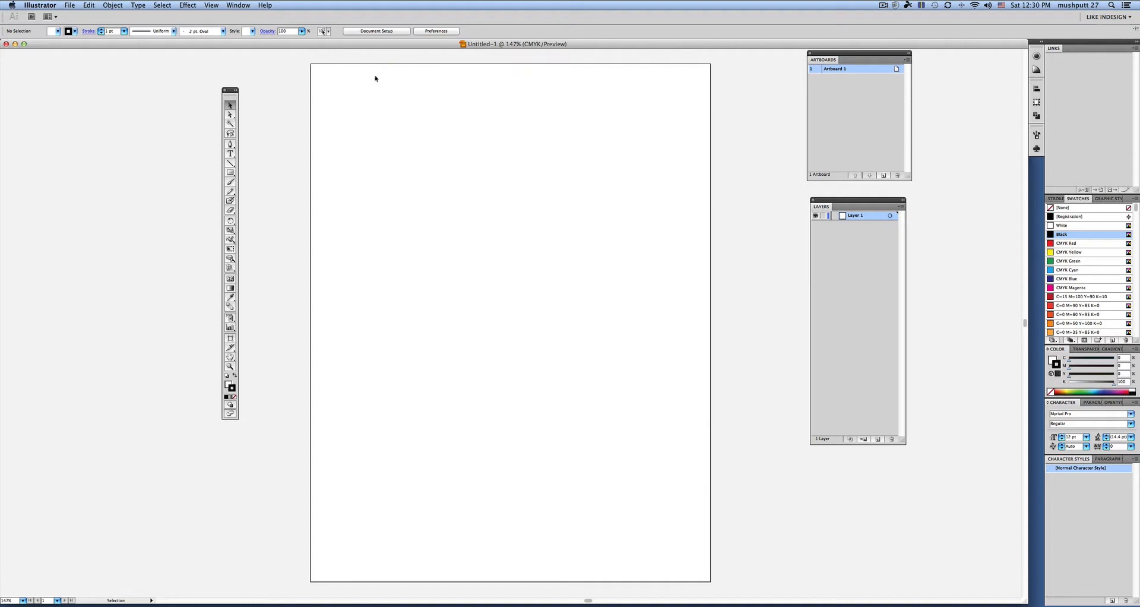
{"action": "mouse_move", "coordinate": [314, 485]}
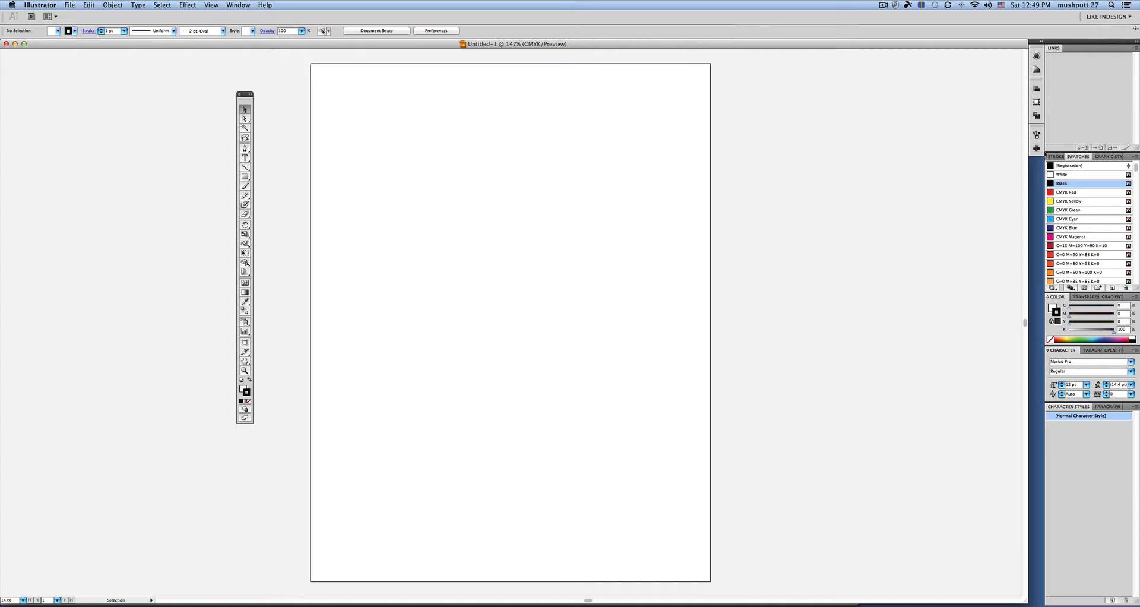
{"action": "mouse_move", "coordinate": [1104, 472]}
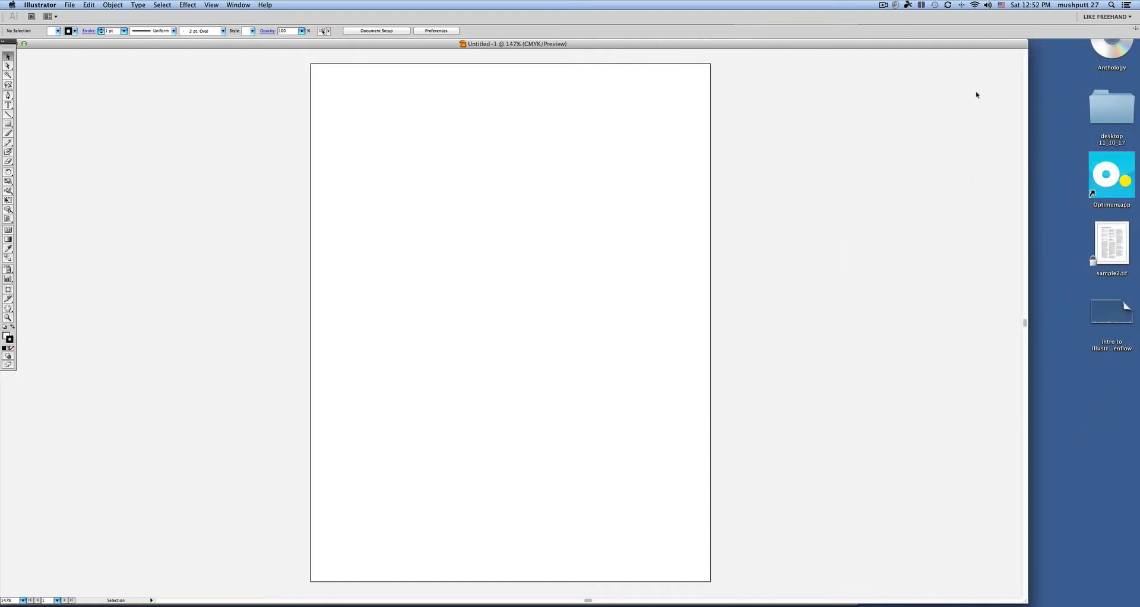
{"action": "mouse_move", "coordinate": [988, 84]}
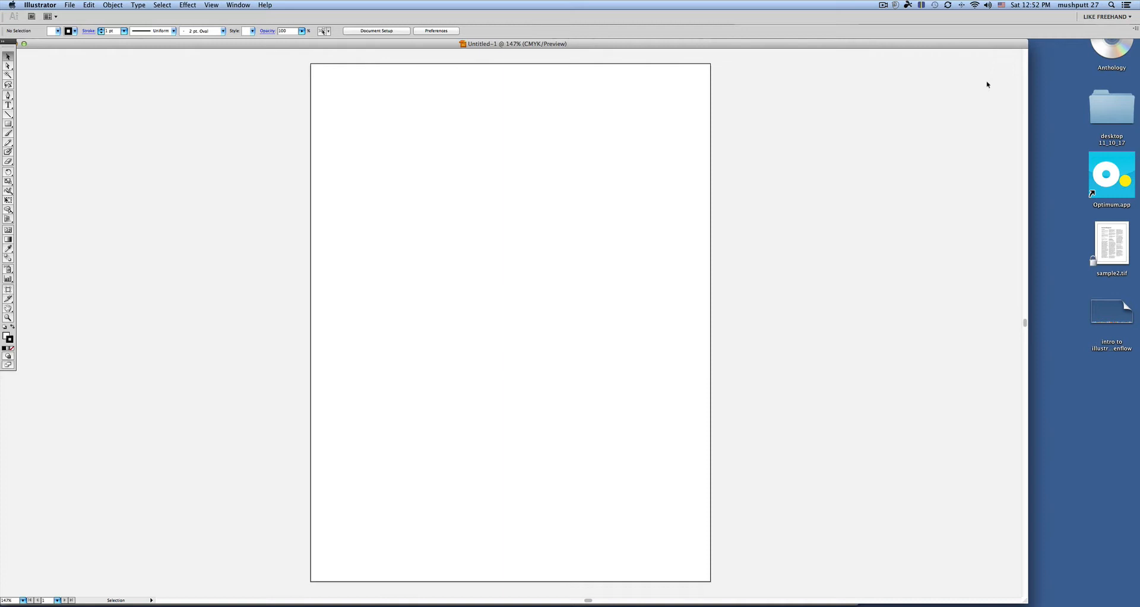
{"action": "left_click", "coordinate": [1101, 17]}
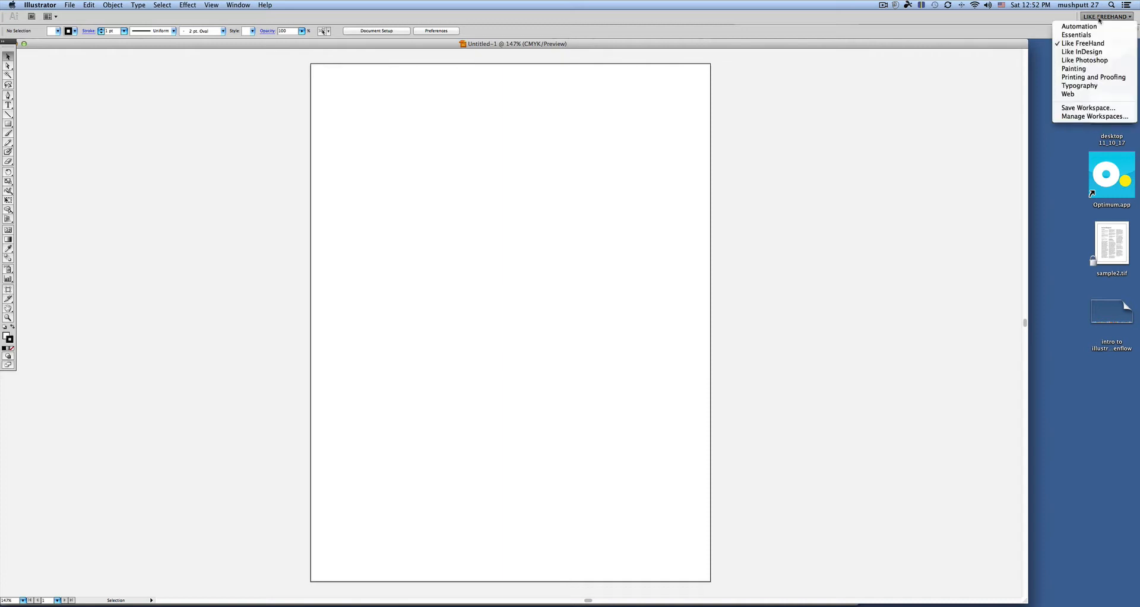
{"action": "mouse_move", "coordinate": [1079, 68]}
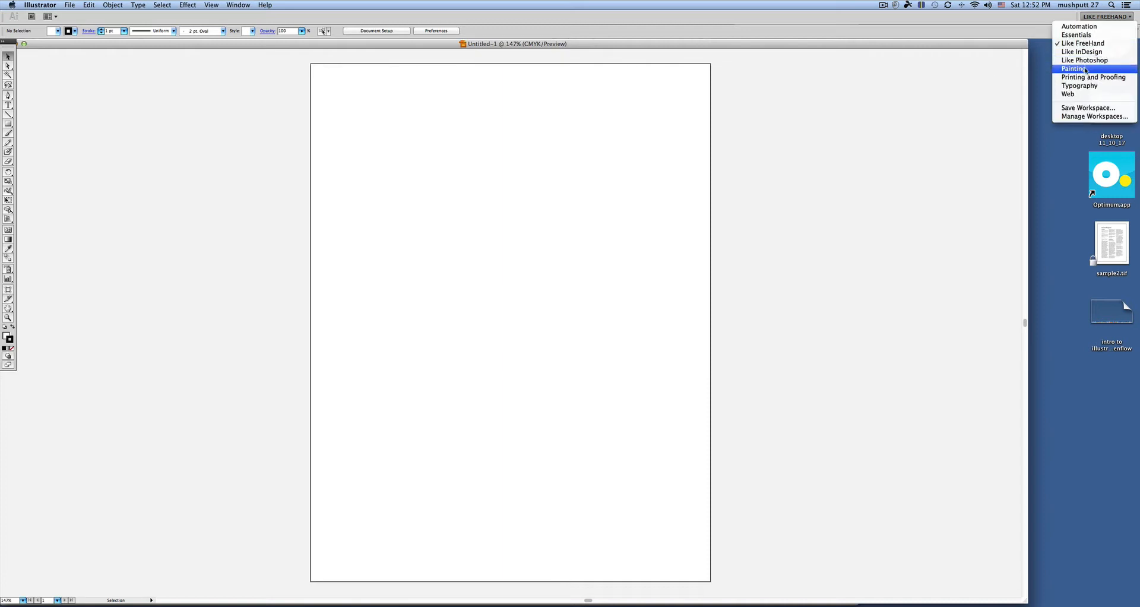
{"action": "mouse_move", "coordinate": [1082, 84]}
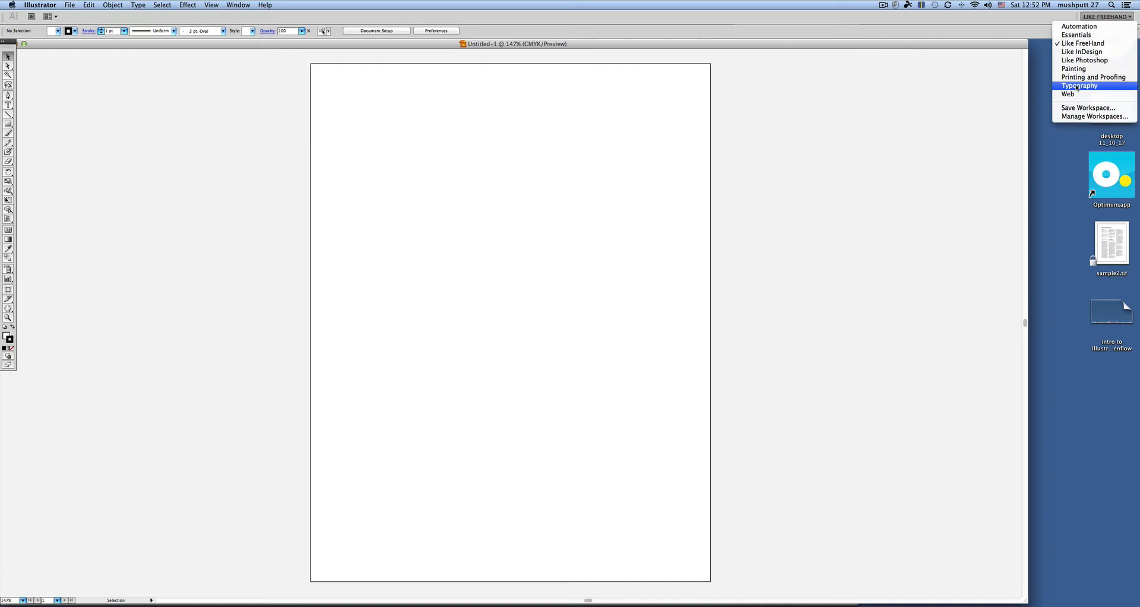
{"action": "left_click", "coordinate": [1081, 86]}
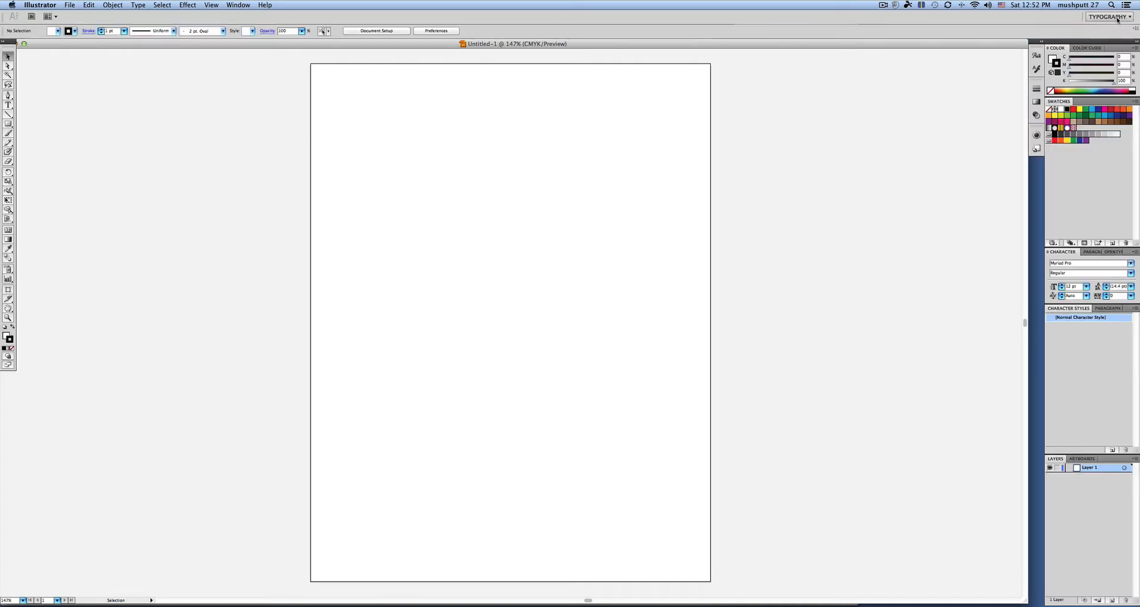
{"action": "left_click", "coordinate": [1107, 16]}
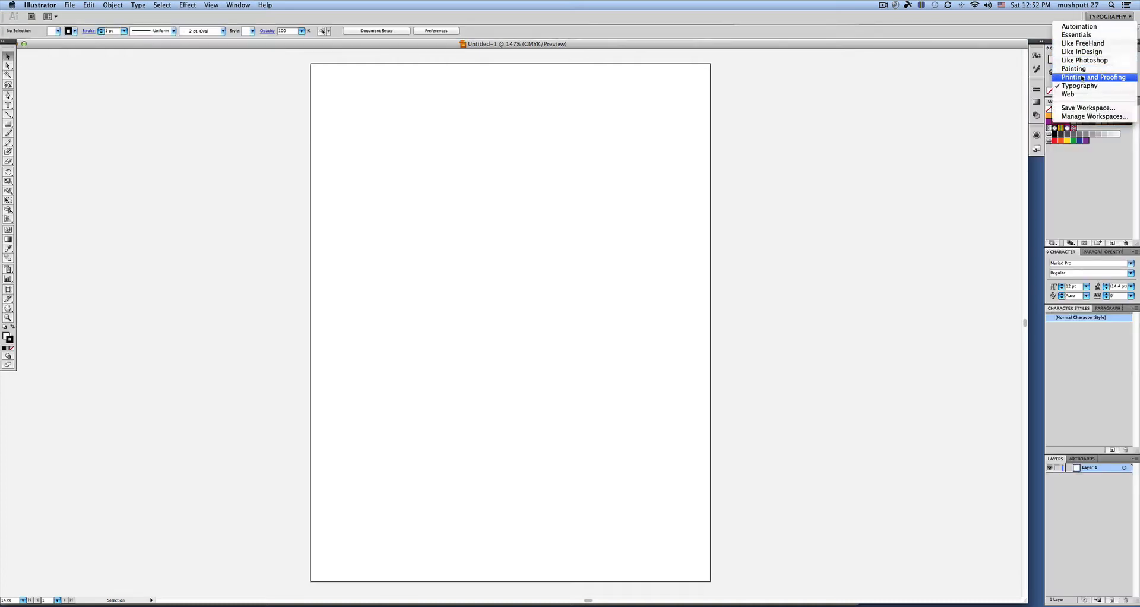
{"action": "left_click", "coordinate": [1094, 77]}
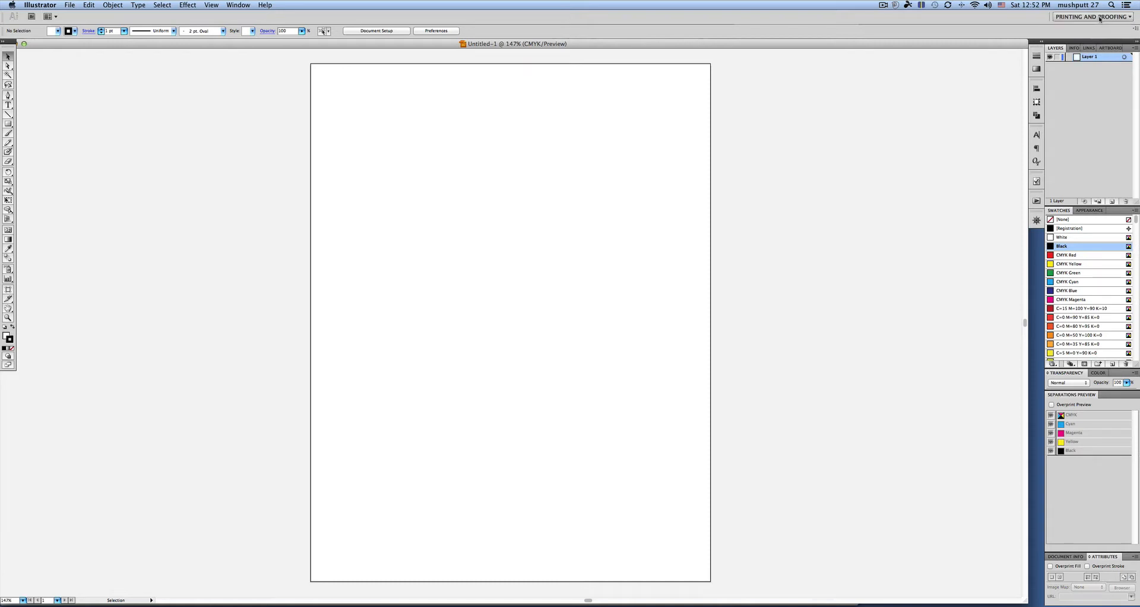
{"action": "left_click", "coordinate": [1089, 17]}
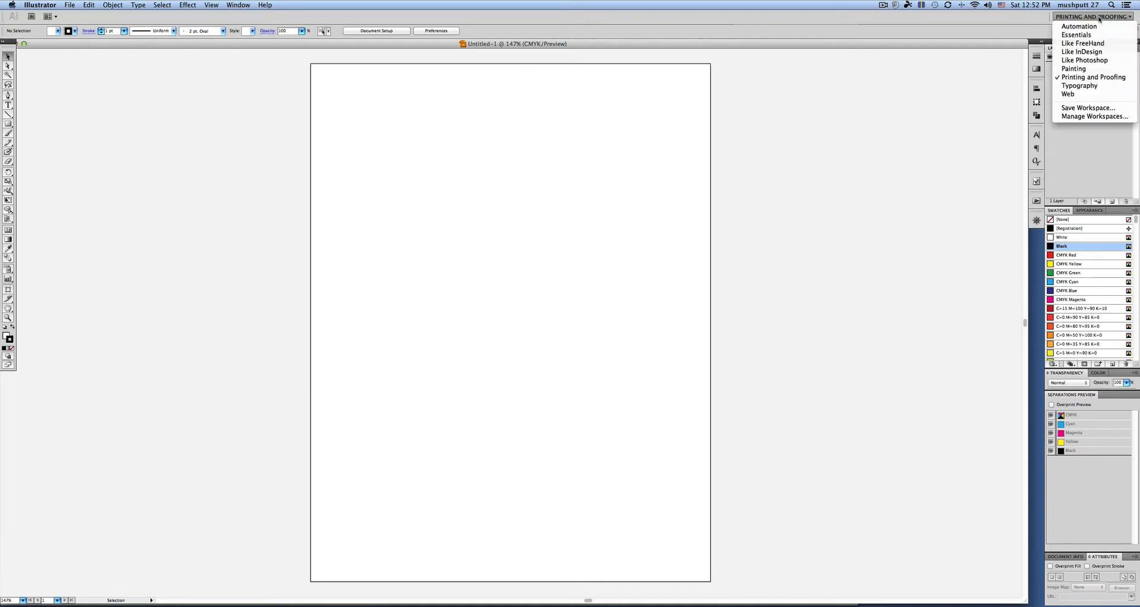
{"action": "mouse_move", "coordinate": [1075, 68]}
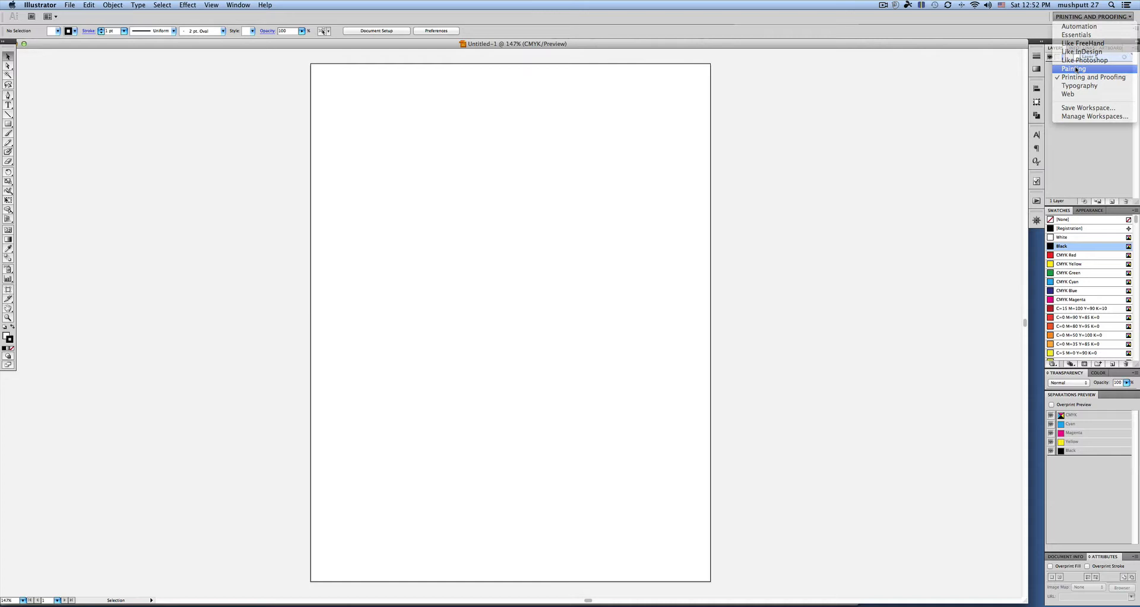
{"action": "left_click", "coordinate": [1078, 68]}
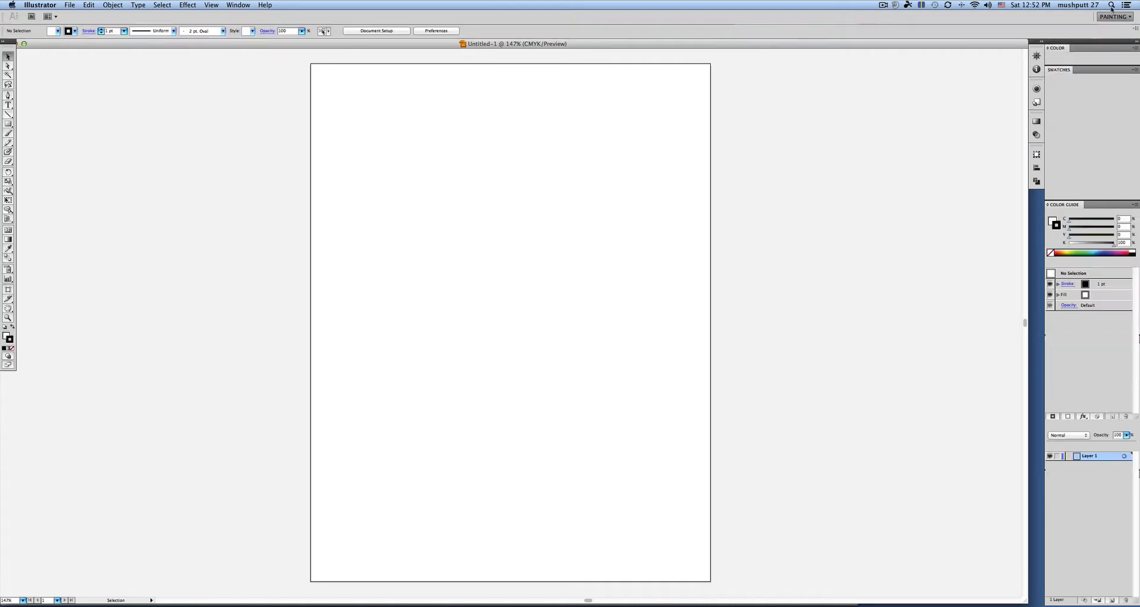
{"action": "left_click", "coordinate": [1114, 17]}
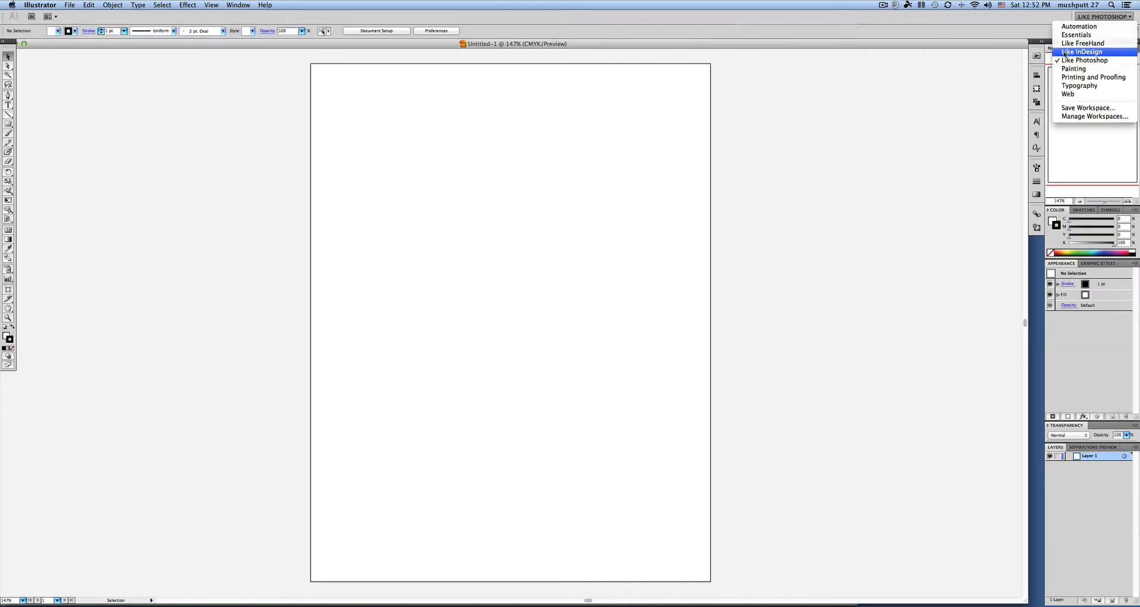
{"action": "left_click", "coordinate": [1081, 51]}
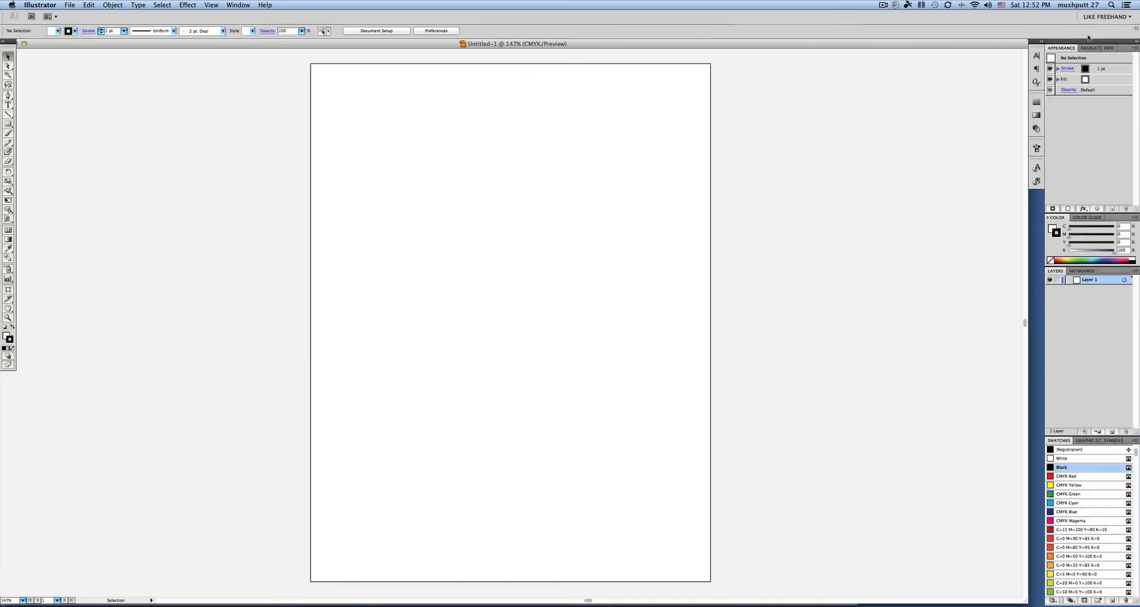
{"action": "left_click", "coordinate": [1106, 13]}
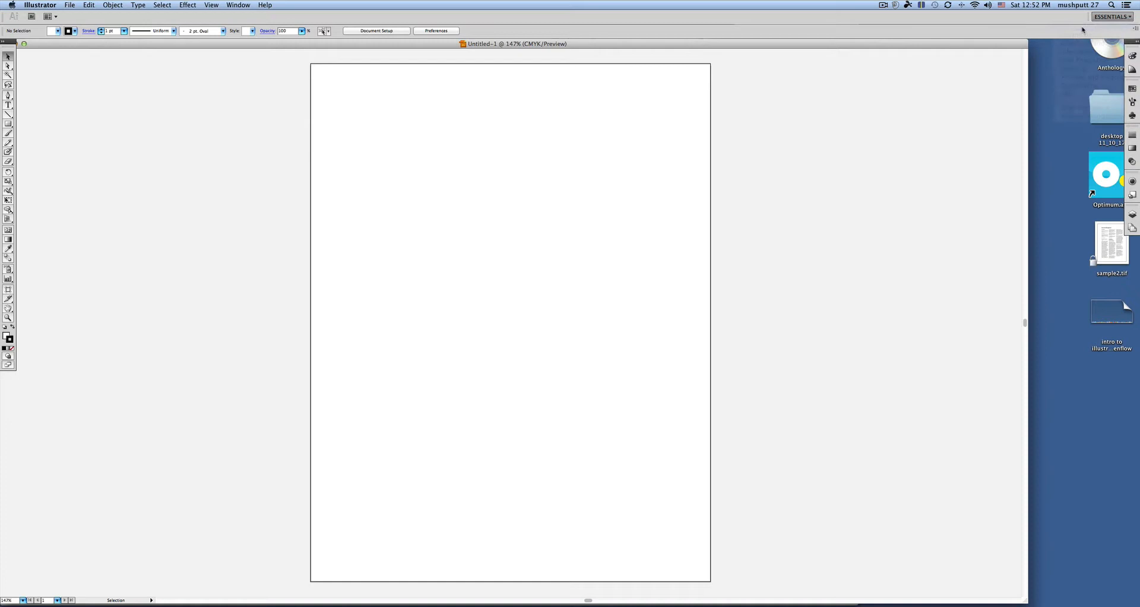
{"action": "left_click", "coordinate": [1104, 16]}
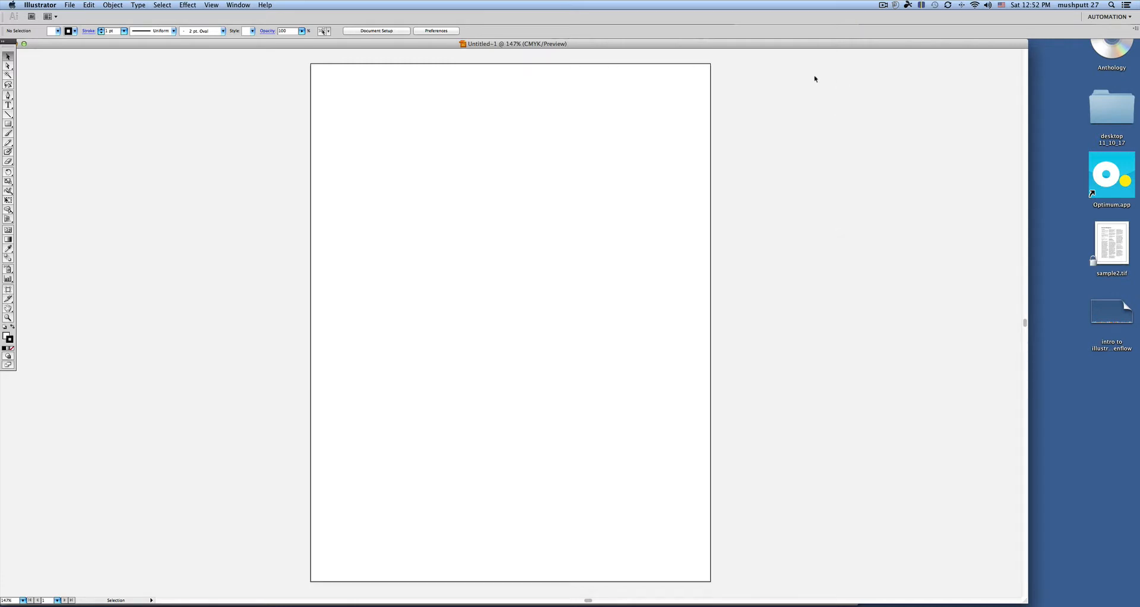
{"action": "mouse_move", "coordinate": [639, 52]}
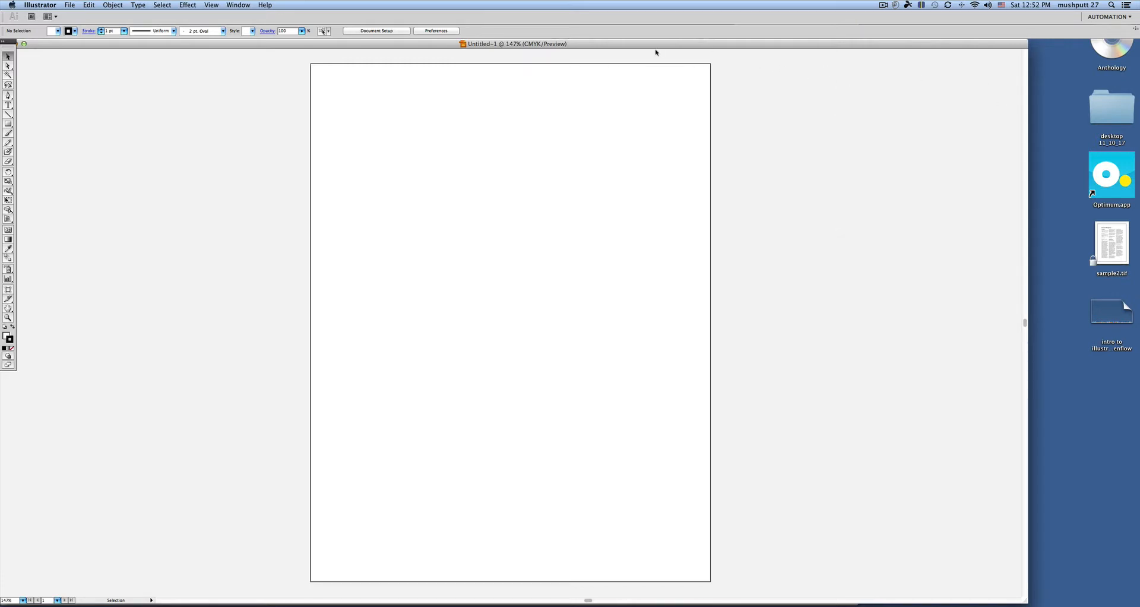
{"action": "mouse_move", "coordinate": [690, 52]}
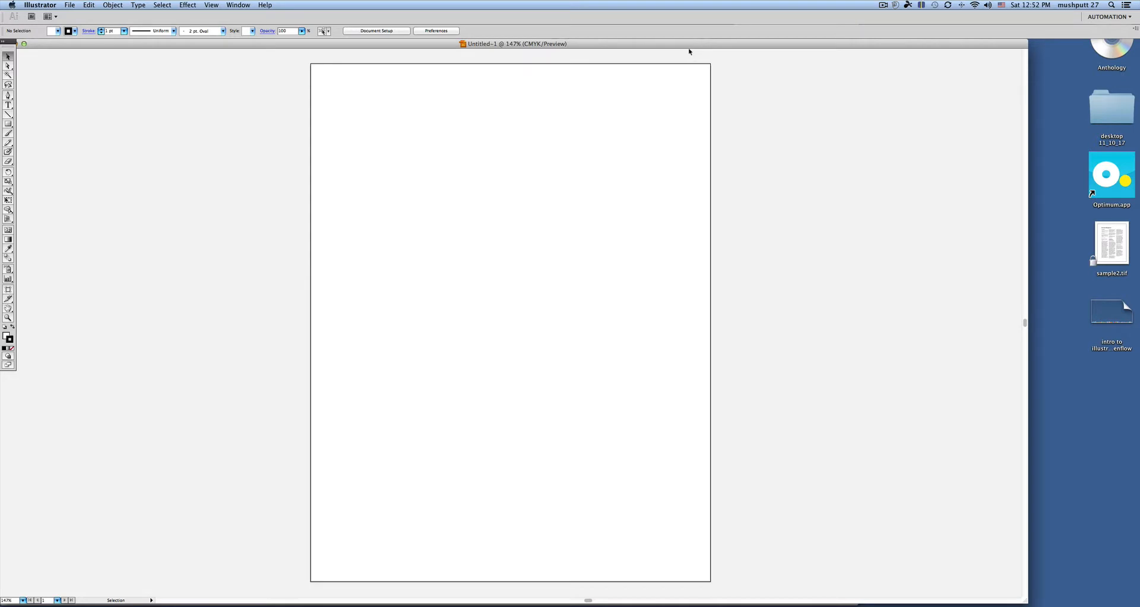
Float the Tools panel off the left dock as a single-column panel
{"action": "left_click", "coordinate": [238, 5]}
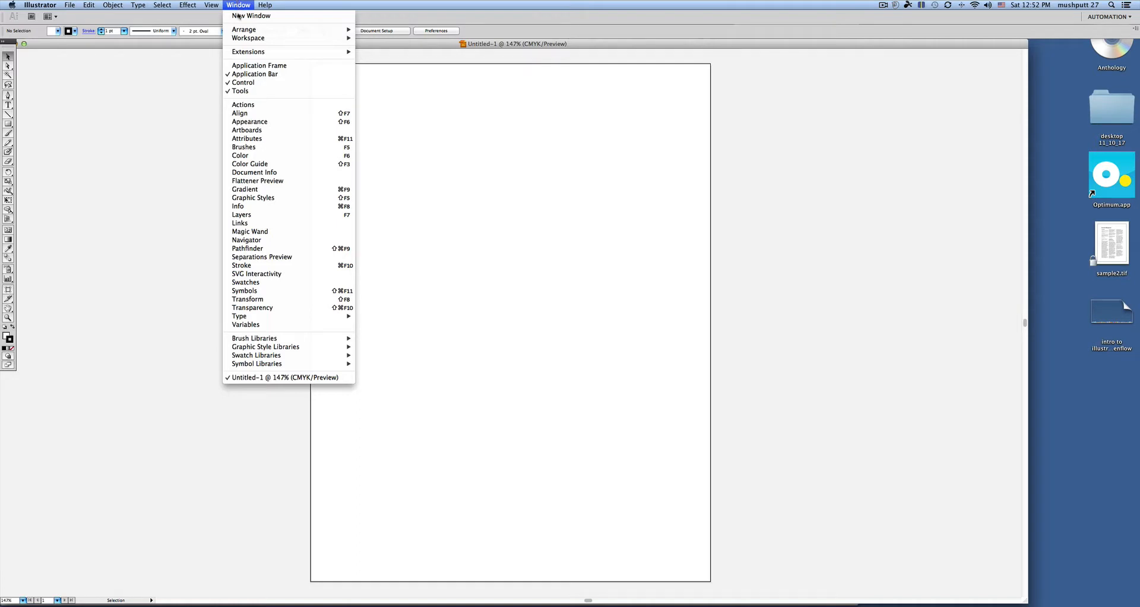
{"action": "mouse_move", "coordinate": [249, 121]}
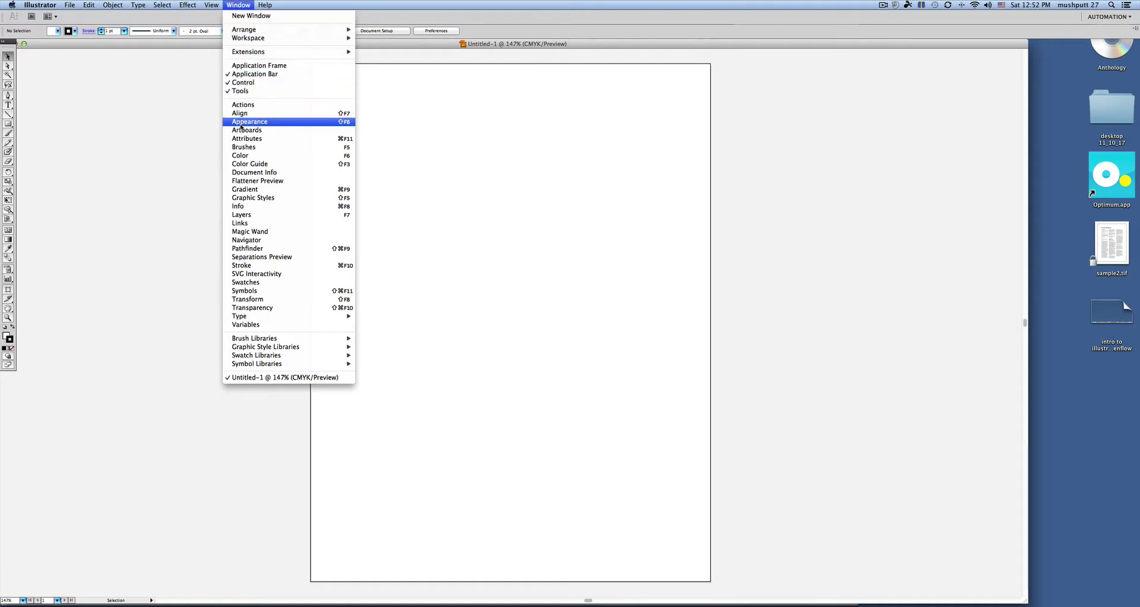
{"action": "mouse_move", "coordinate": [241, 91]}
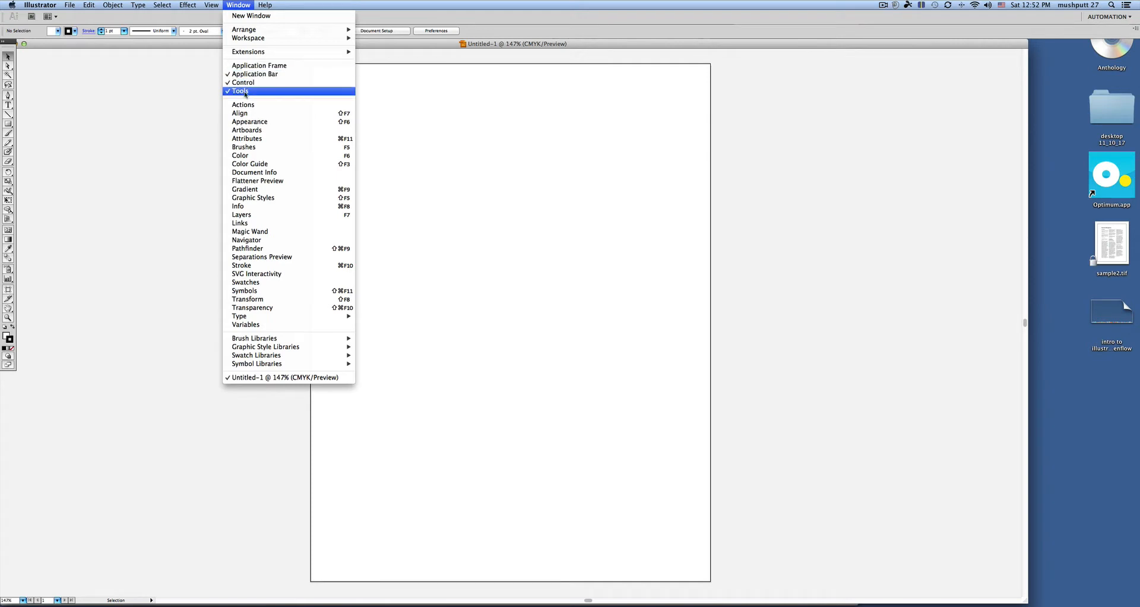
{"action": "left_click", "coordinate": [239, 90]}
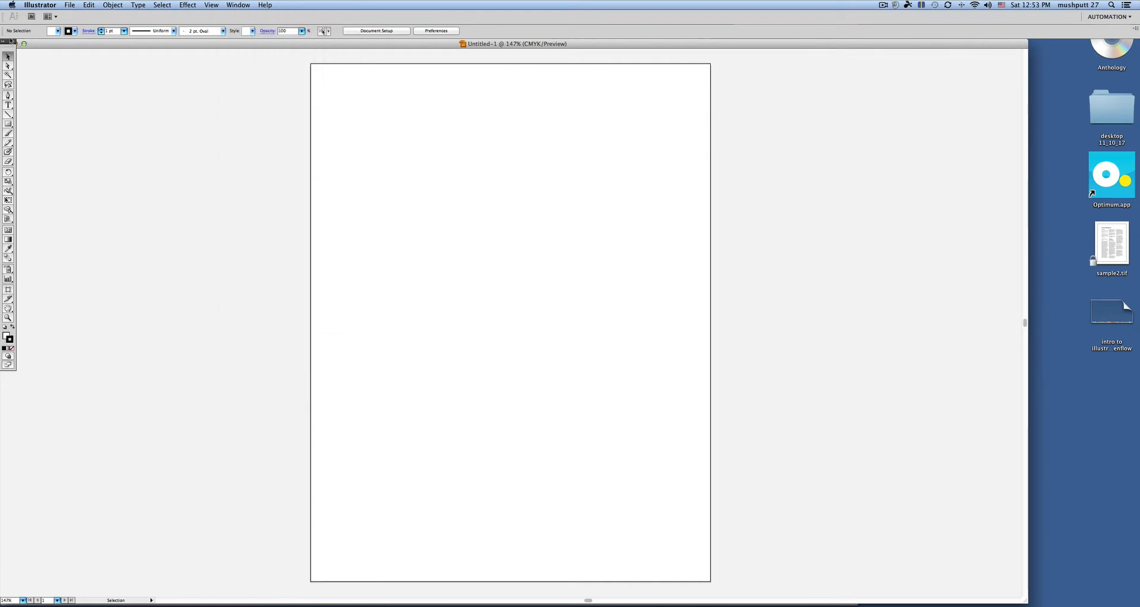
{"action": "left_click_drag", "start_coordinate": [9, 55], "coordinate": [286, 84]}
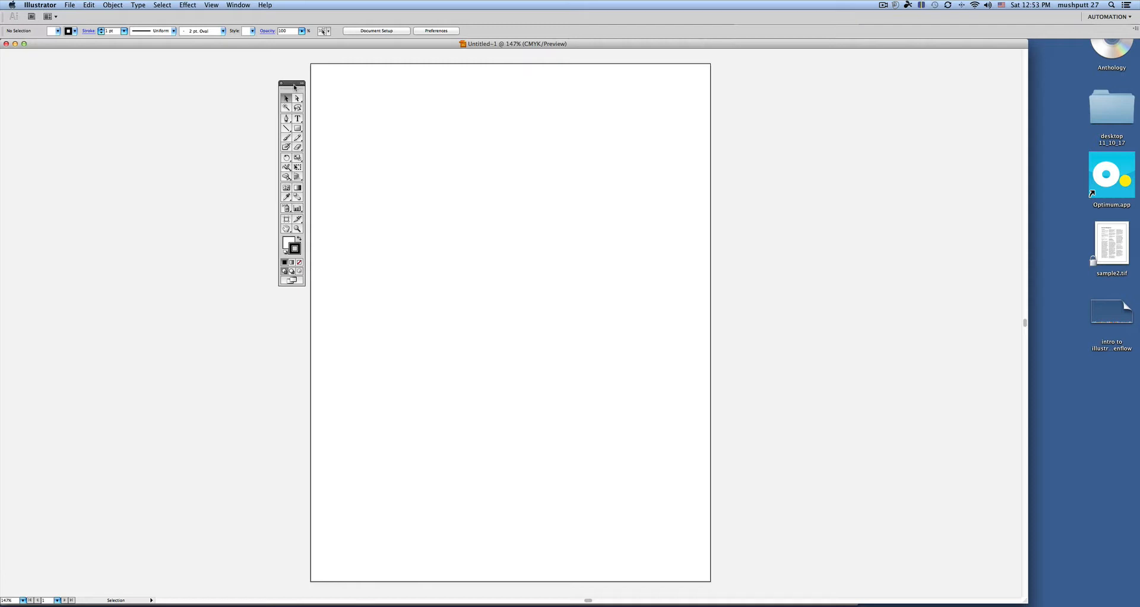
{"action": "left_click", "coordinate": [294, 82]}
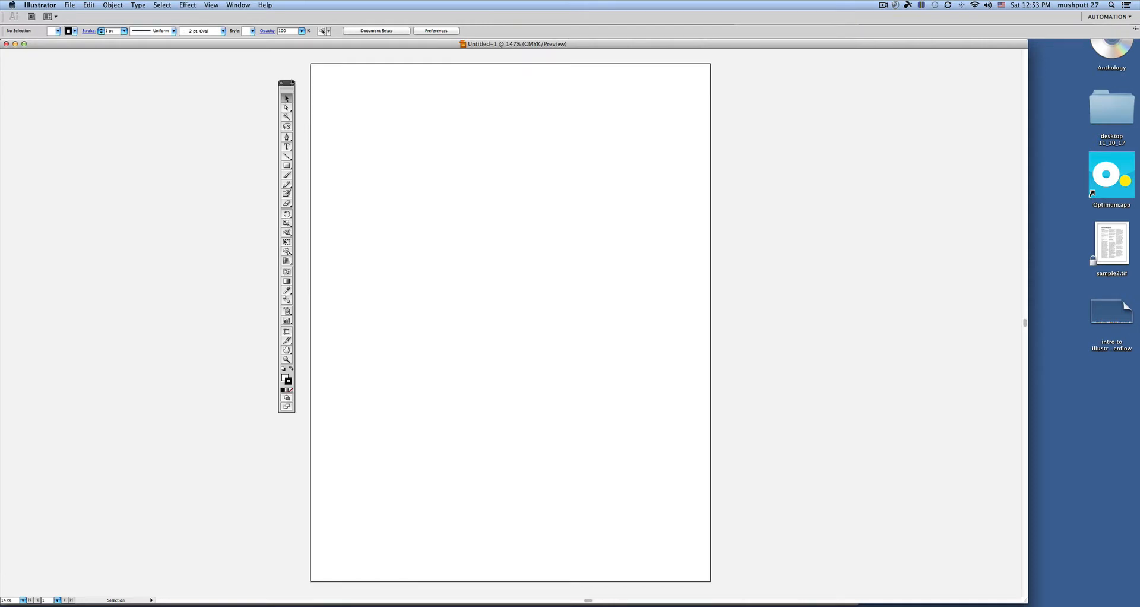
Uncheck Application Bar in the Window menu so it is hidden
{"action": "left_click", "coordinate": [237, 5]}
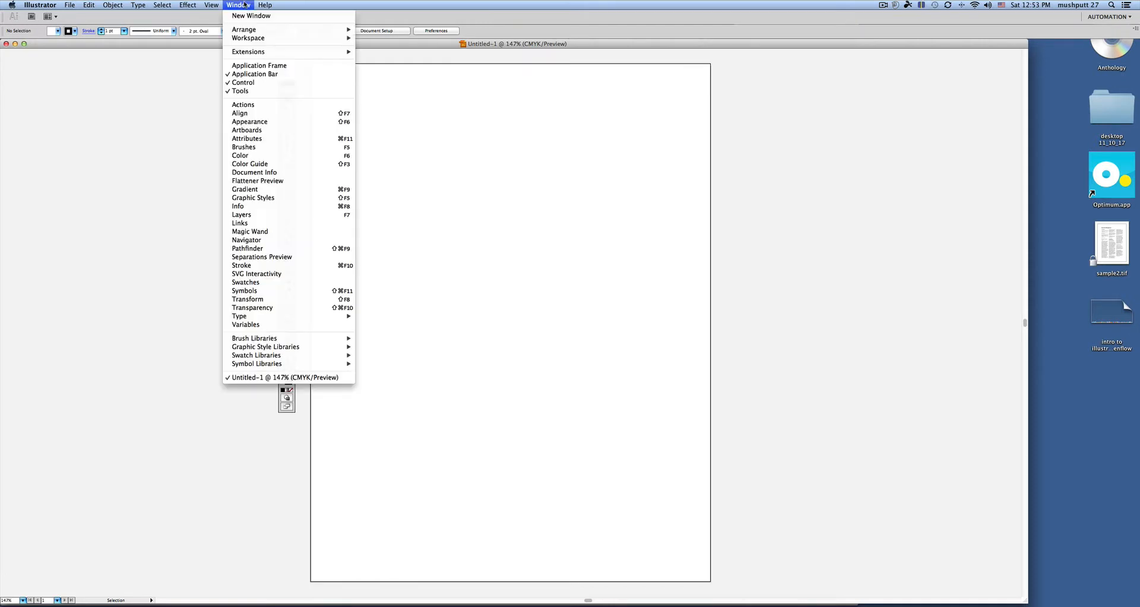
{"action": "mouse_move", "coordinate": [261, 65]}
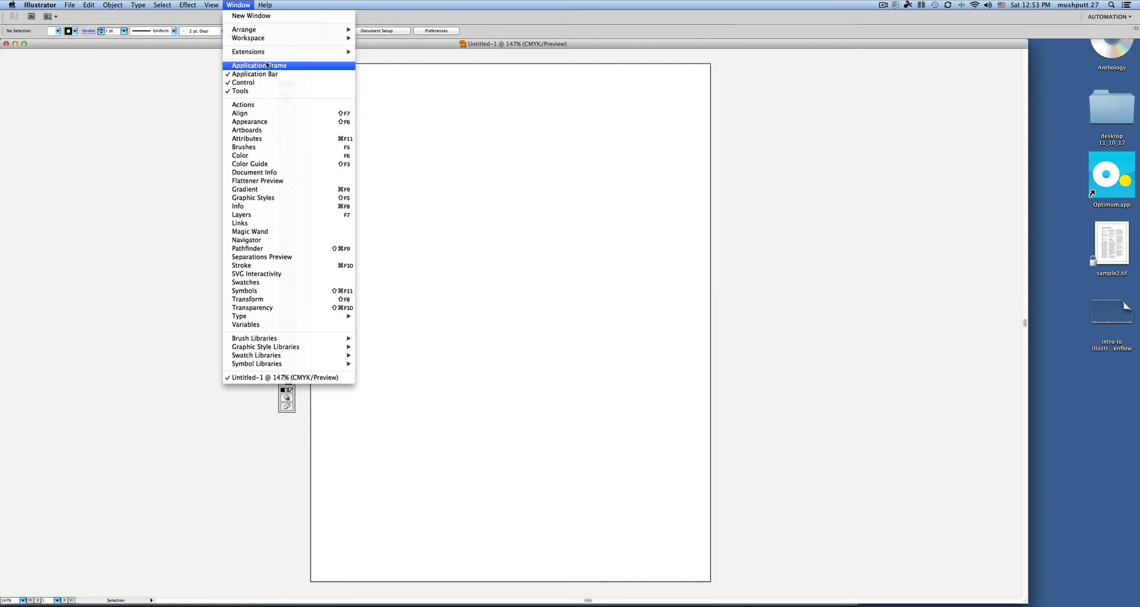
{"action": "mouse_move", "coordinate": [266, 74]}
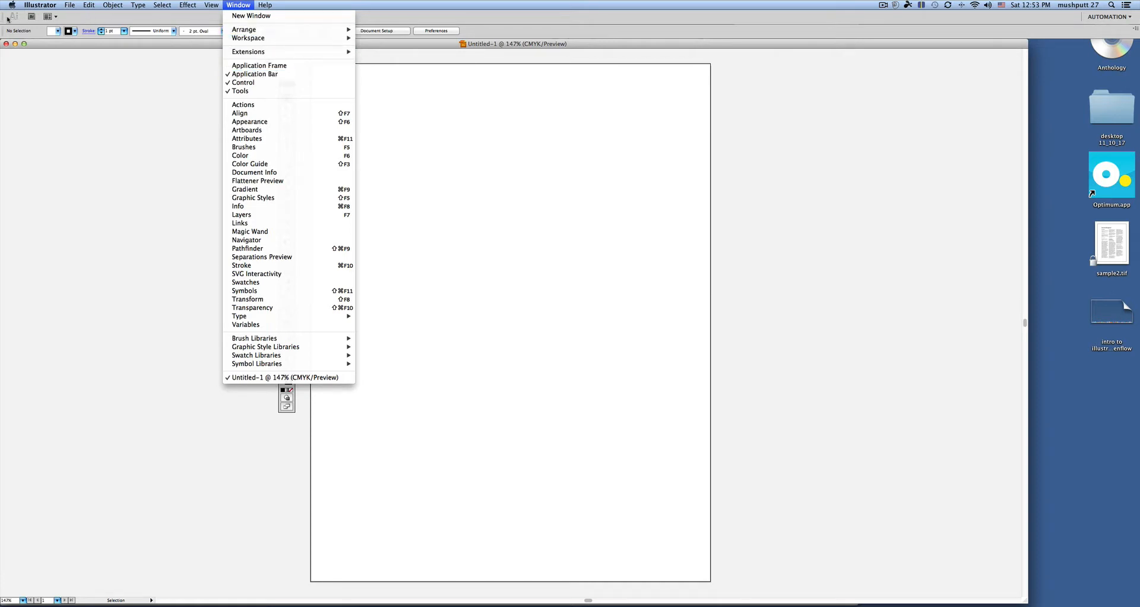
{"action": "mouse_move", "coordinate": [260, 16]}
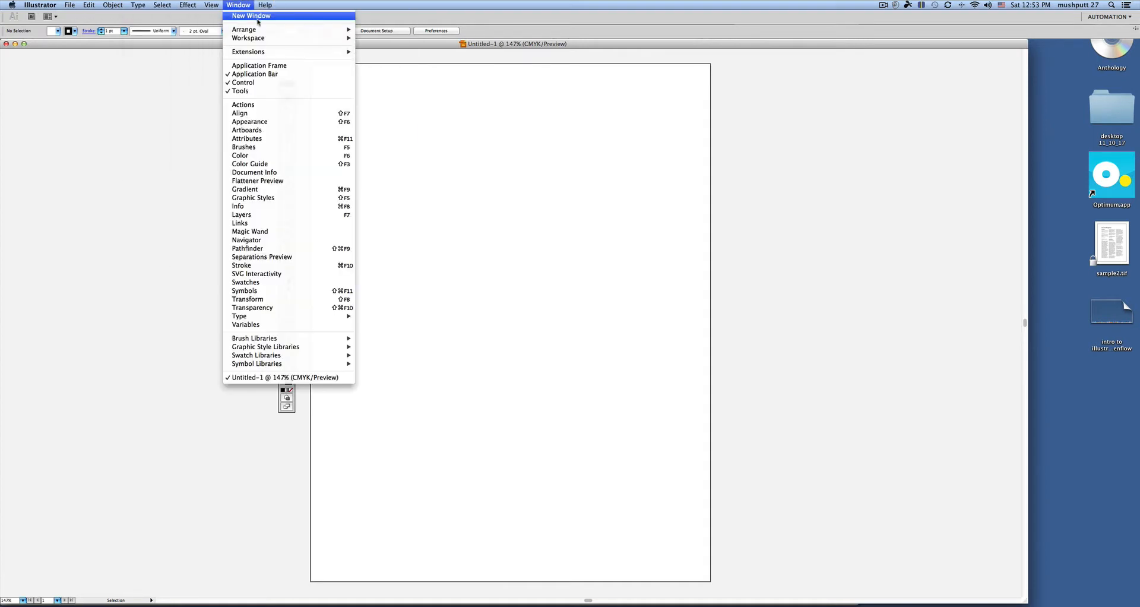
{"action": "mouse_move", "coordinate": [256, 74]}
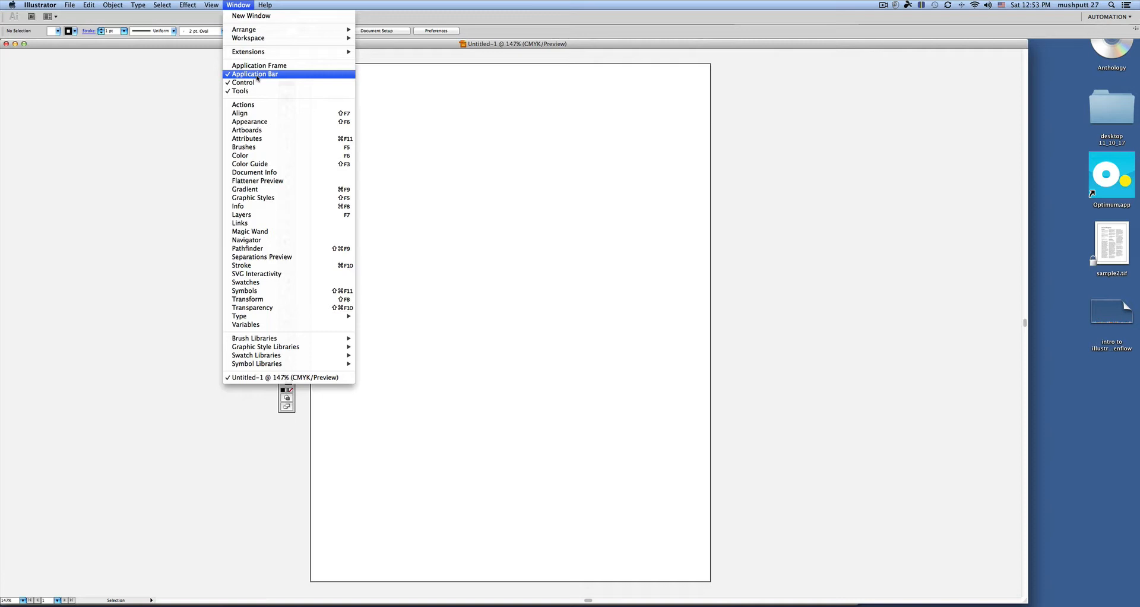
{"action": "left_click", "coordinate": [255, 74]}
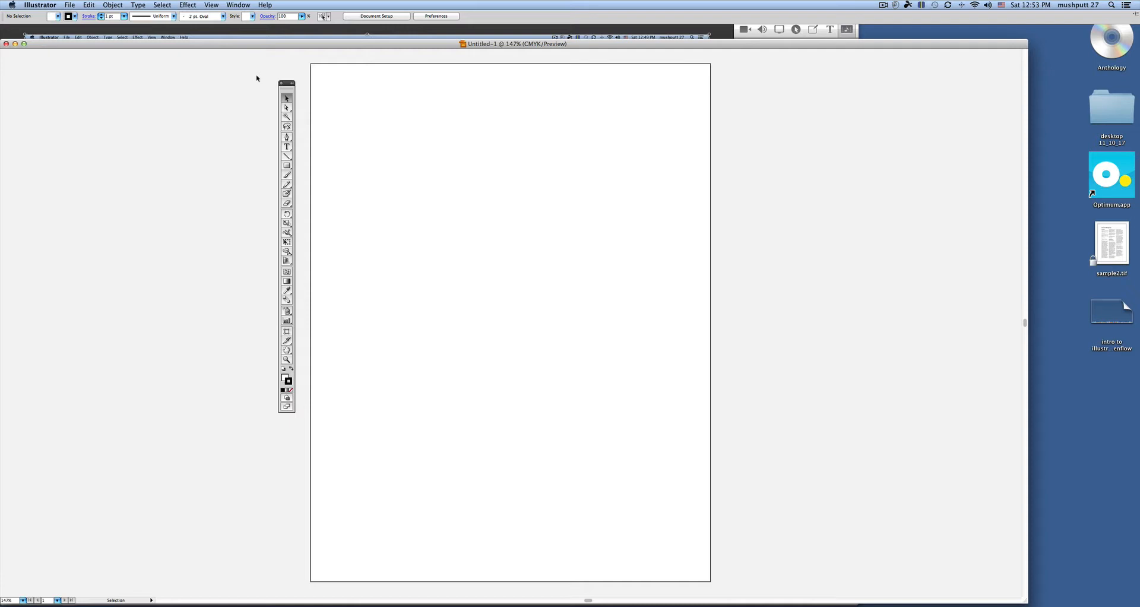
{"action": "left_click", "coordinate": [238, 5]}
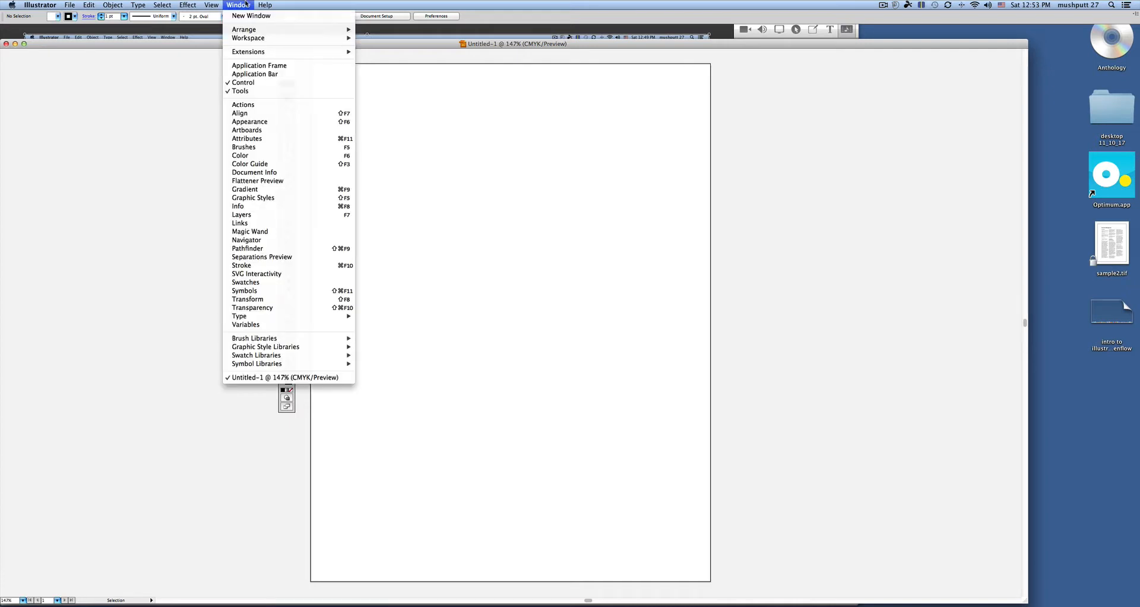
{"action": "mouse_move", "coordinate": [243, 81]}
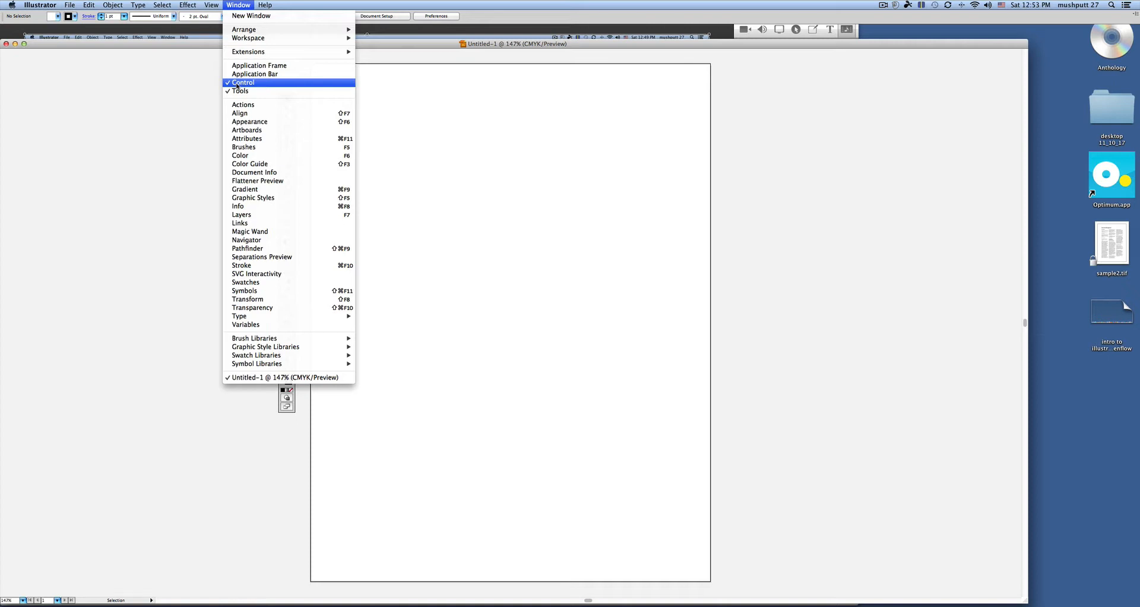
{"action": "left_click", "coordinate": [243, 82]}
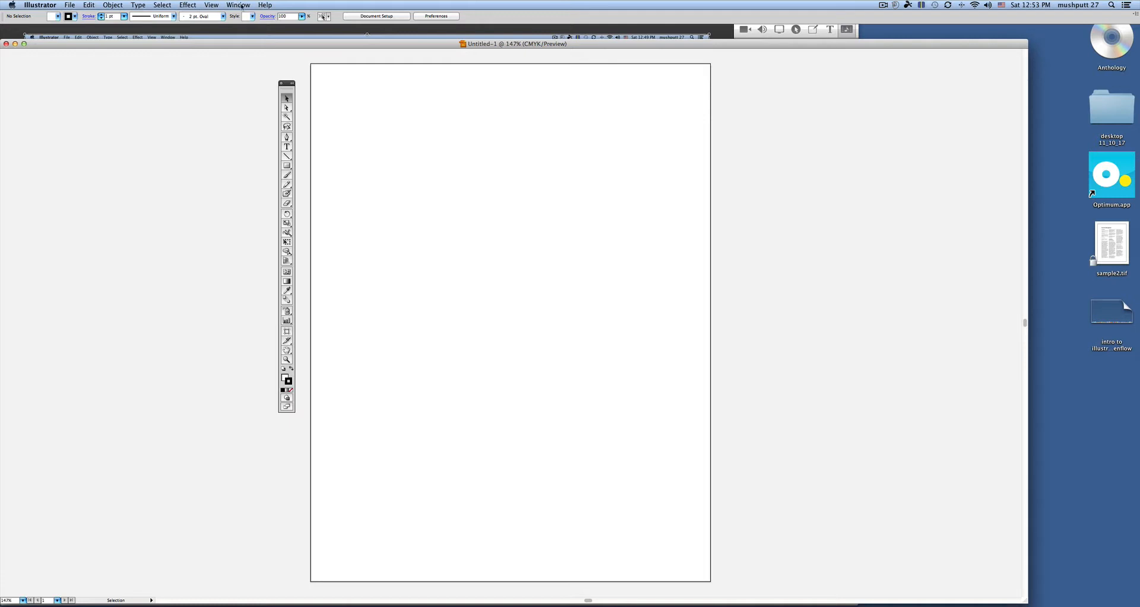
{"action": "left_click", "coordinate": [238, 5]}
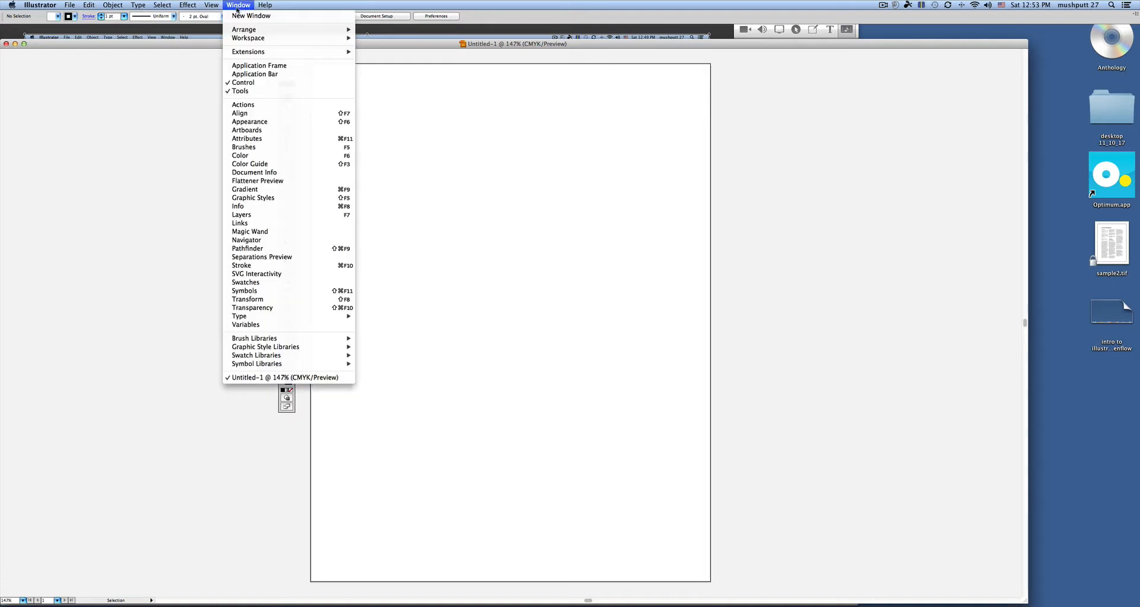
{"action": "mouse_move", "coordinate": [258, 214]}
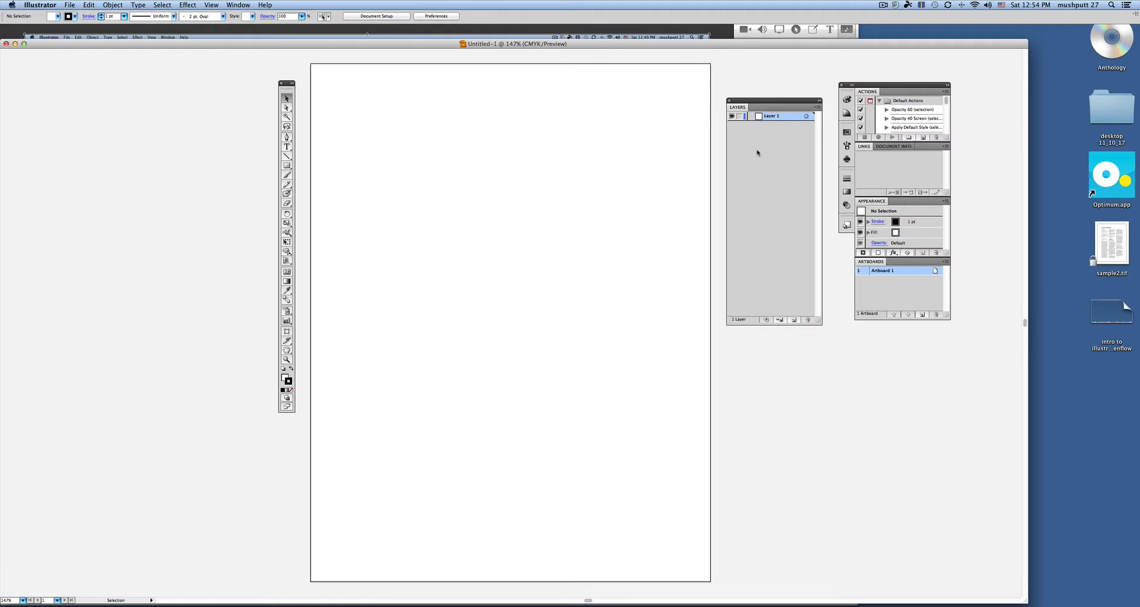
{"action": "mouse_move", "coordinate": [772, 183]}
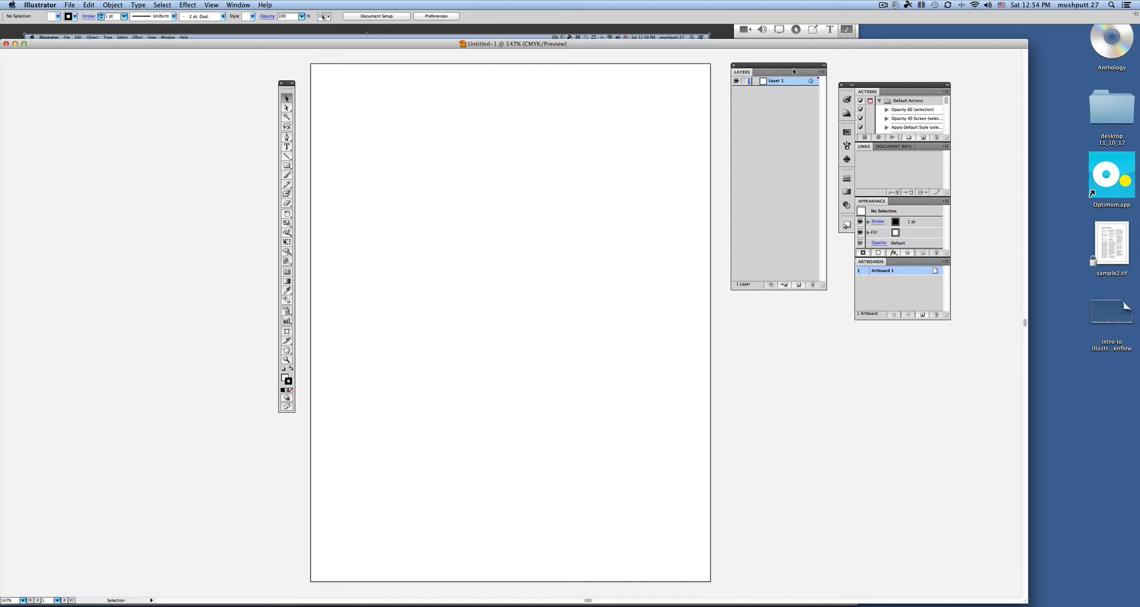
{"action": "mouse_move", "coordinate": [835, 77]}
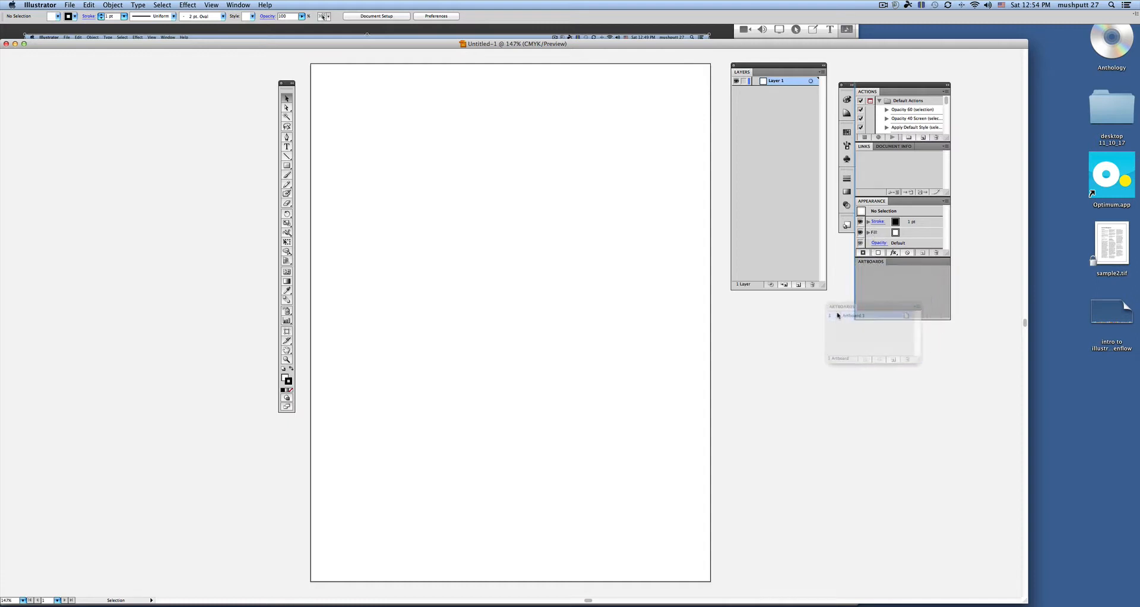
Pull the Artboards panel out of its group into its own floating panel
{"action": "left_click_drag", "start_coordinate": [871, 306], "coordinate": [778, 341]}
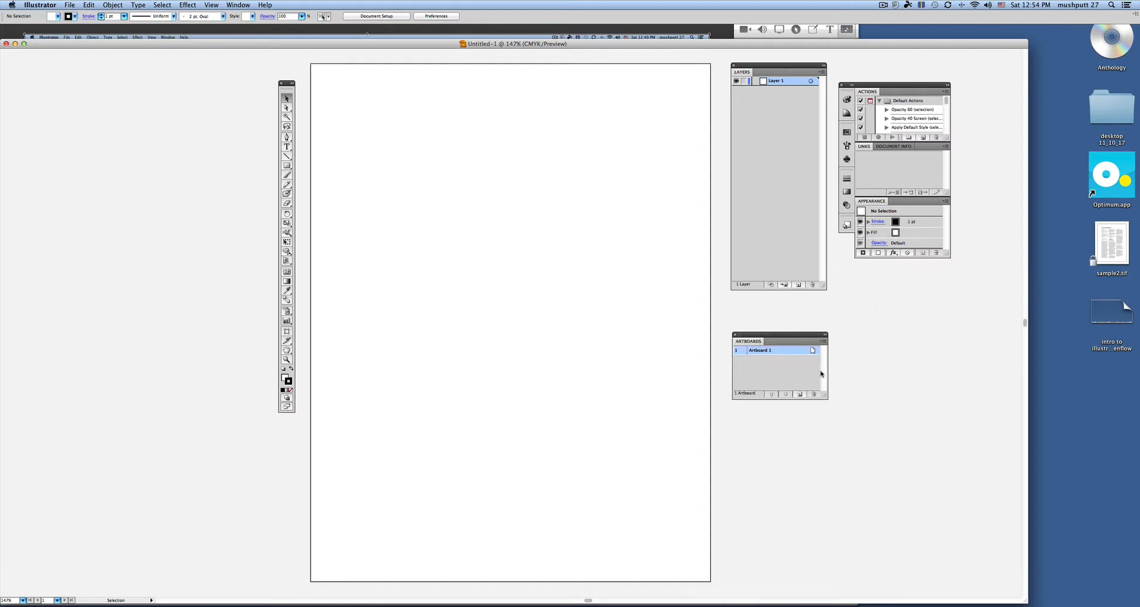
{"action": "mouse_move", "coordinate": [825, 401]}
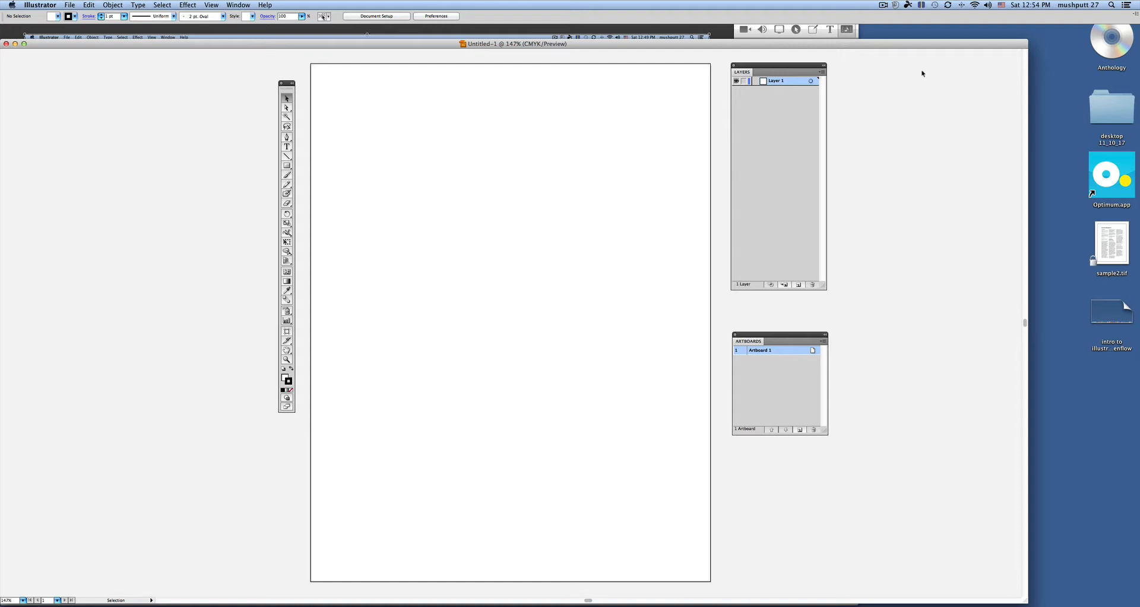
Move the floating Layers panel toward the top right of the screen
{"action": "left_click", "coordinate": [238, 5]}
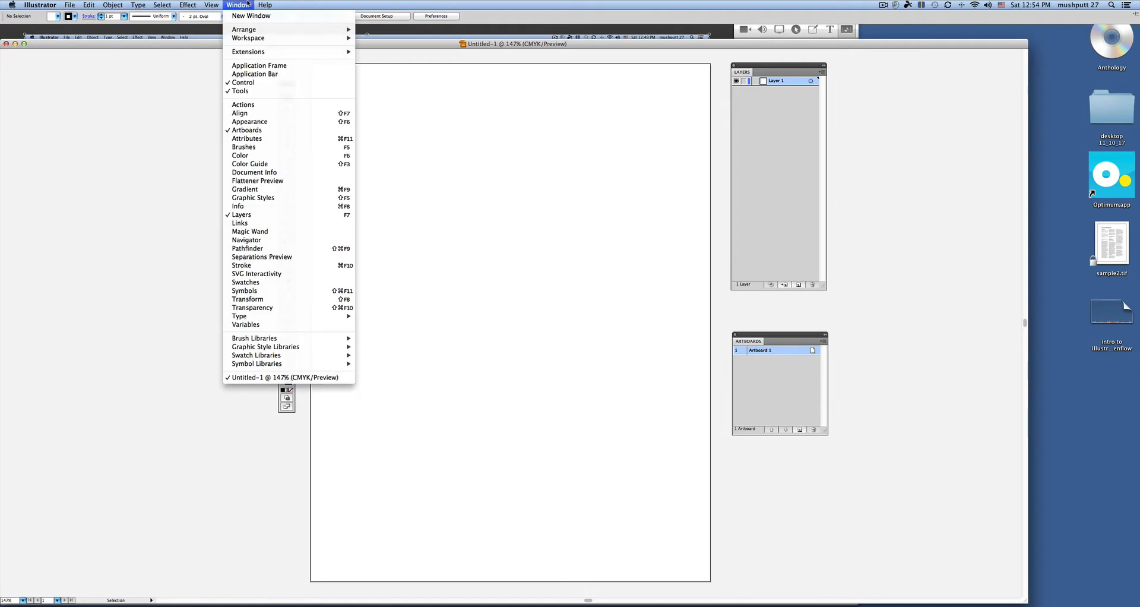
{"action": "mouse_move", "coordinate": [240, 155]}
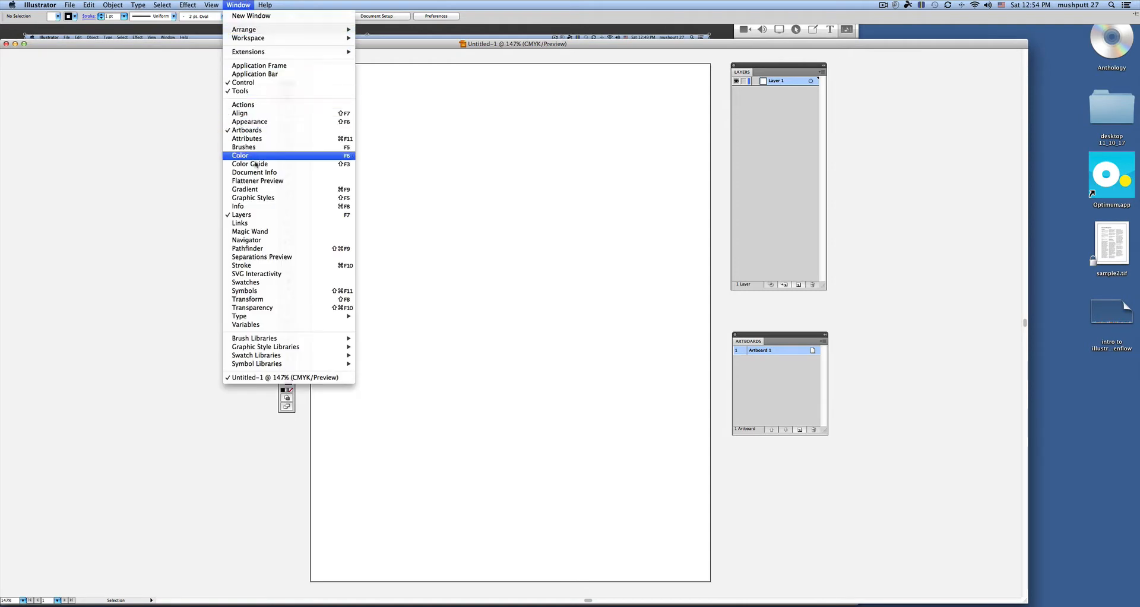
{"action": "mouse_move", "coordinate": [264, 308]}
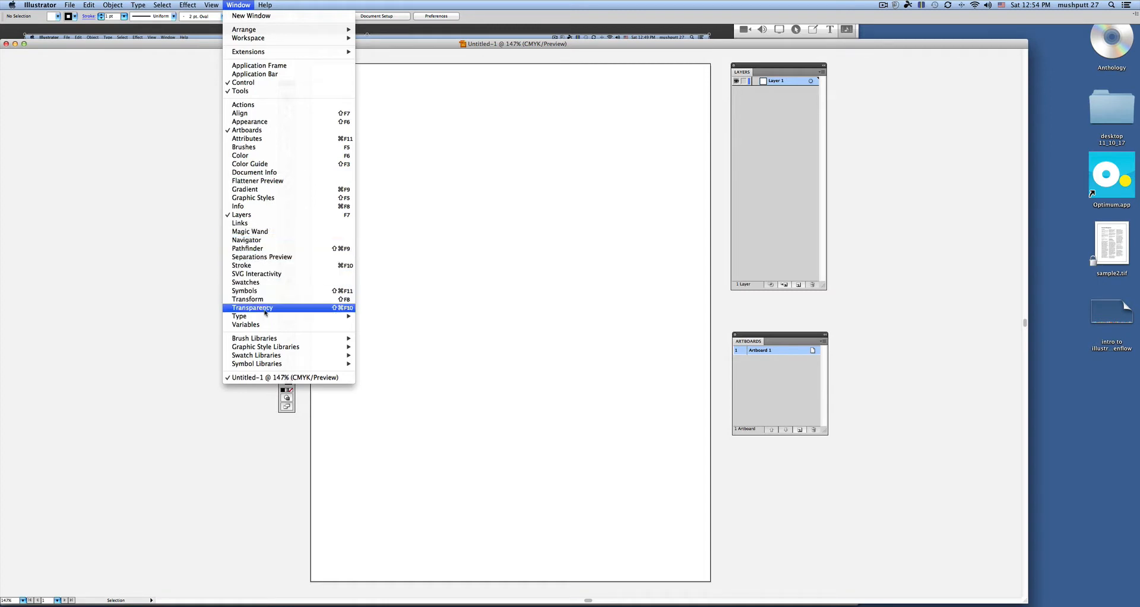
{"action": "mouse_move", "coordinate": [272, 291]}
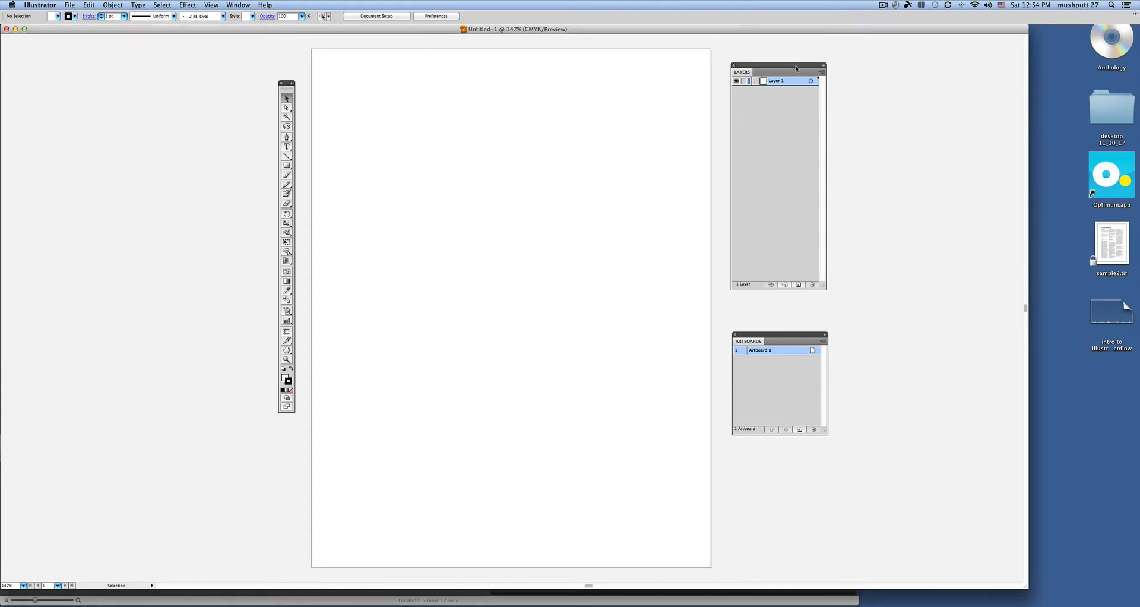
{"action": "left_click_drag", "start_coordinate": [796, 68], "coordinate": [937, 53]}
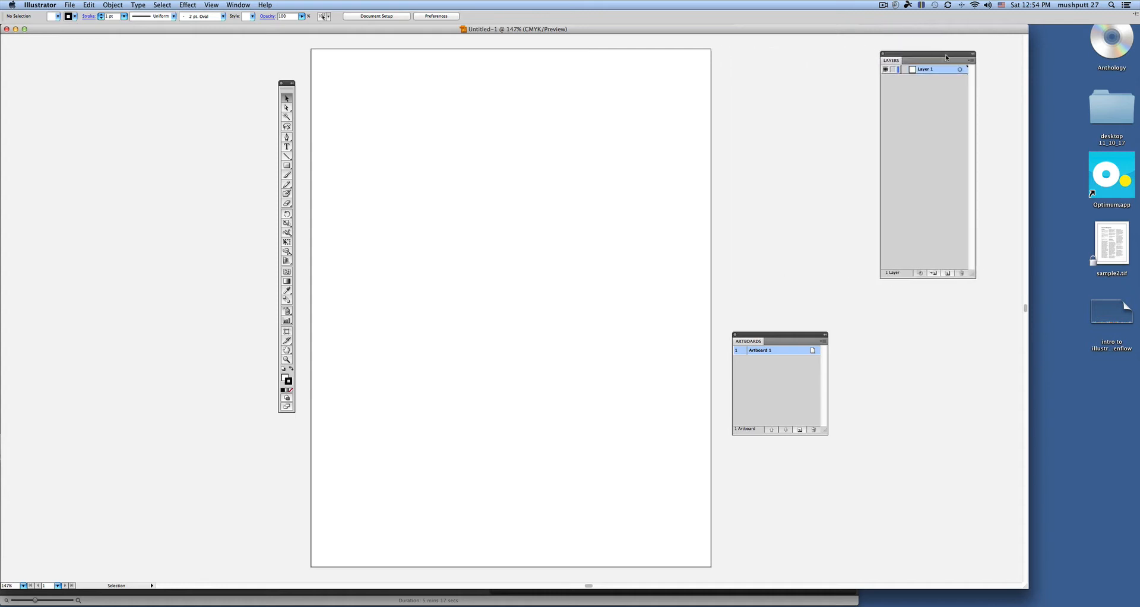
{"action": "left_click_drag", "start_coordinate": [928, 60], "coordinate": [1089, 34]}
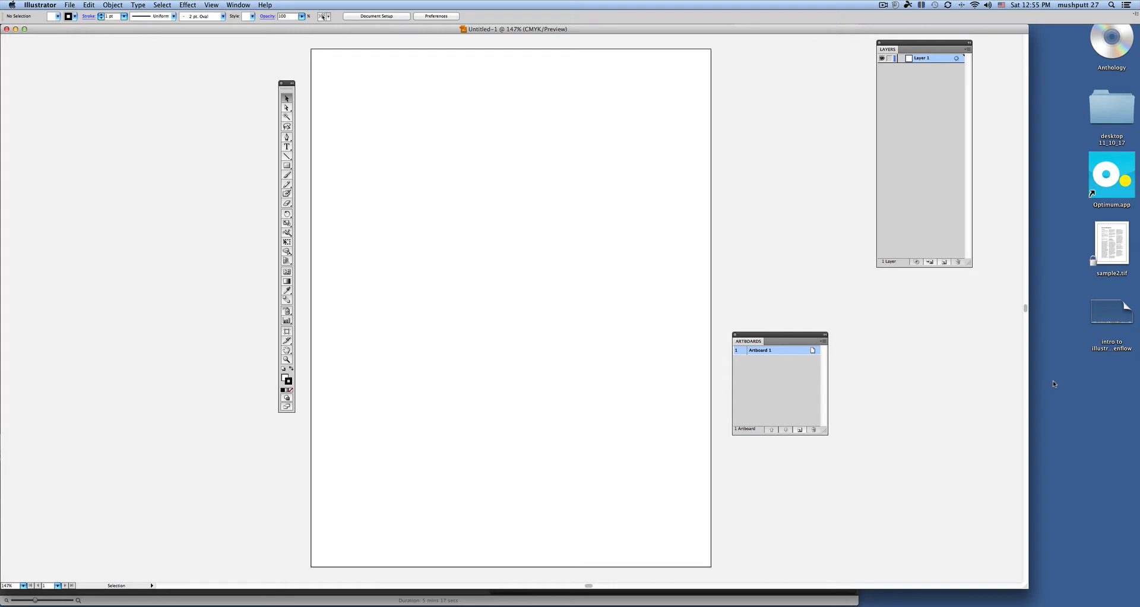
{"action": "mouse_move", "coordinate": [1047, 199]}
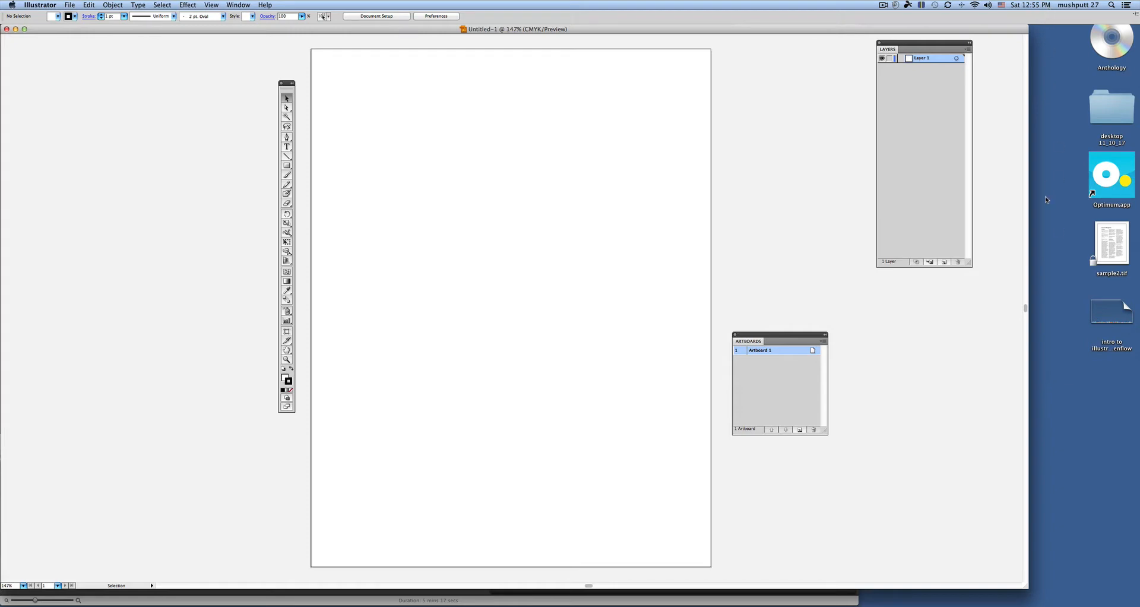
{"action": "mouse_move", "coordinate": [1050, 192]}
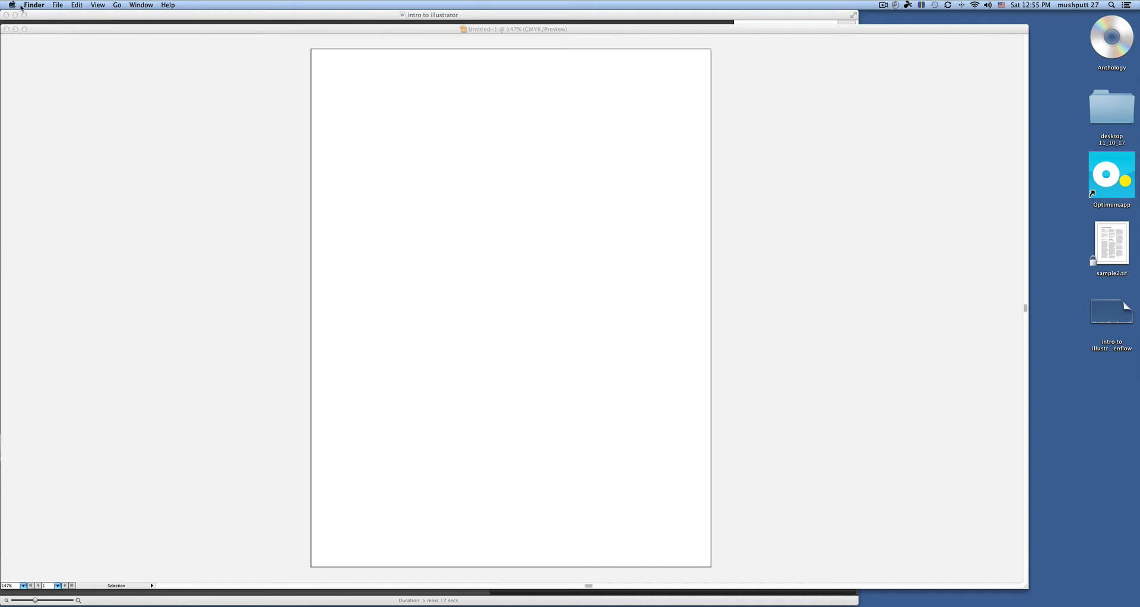
{"action": "mouse_move", "coordinate": [64, 34]}
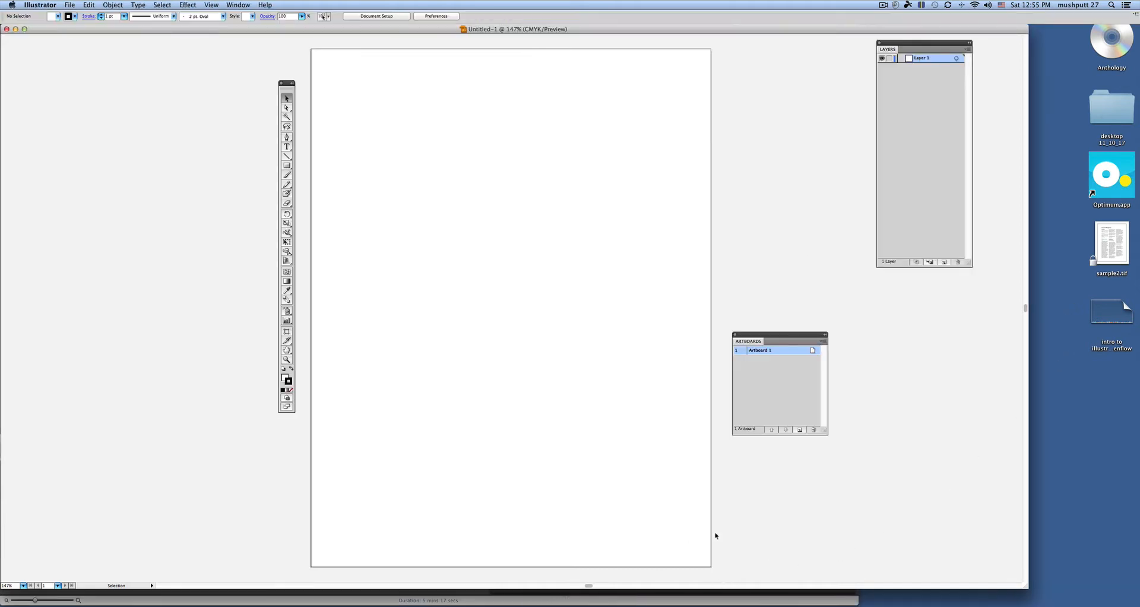
{"action": "mouse_move", "coordinate": [1002, 294]}
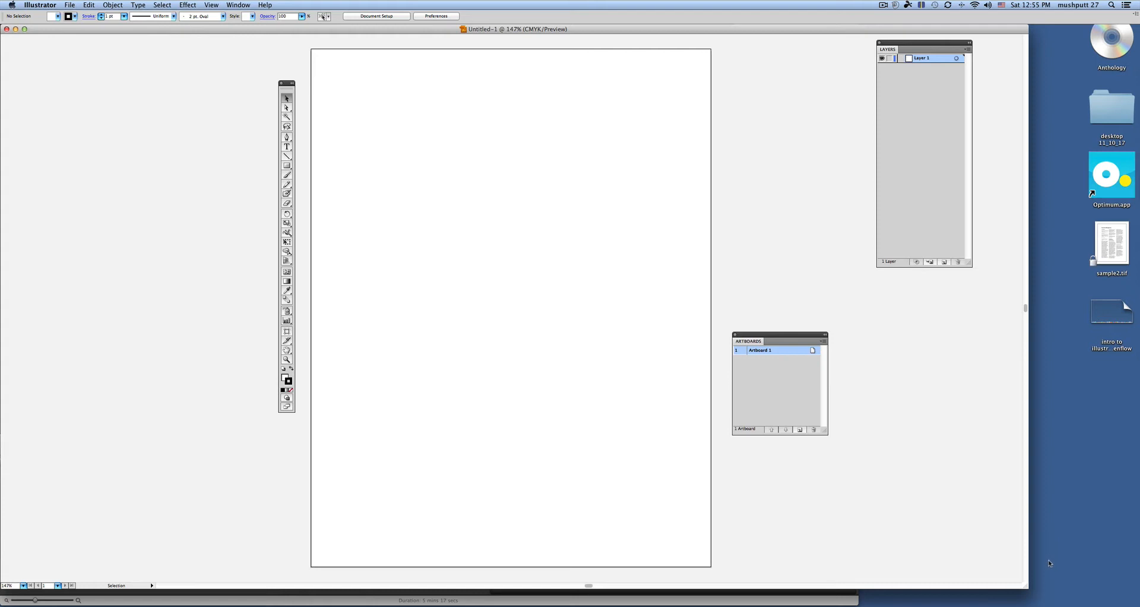
{"action": "mouse_move", "coordinate": [1085, 472]}
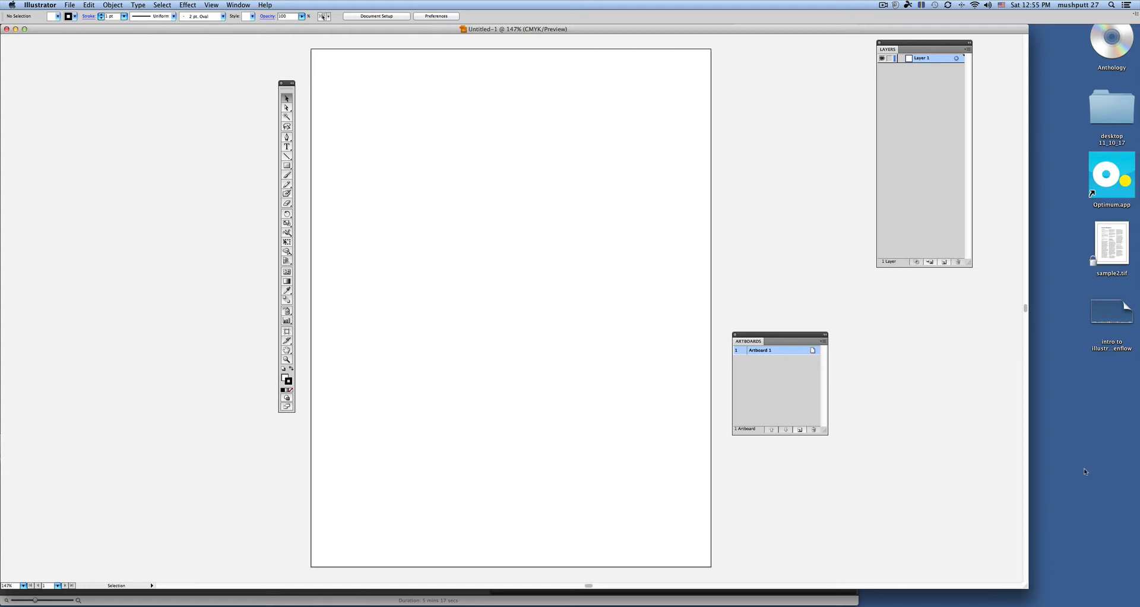
{"action": "mouse_move", "coordinate": [1030, 593]}
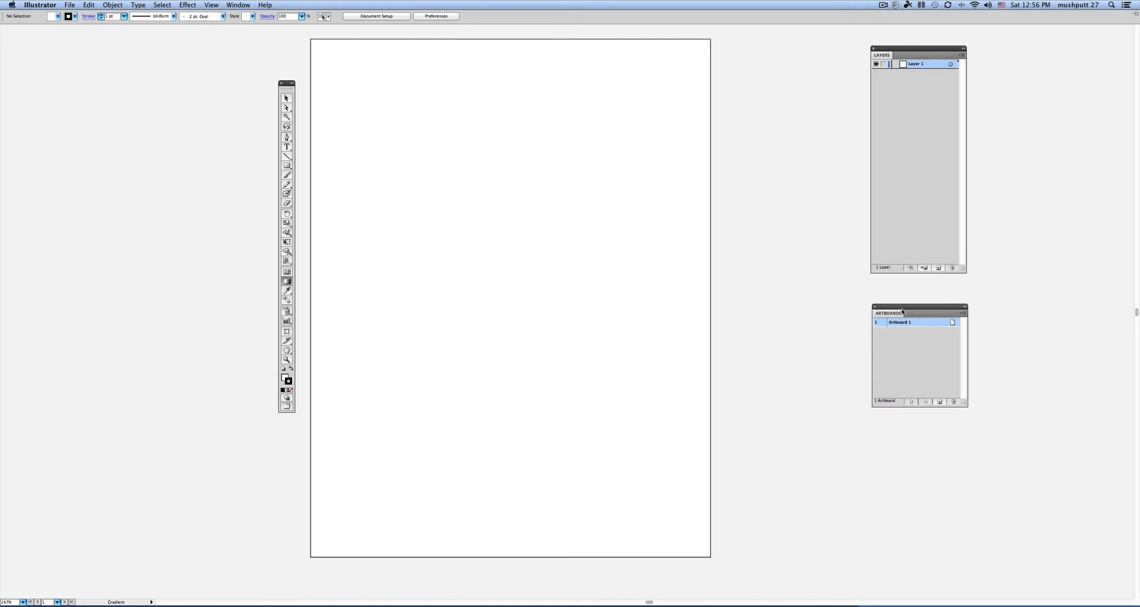
{"action": "mouse_move", "coordinate": [561, 265]}
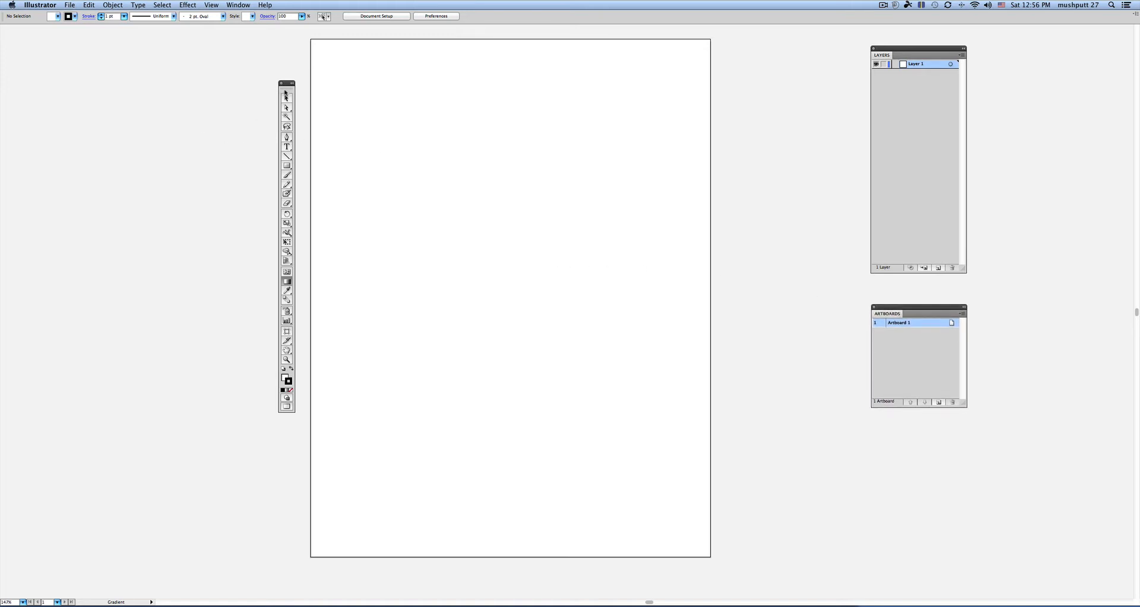
Move the Tools panel beside Layers and Artboards, and maximize the window
{"action": "left_click_drag", "start_coordinate": [287, 84], "coordinate": [792, 55]}
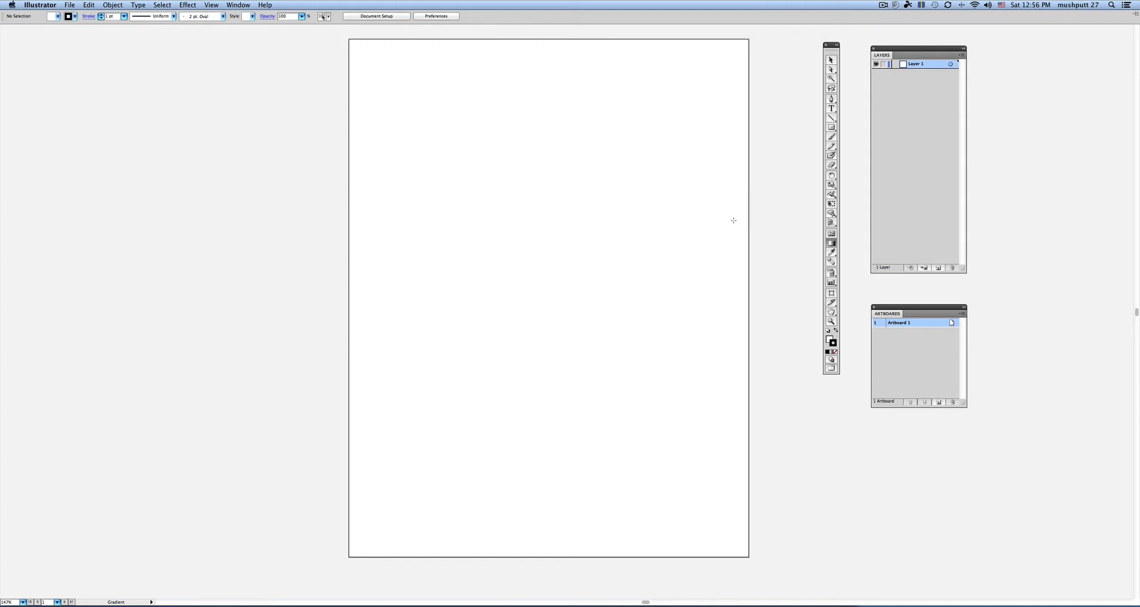
{"action": "mouse_move", "coordinate": [1008, 30]}
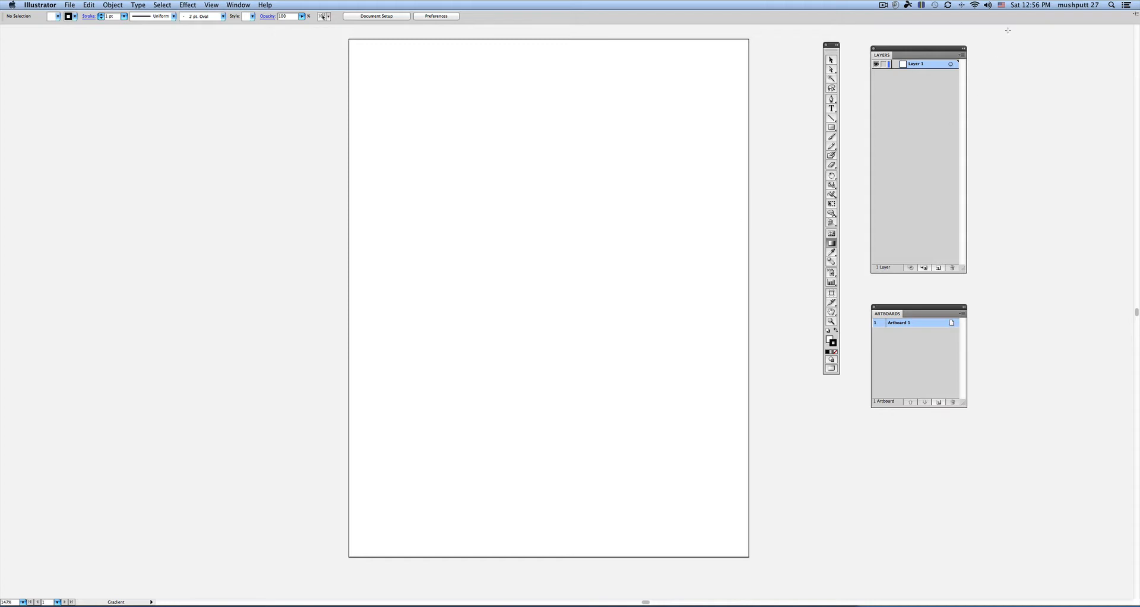
{"action": "left_click", "coordinate": [1132, 6]}
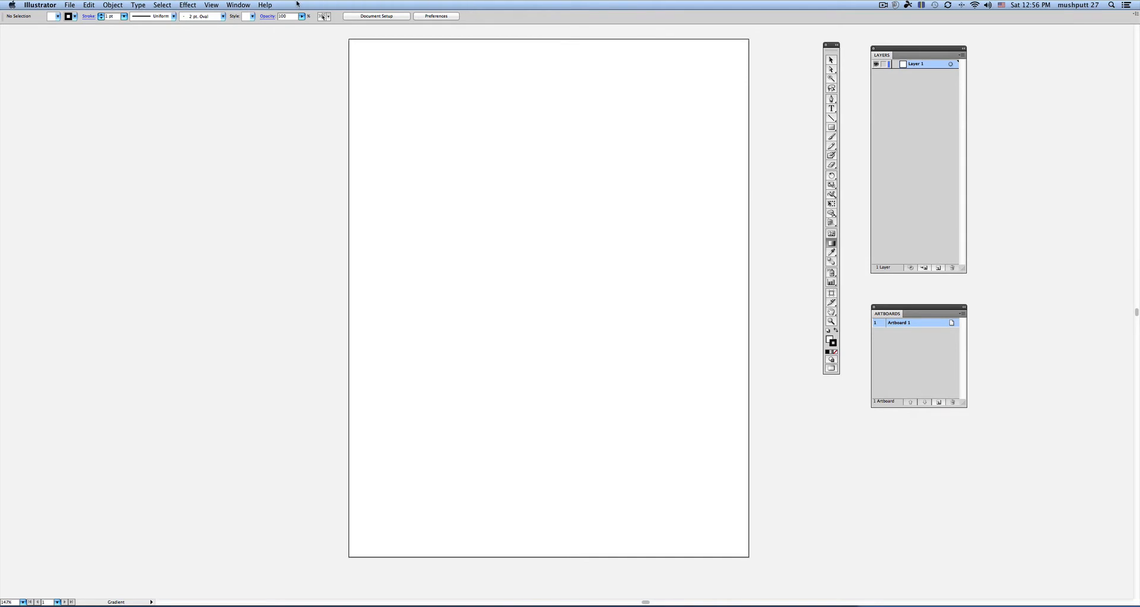
Save the current panel layout as a workspace named 'DForrester'
{"action": "left_click", "coordinate": [237, 5]}
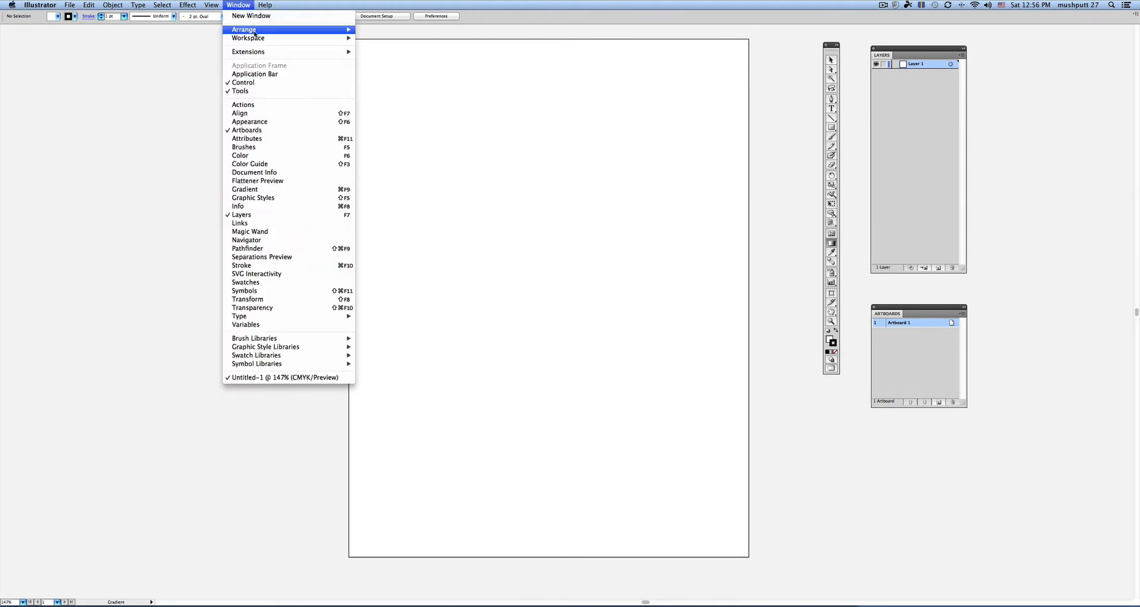
{"action": "mouse_move", "coordinate": [252, 37]}
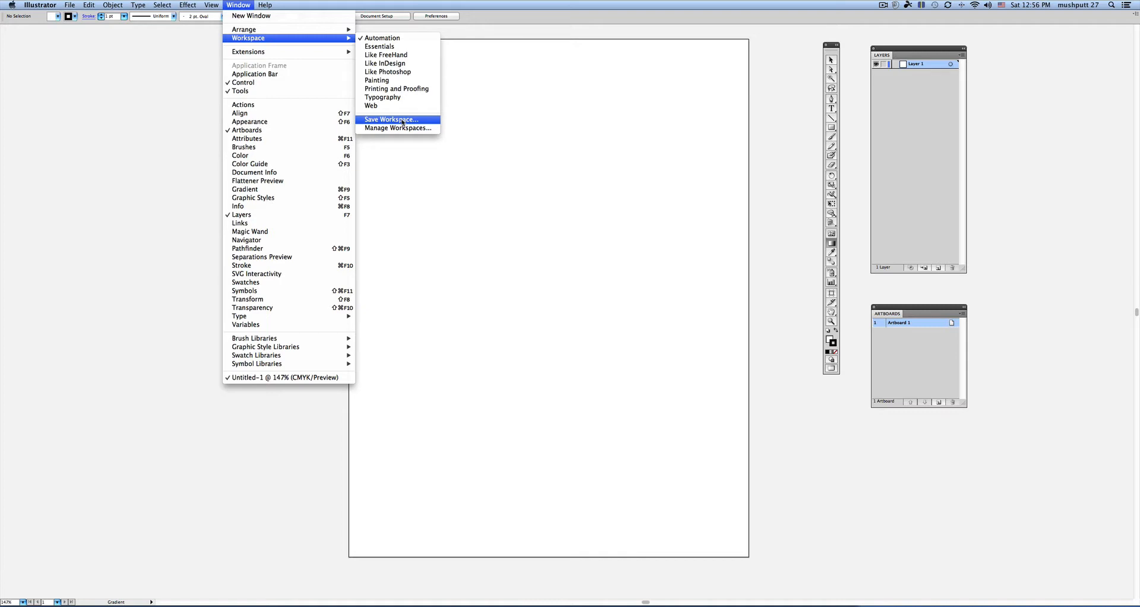
{"action": "mouse_move", "coordinate": [400, 119]}
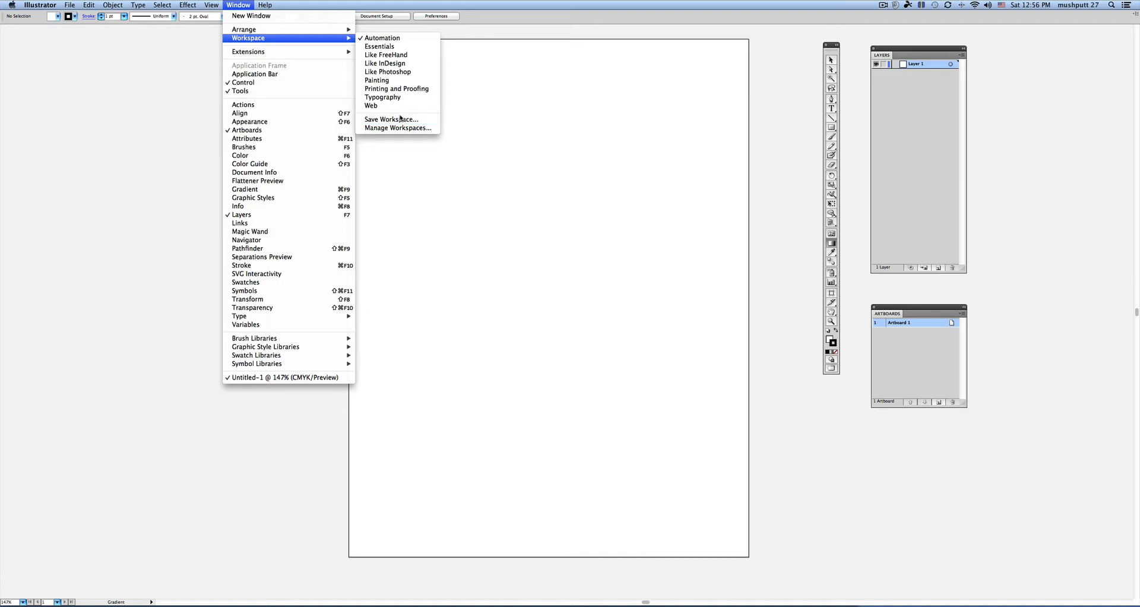
{"action": "mouse_move", "coordinate": [384, 81]}
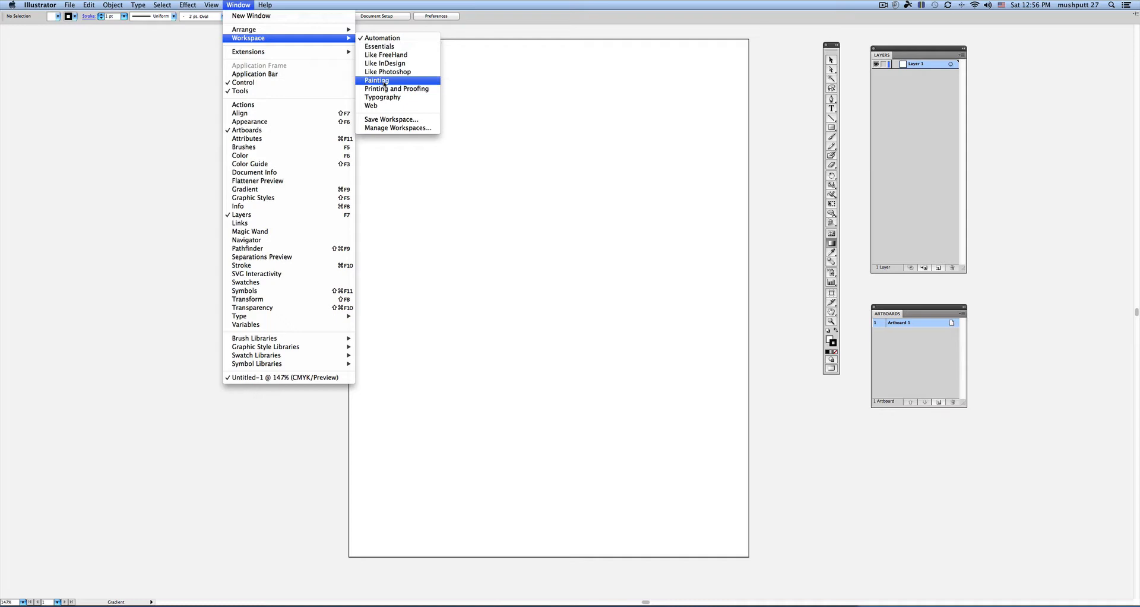
{"action": "mouse_move", "coordinate": [379, 46]}
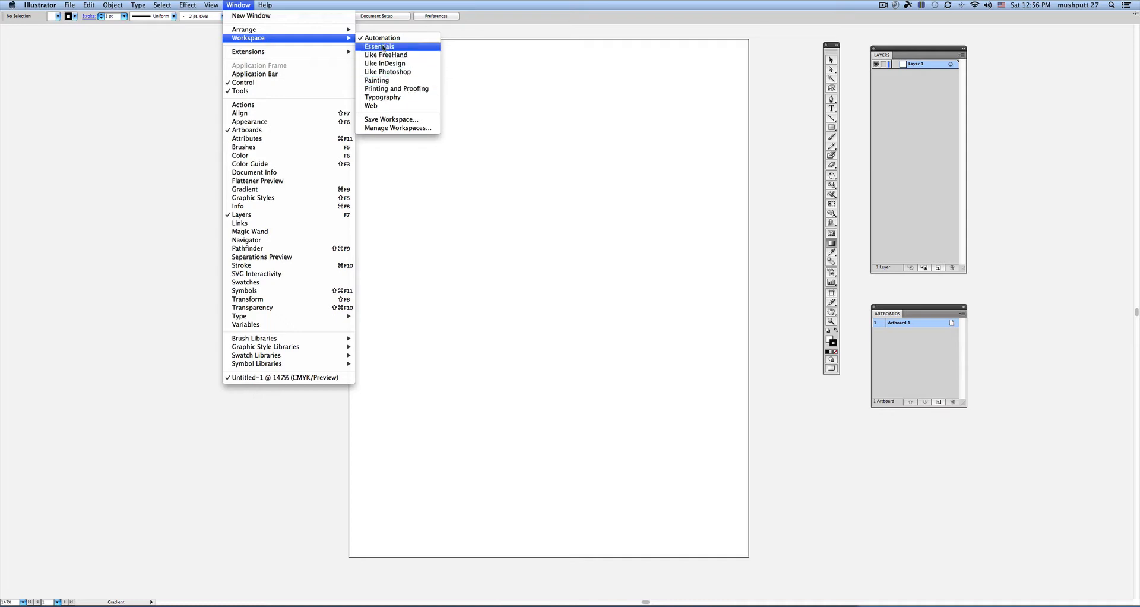
{"action": "mouse_move", "coordinate": [391, 119]}
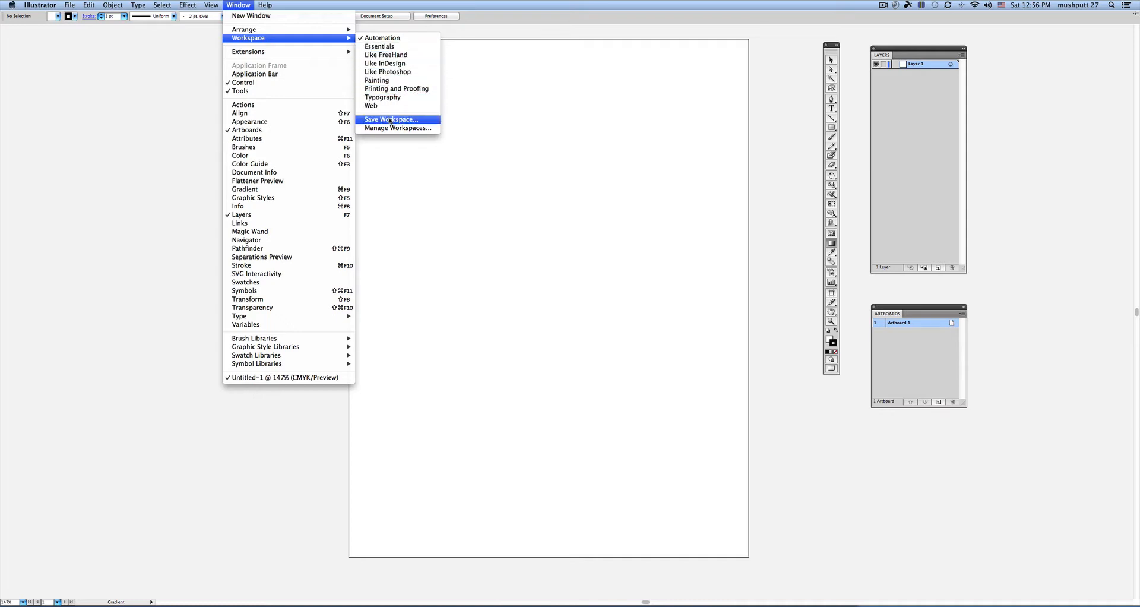
{"action": "left_click", "coordinate": [395, 118]}
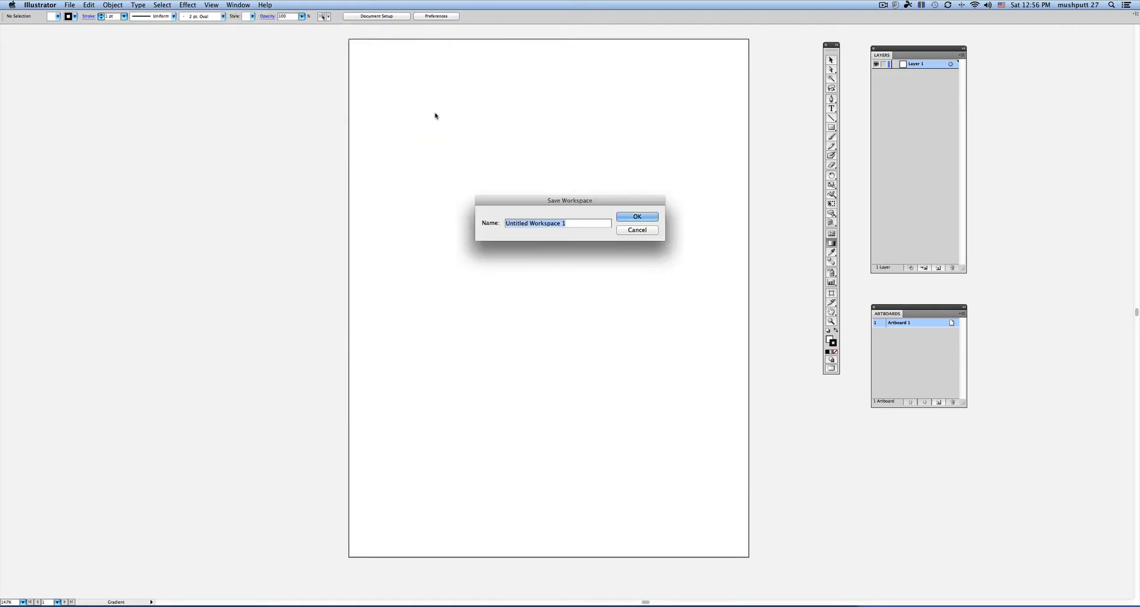
{"action": "type", "text": "D"}
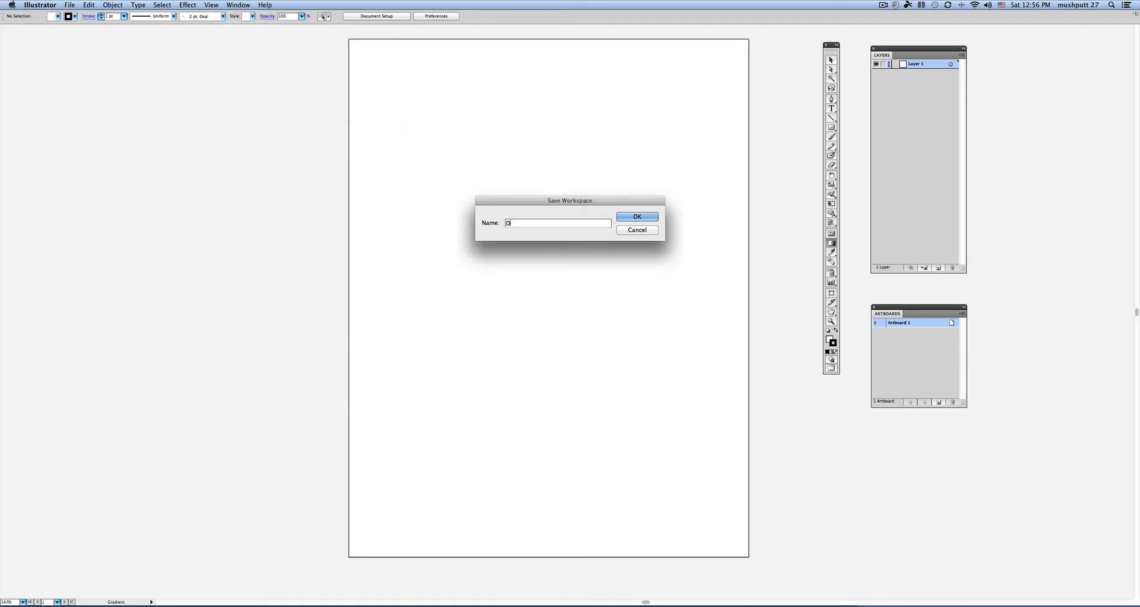
{"action": "type", "text": "Forrester"}
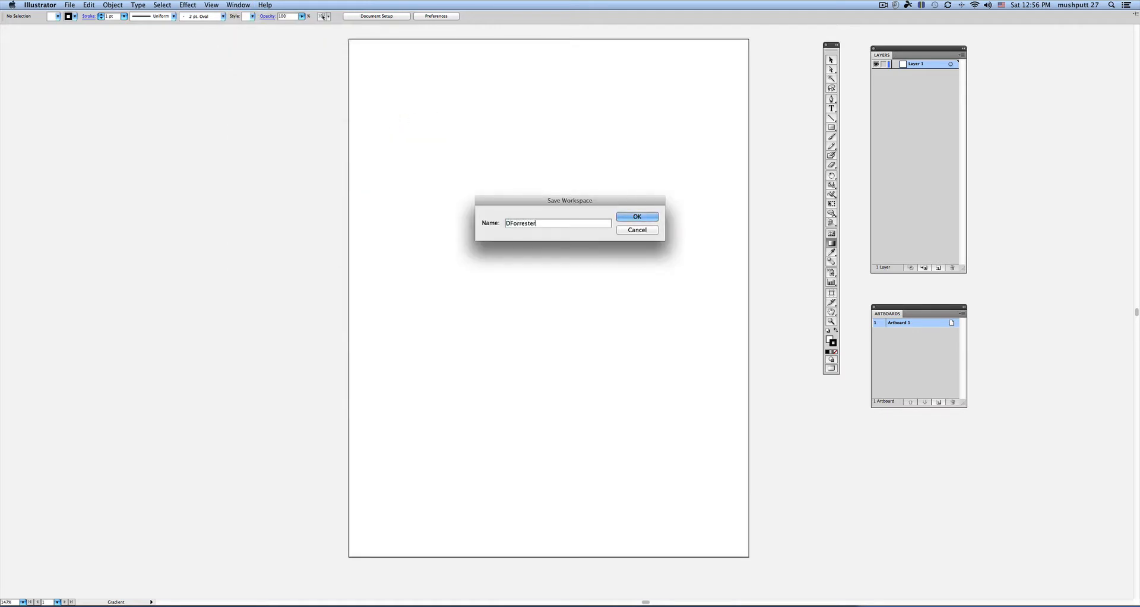
{"action": "left_click", "coordinate": [637, 216]}
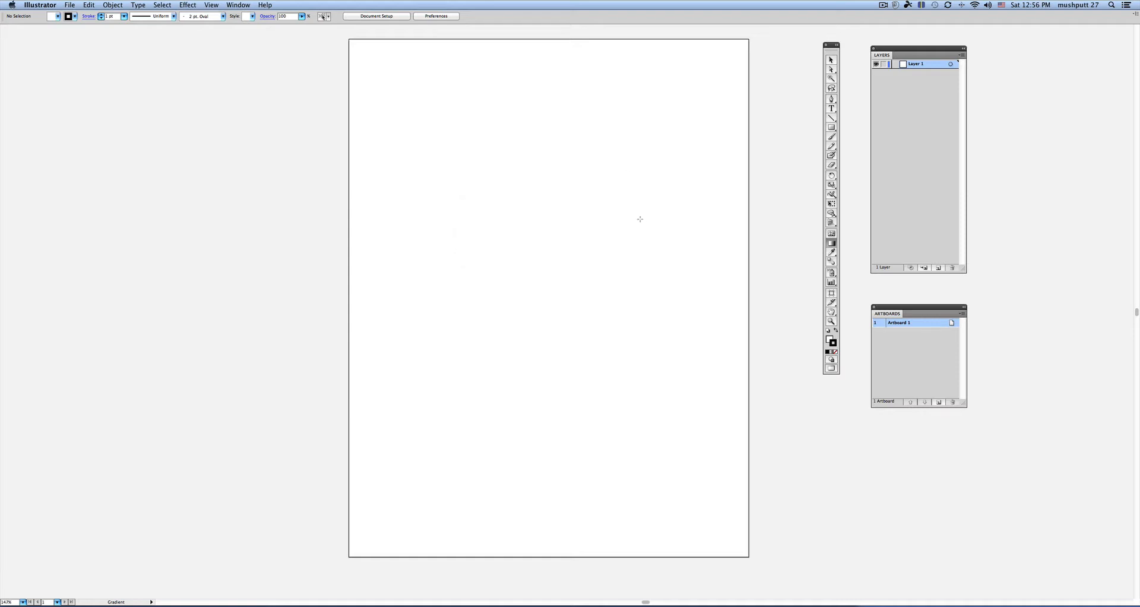
{"action": "left_click", "coordinate": [237, 5]}
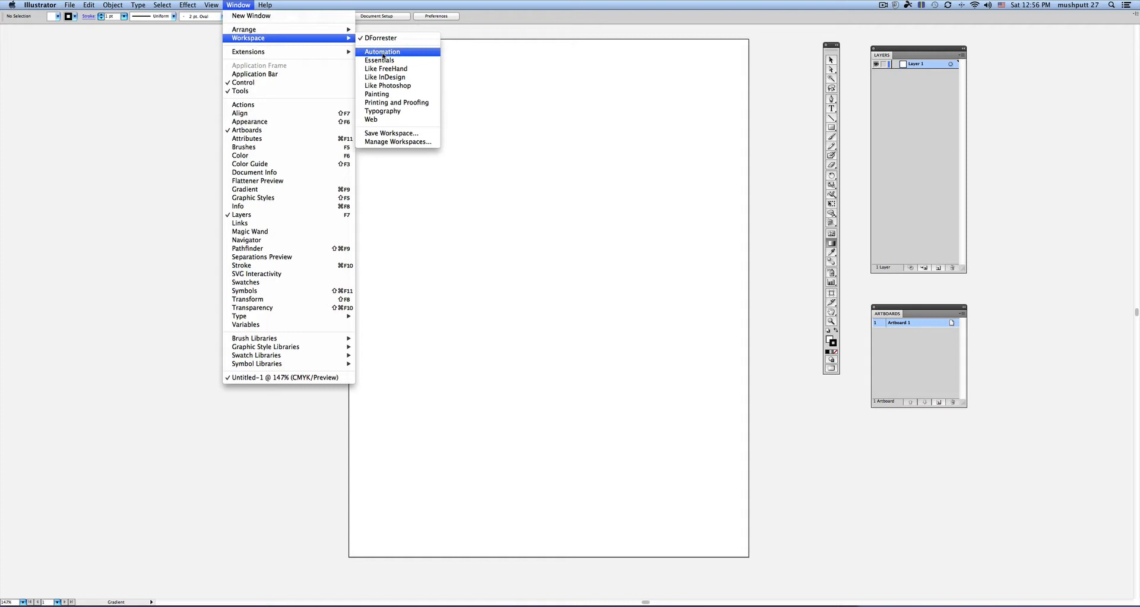
{"action": "left_click", "coordinate": [381, 52]}
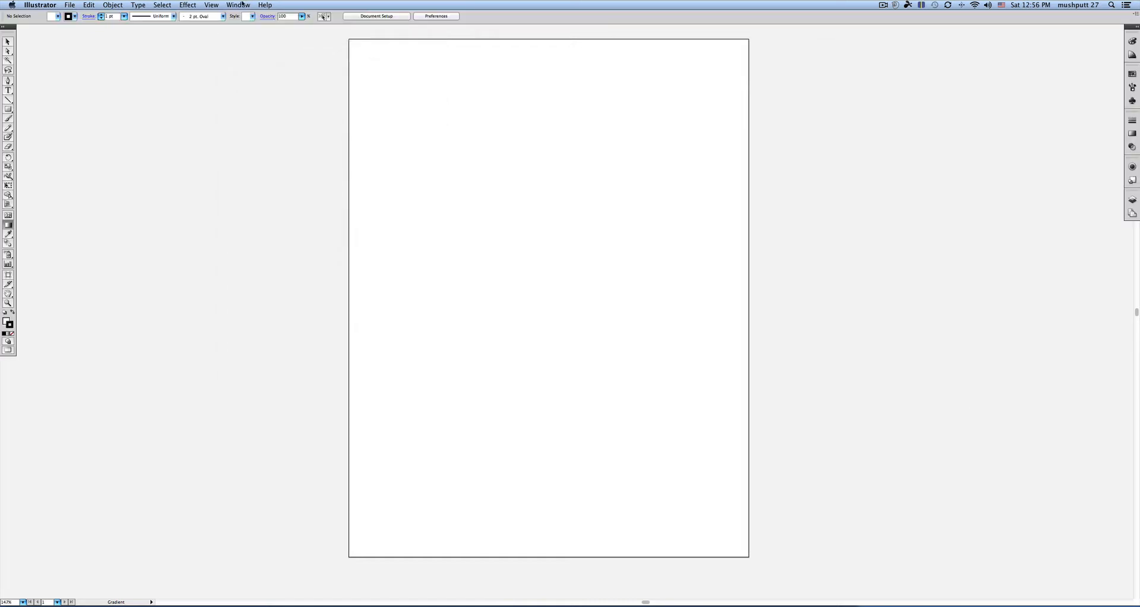
{"action": "left_click", "coordinate": [238, 4]}
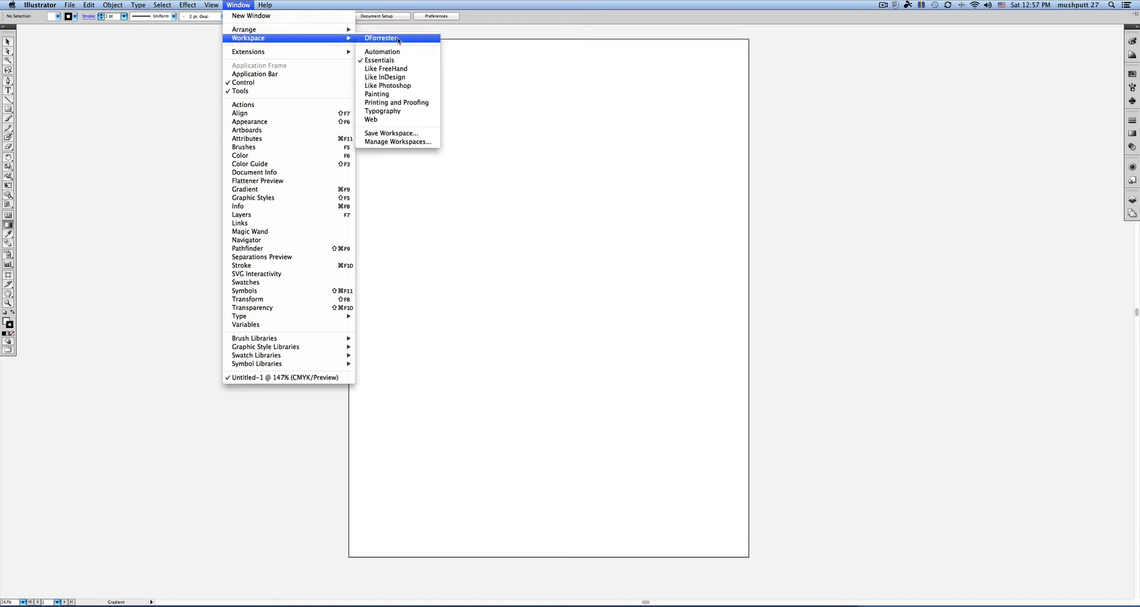
{"action": "left_click", "coordinate": [385, 39]}
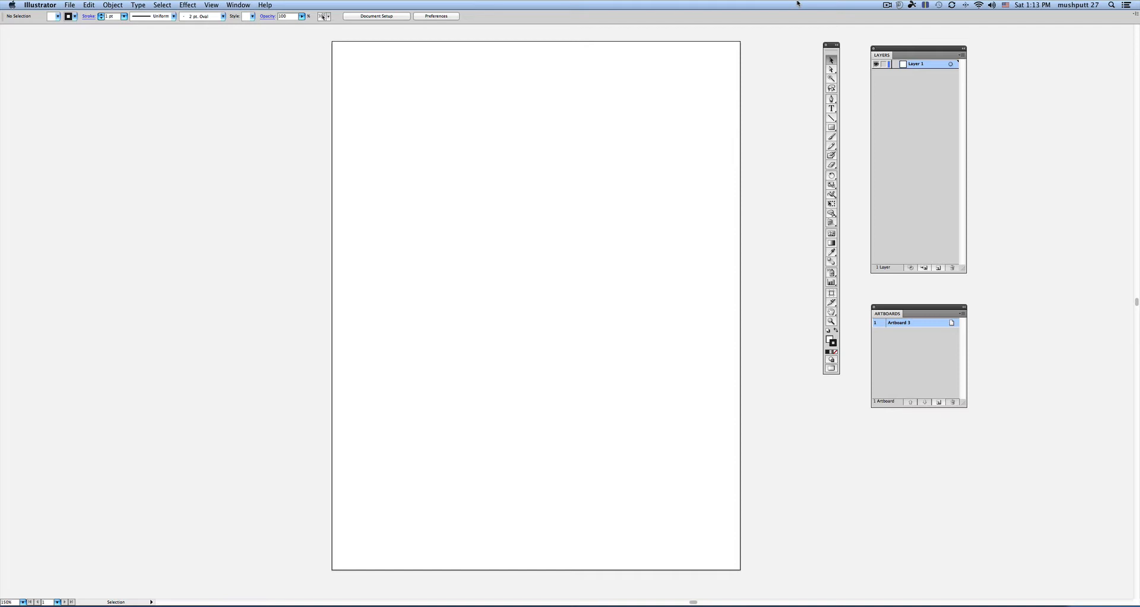
{"action": "mouse_move", "coordinate": [551, 5]}
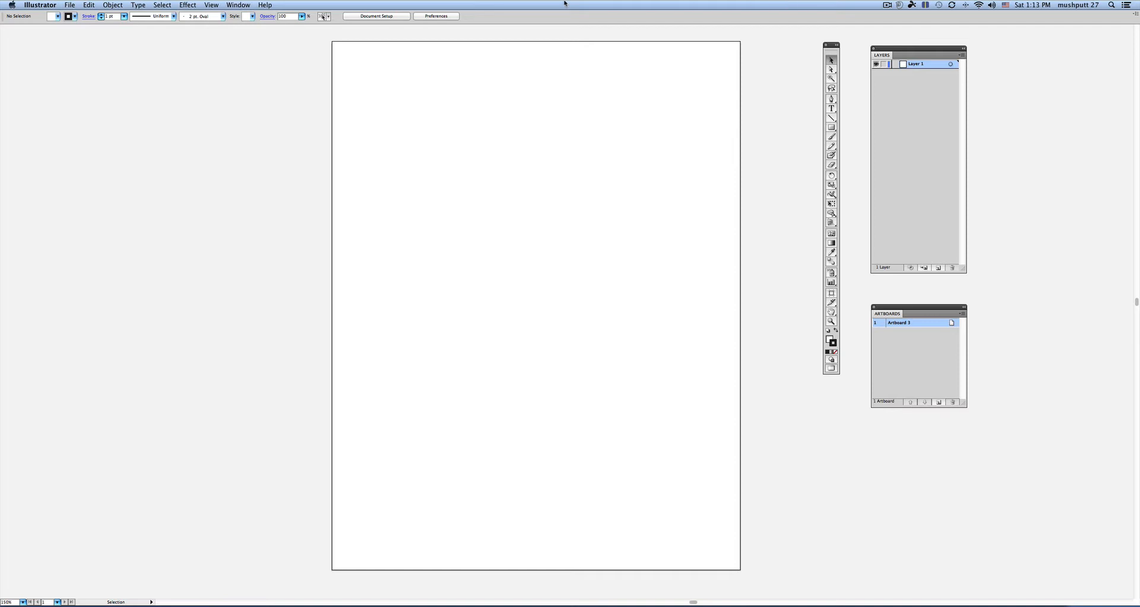
Show inch rulers along the top and left edges of the document window
{"action": "left_click", "coordinate": [205, 5]}
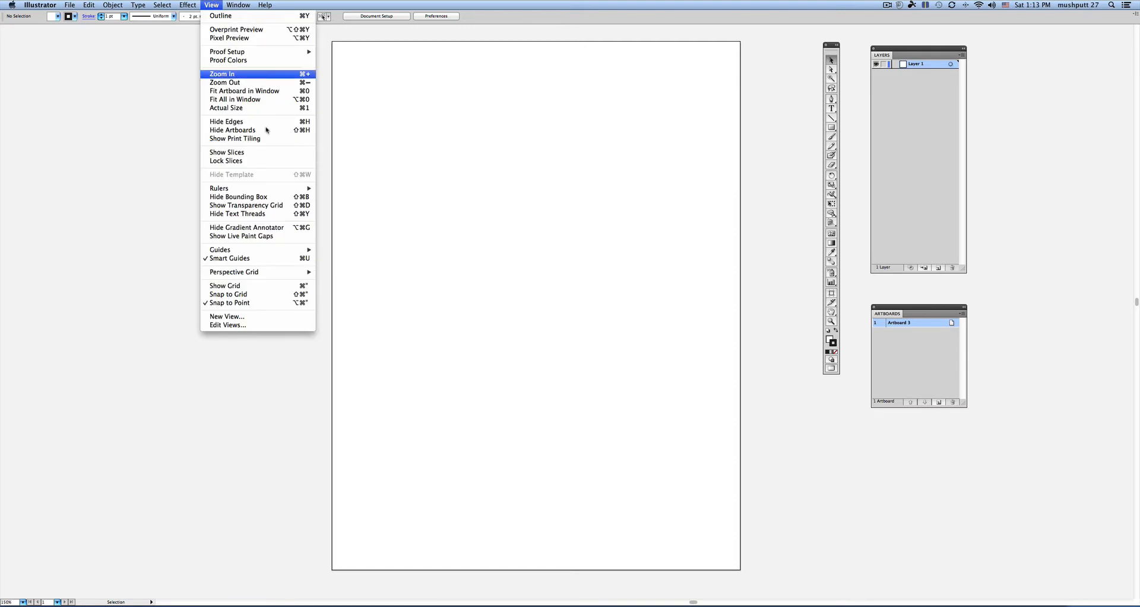
{"action": "mouse_move", "coordinate": [219, 188]}
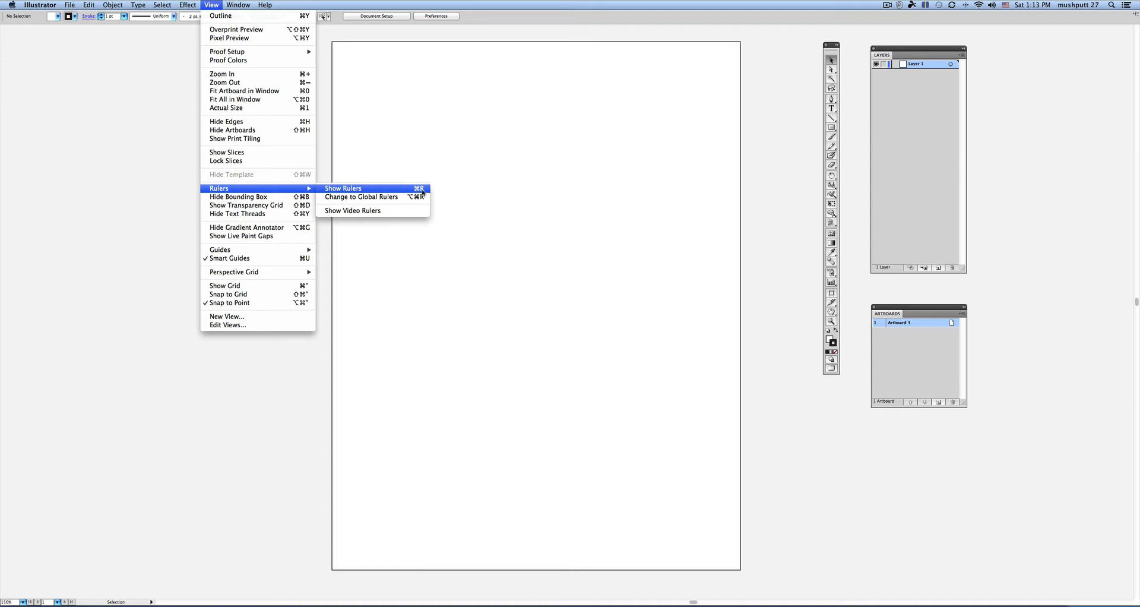
{"action": "left_click", "coordinate": [344, 188]}
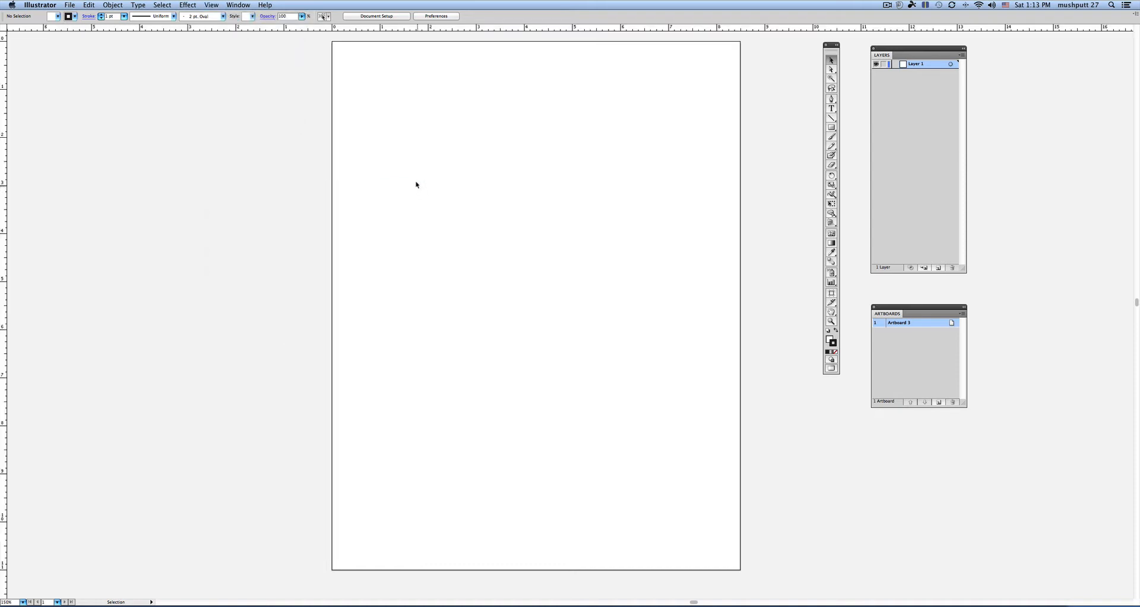
{"action": "mouse_move", "coordinate": [241, 42]}
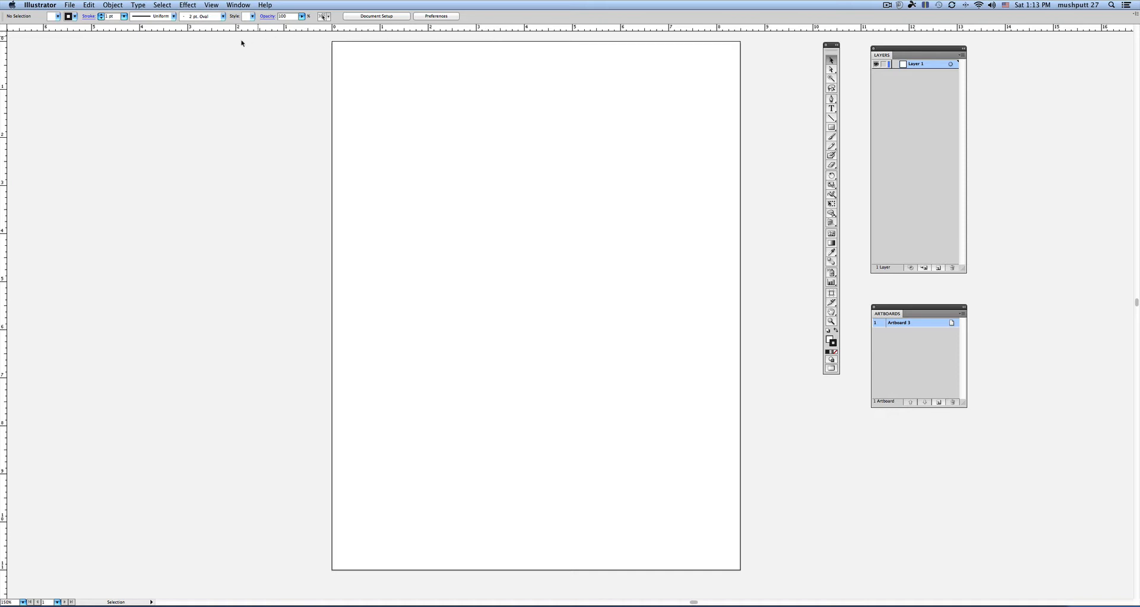
{"action": "mouse_move", "coordinate": [32, 91]}
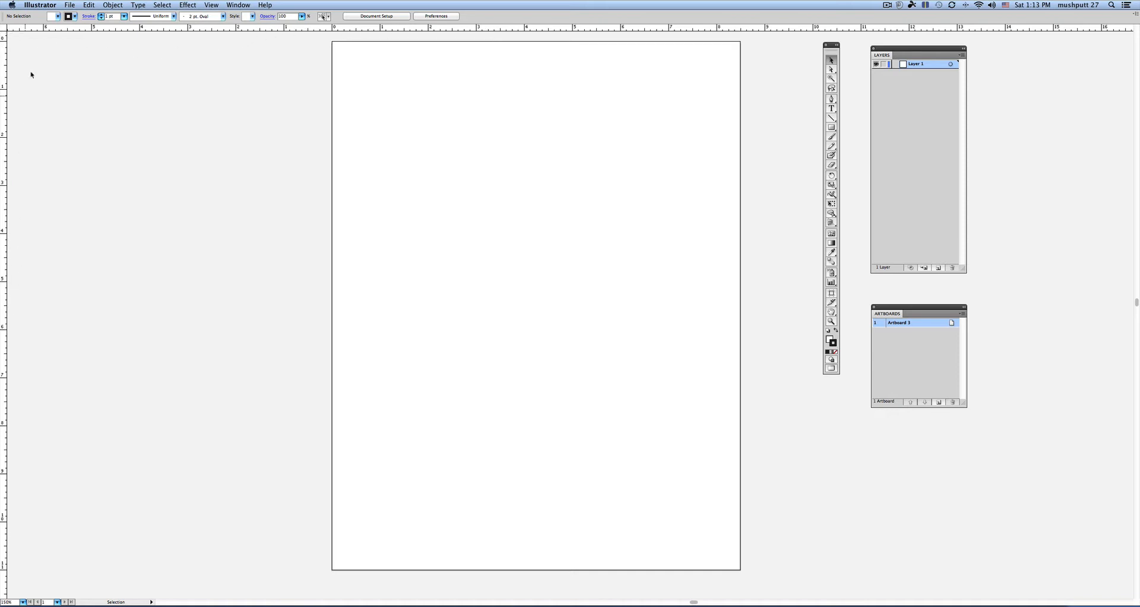
{"action": "mouse_move", "coordinate": [546, 29]}
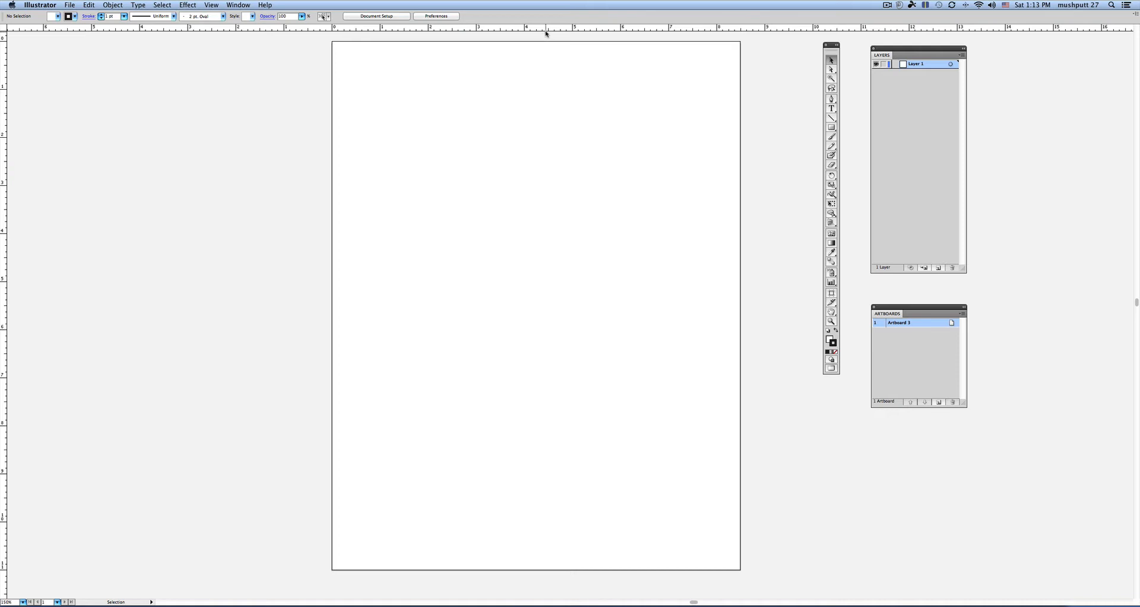
{"action": "mouse_move", "coordinate": [534, 37]}
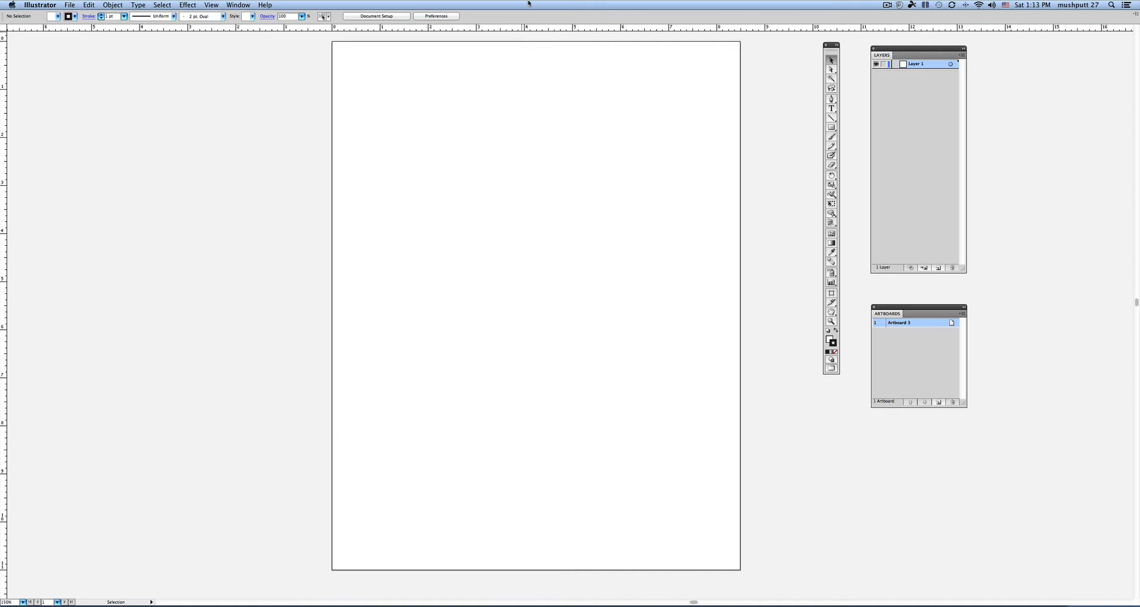
In Guides & Grid preferences, make gridlines Light Gray every 1 inch with 2 subdivisions
{"action": "left_click", "coordinate": [40, 4]}
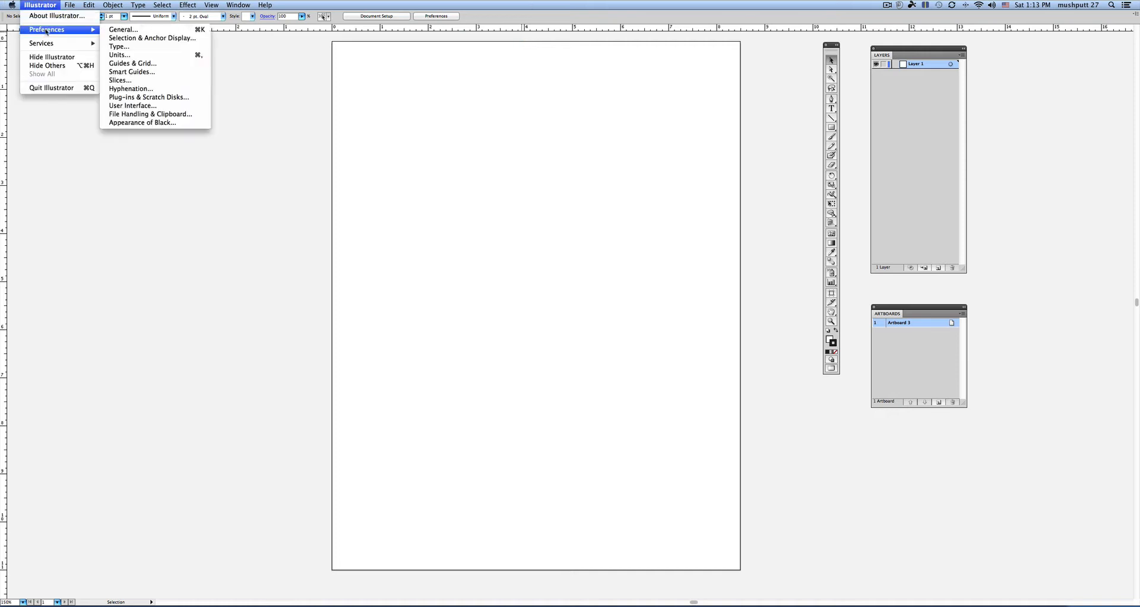
{"action": "mouse_move", "coordinate": [145, 65]}
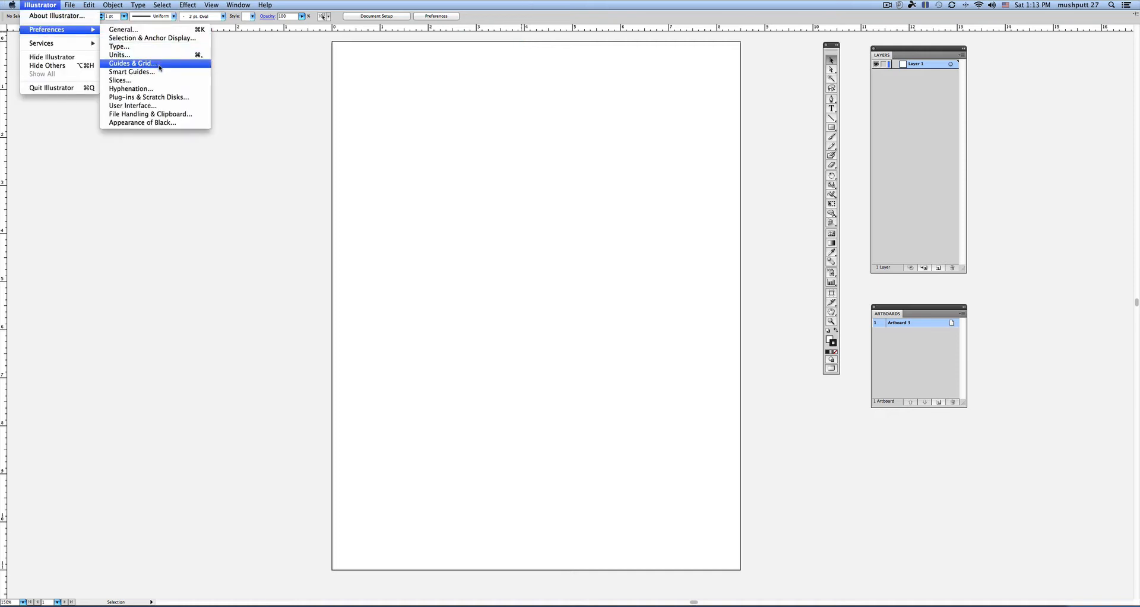
{"action": "left_click", "coordinate": [139, 63]}
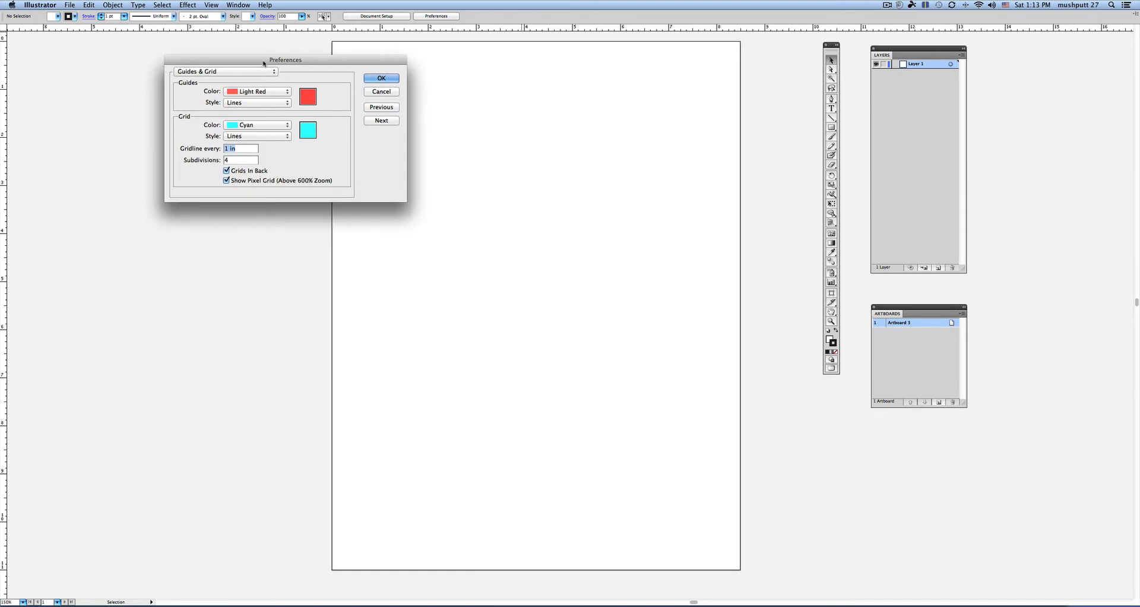
{"action": "left_click_drag", "start_coordinate": [285, 60], "coordinate": [255, 123]}
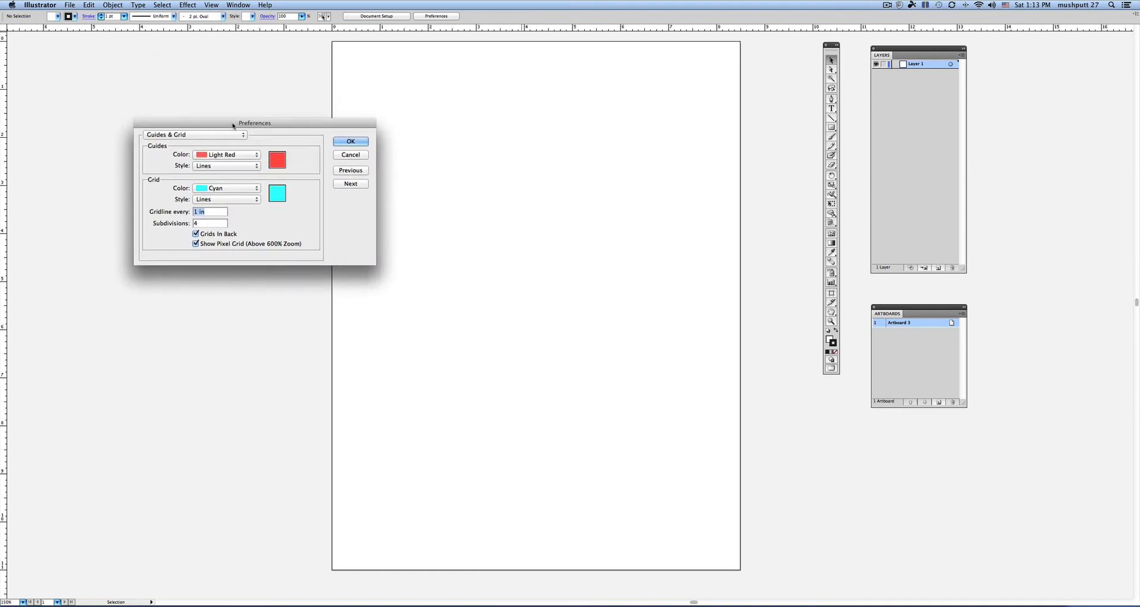
{"action": "left_click_drag", "start_coordinate": [254, 123], "coordinate": [242, 108]}
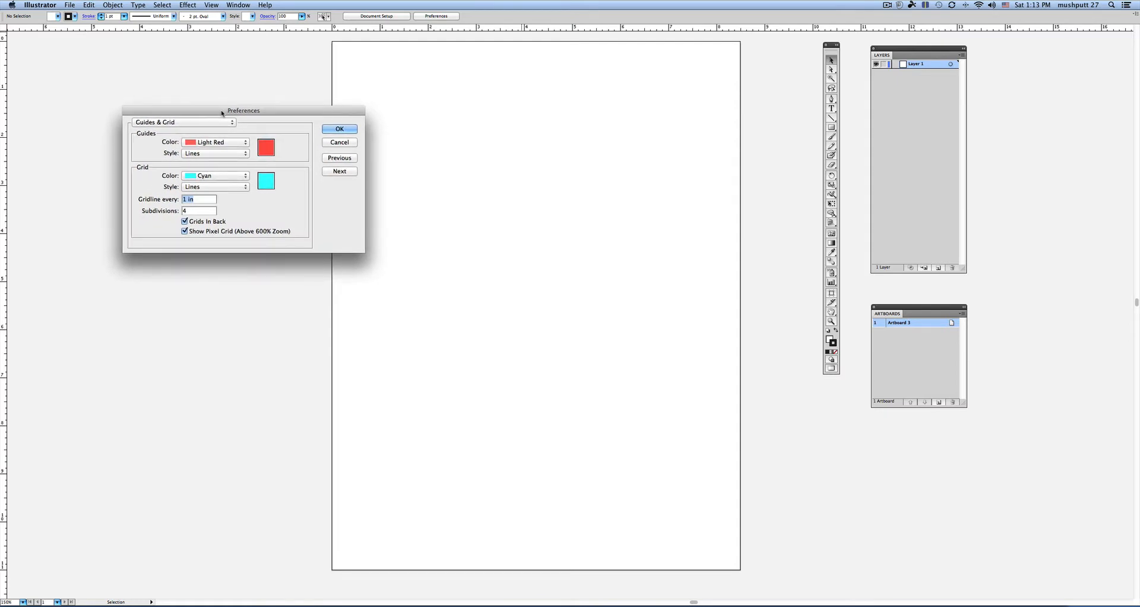
{"action": "left_click_drag", "start_coordinate": [221, 112], "coordinate": [240, 110]}
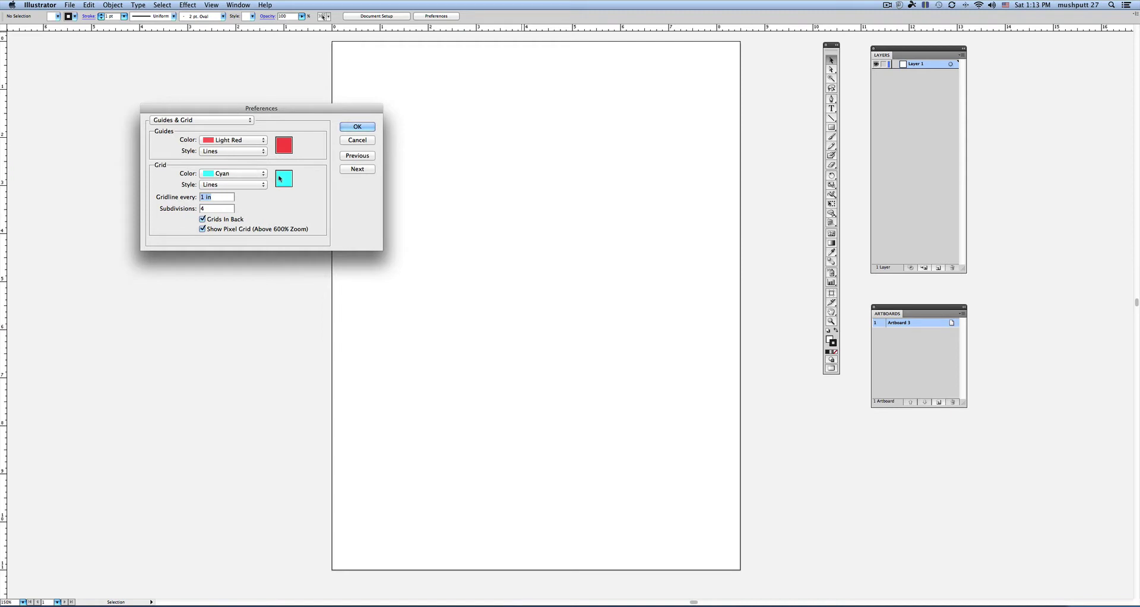
{"action": "left_click", "coordinate": [233, 174]}
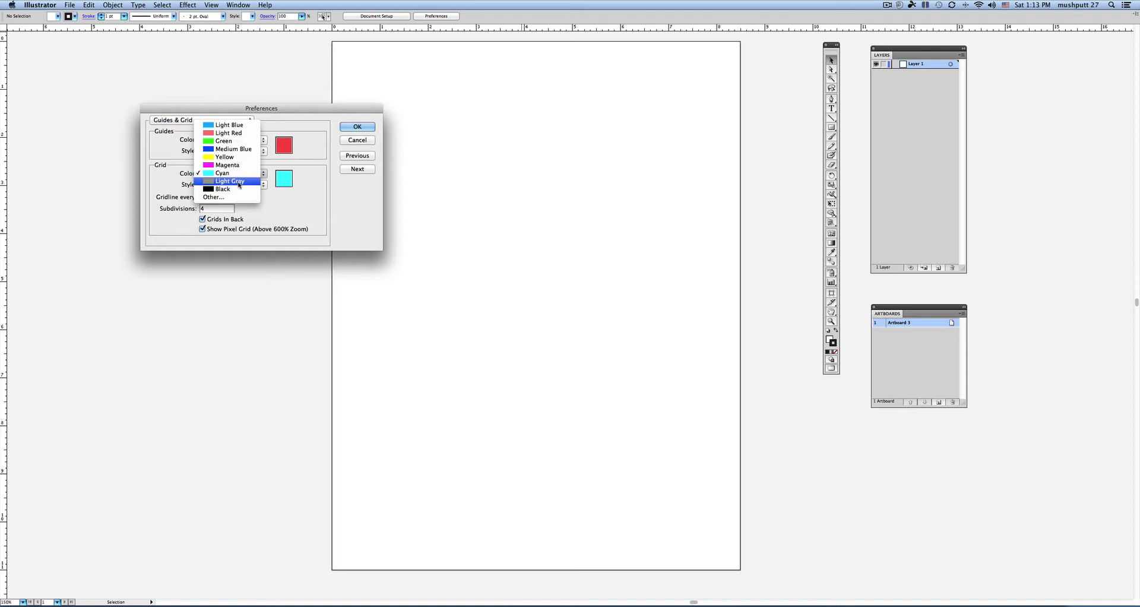
{"action": "left_click", "coordinate": [227, 180]}
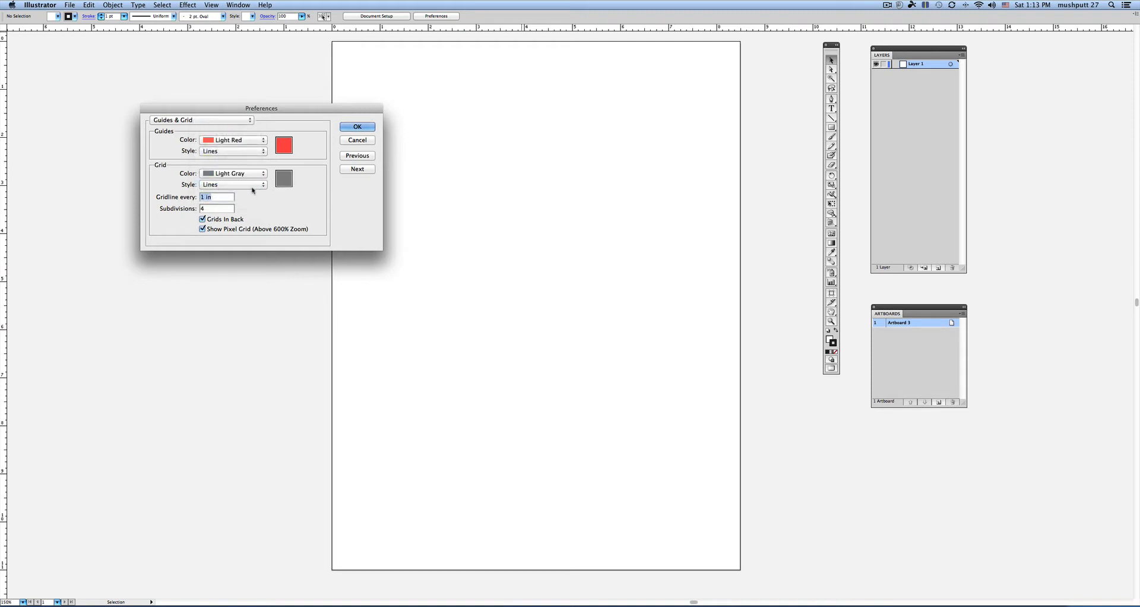
{"action": "mouse_move", "coordinate": [242, 195]}
{"action": "type", "text": "2"}
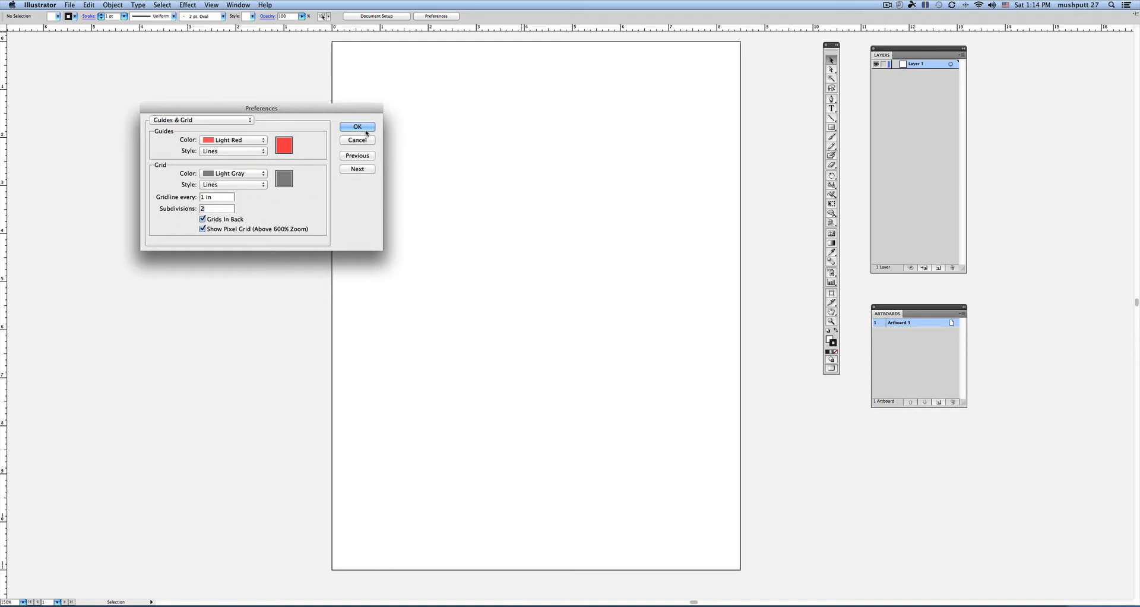
{"action": "left_click", "coordinate": [357, 127]}
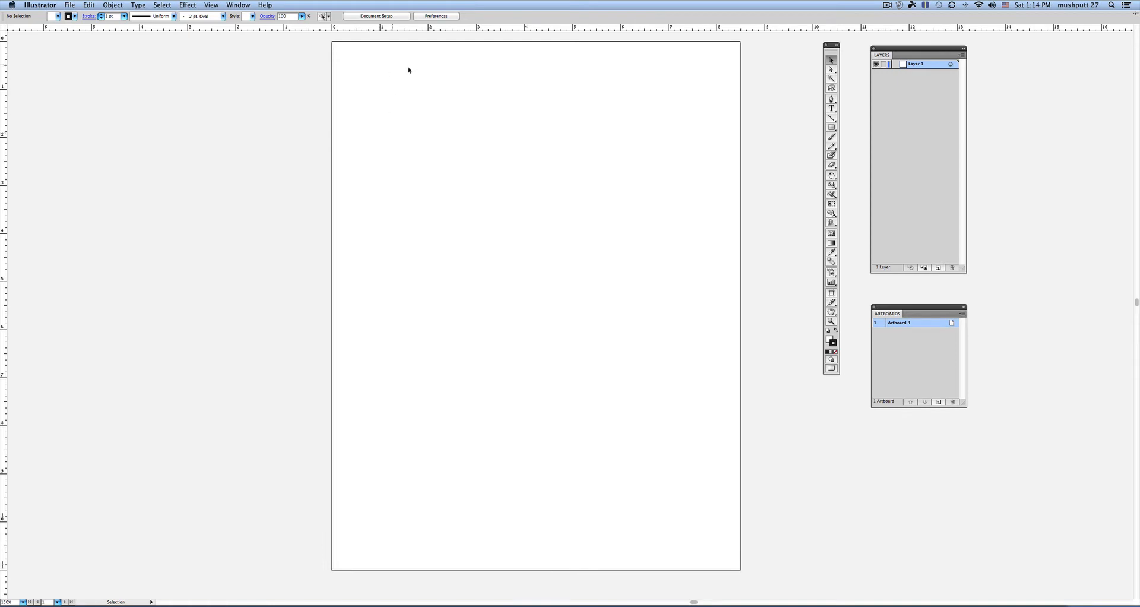
{"action": "left_click", "coordinate": [216, 5]}
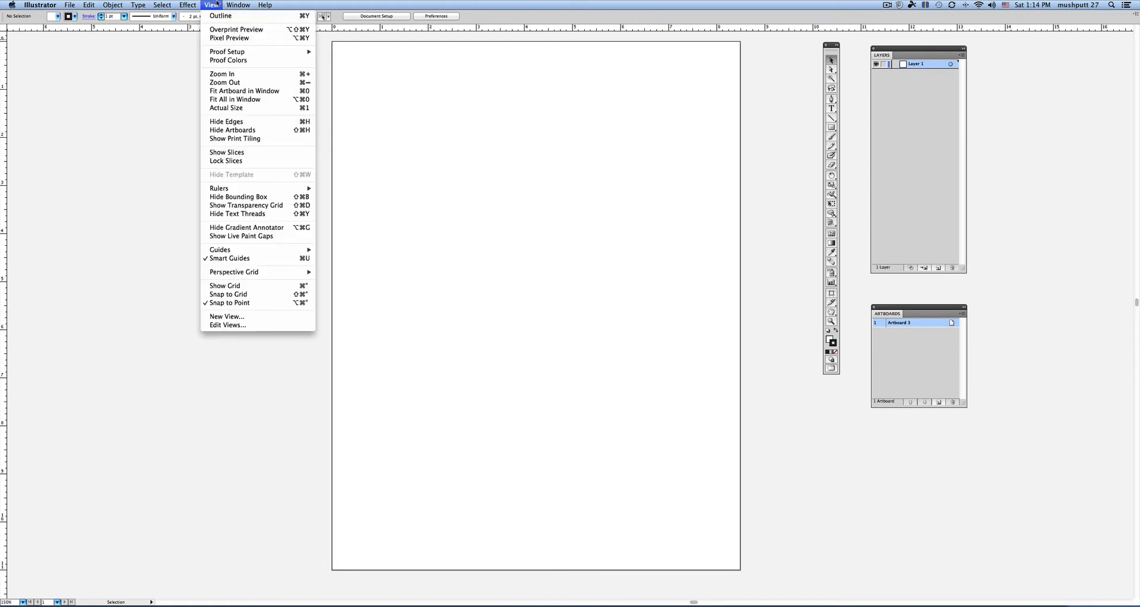
{"action": "mouse_move", "coordinate": [225, 82]}
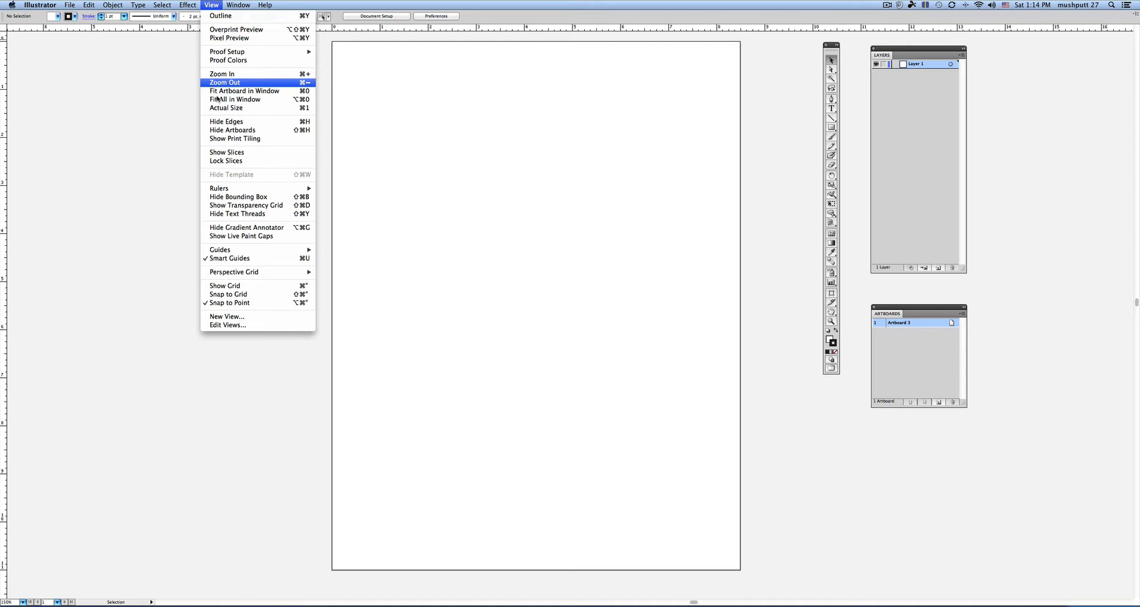
{"action": "mouse_move", "coordinate": [241, 235]}
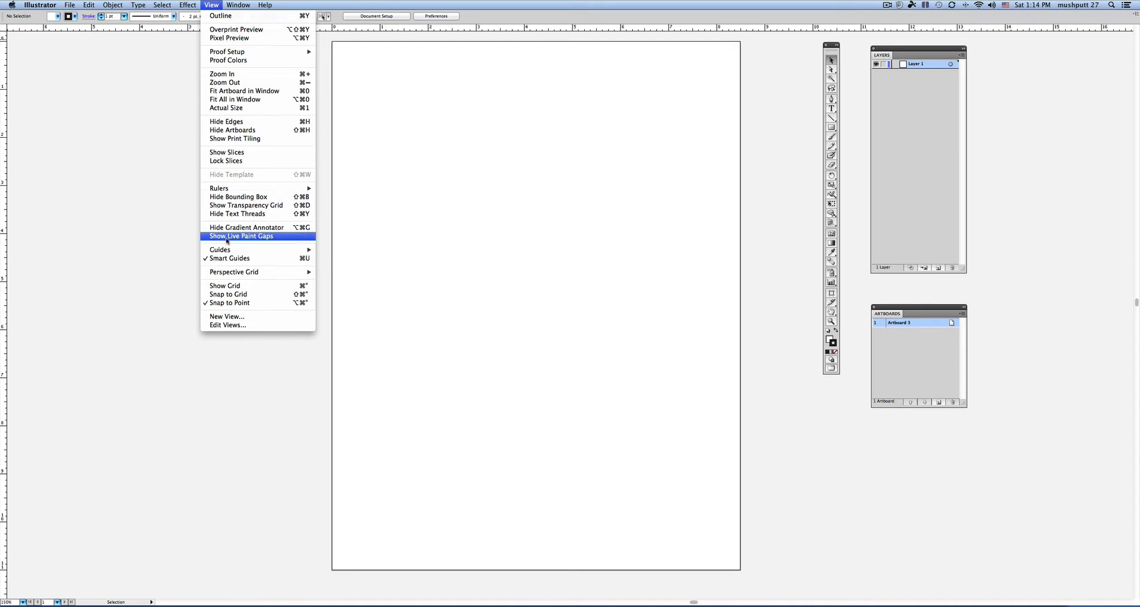
{"action": "mouse_move", "coordinate": [224, 286]}
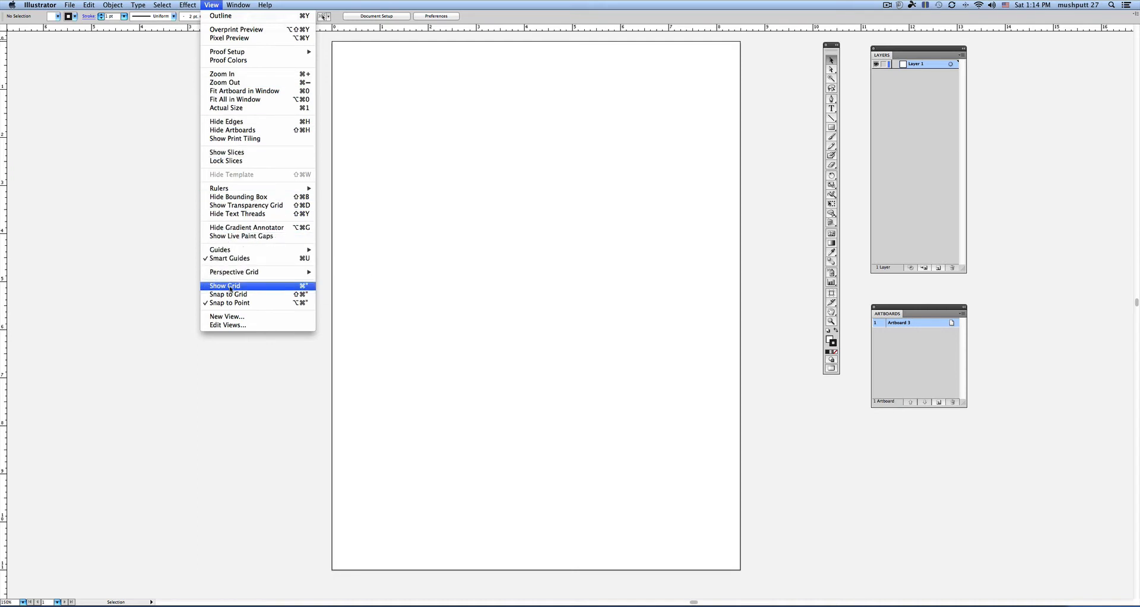
Turn on the light gray grid over the artboard and surrounding canvas
{"action": "left_click", "coordinate": [225, 286]}
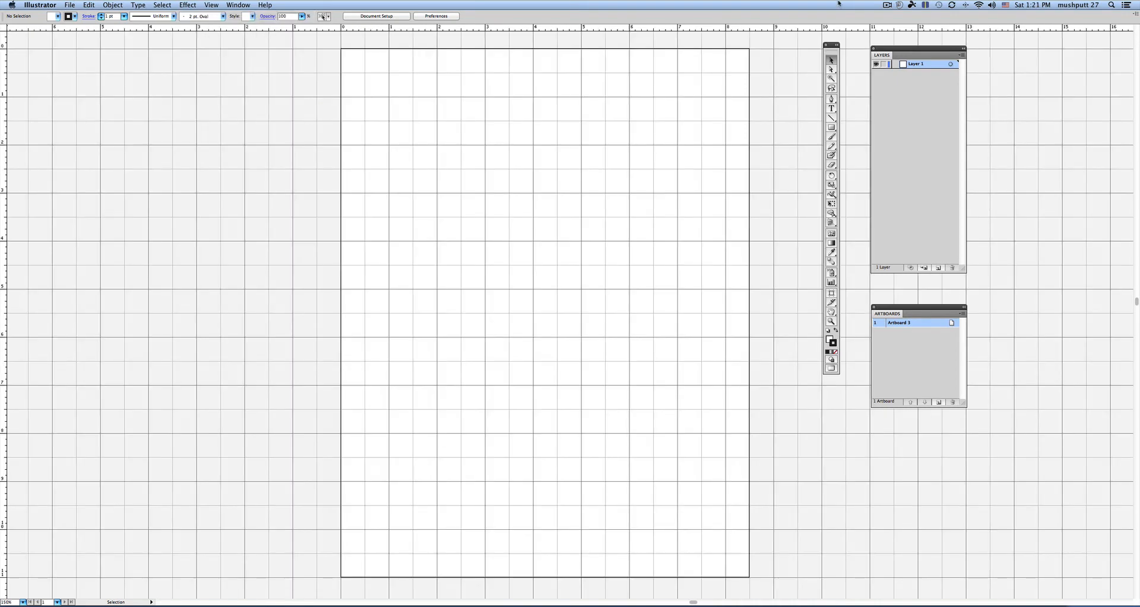
{"action": "mouse_move", "coordinate": [576, 36]}
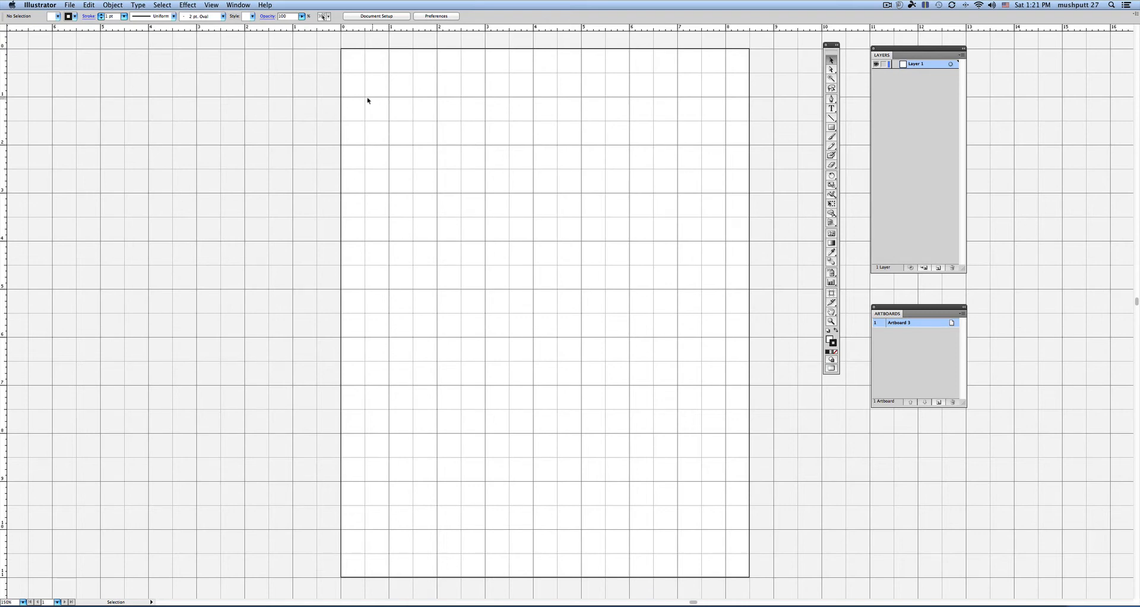
{"action": "mouse_move", "coordinate": [367, 70]}
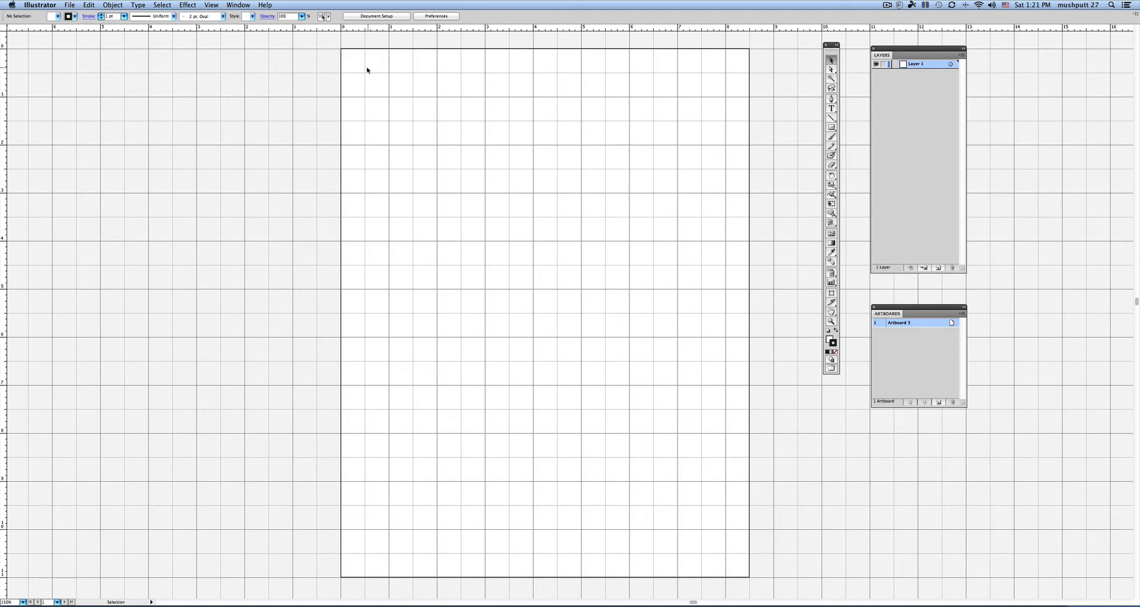
{"action": "mouse_move", "coordinate": [391, 82]}
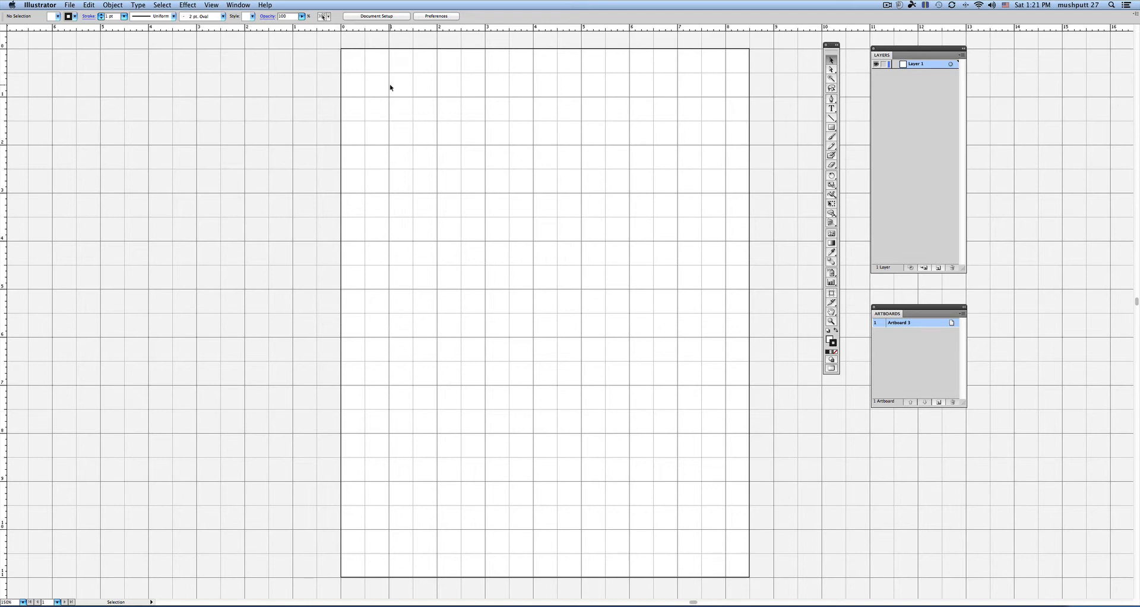
{"action": "mouse_move", "coordinate": [333, 43]}
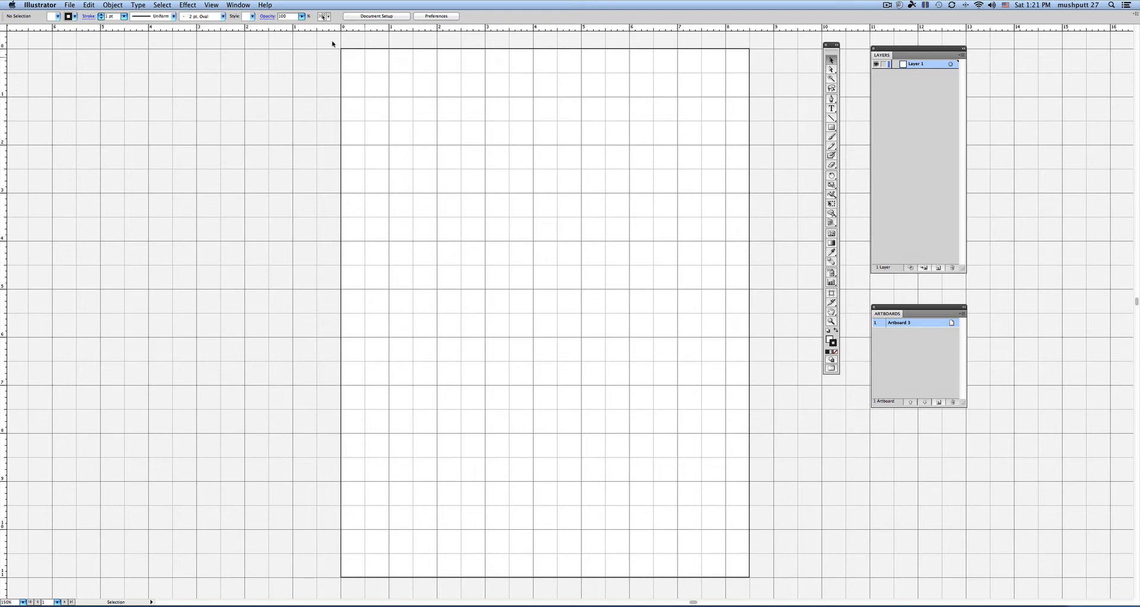
Change the grid to cyan lines every 1 inch with 4 subdivisions
{"action": "left_click", "coordinate": [42, 4]}
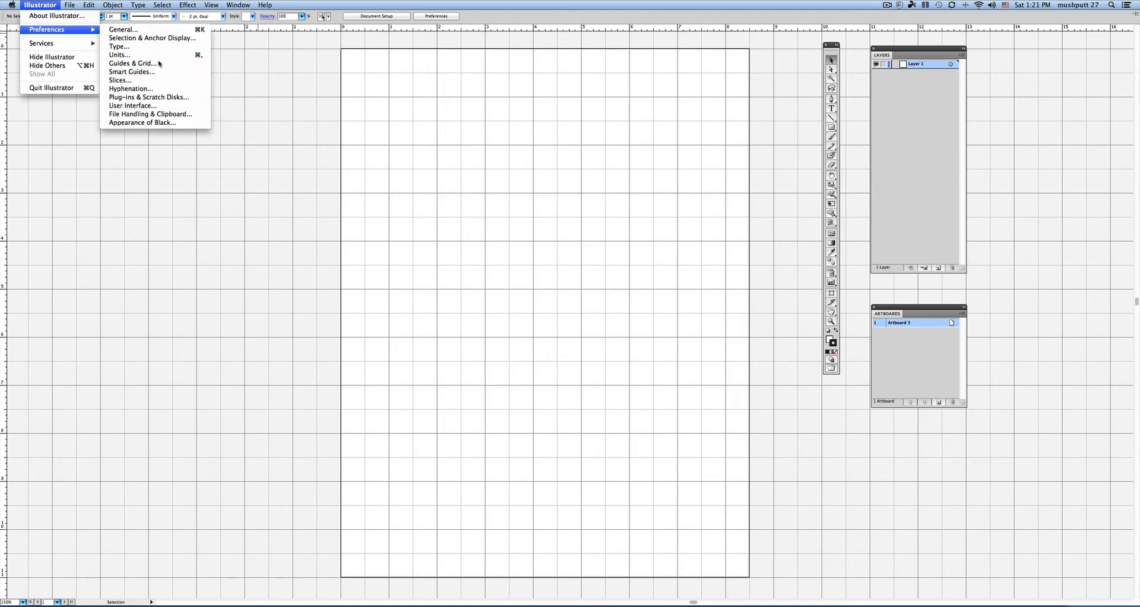
{"action": "left_click", "coordinate": [134, 63]}
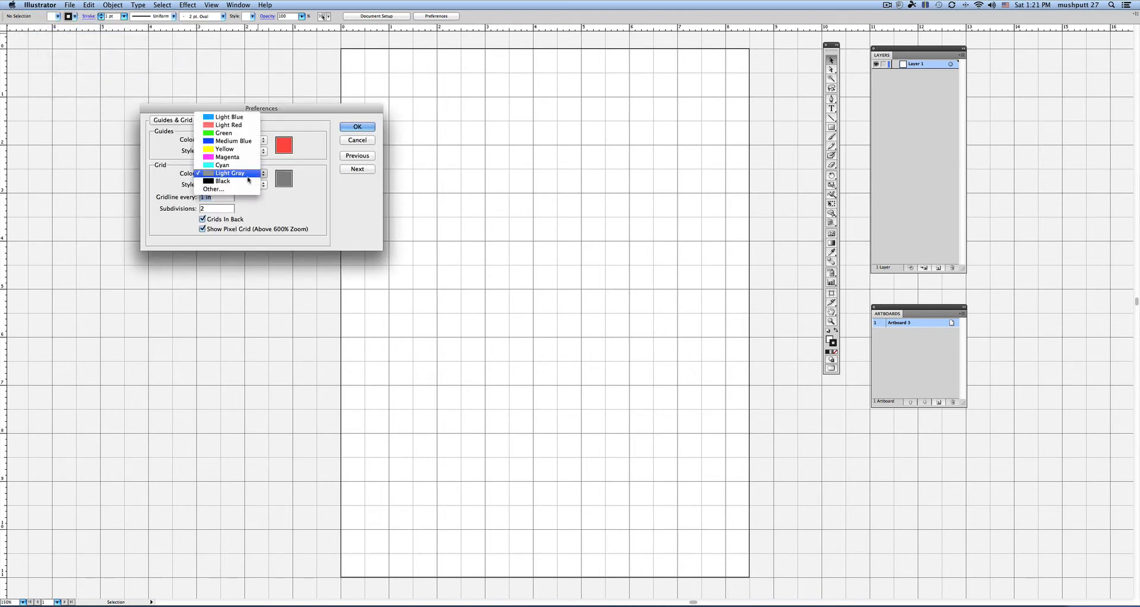
{"action": "left_click", "coordinate": [220, 164]}
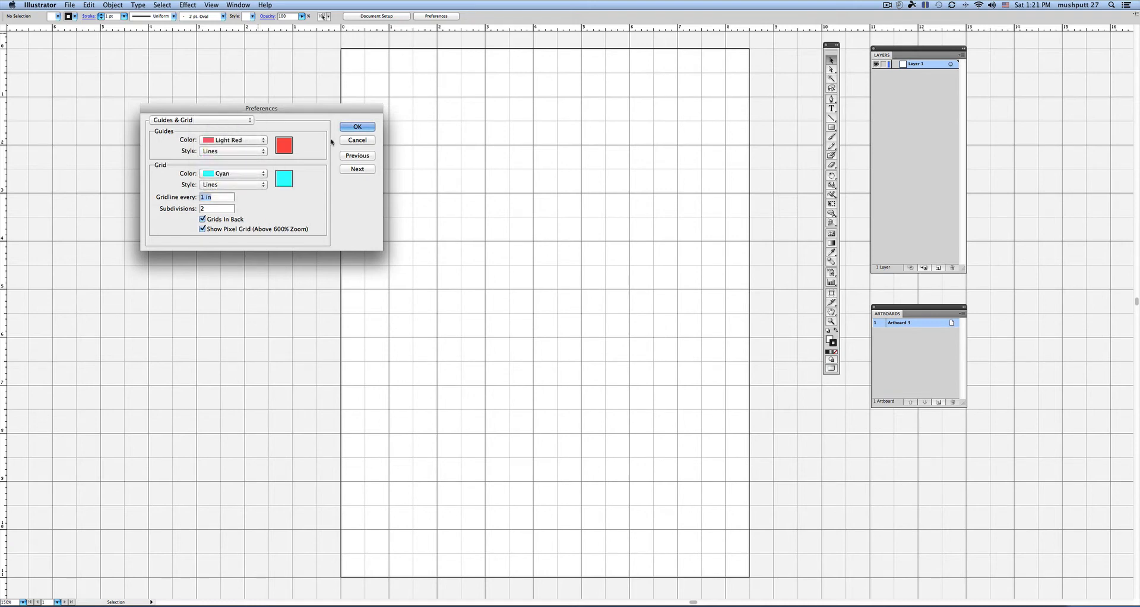
{"action": "left_click", "coordinate": [356, 126]}
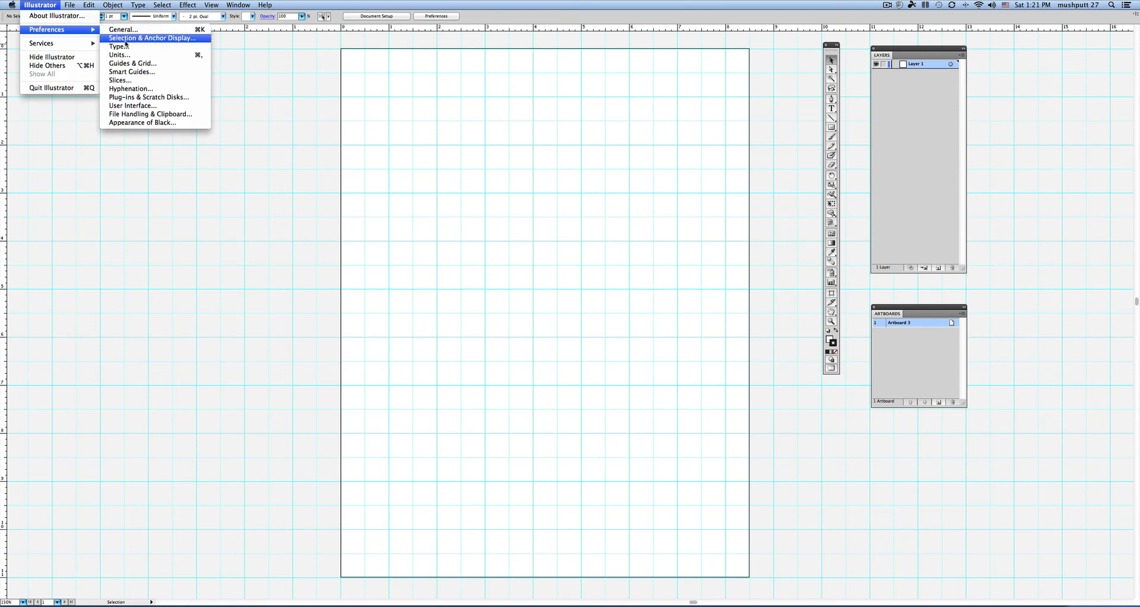
{"action": "left_click", "coordinate": [135, 63]}
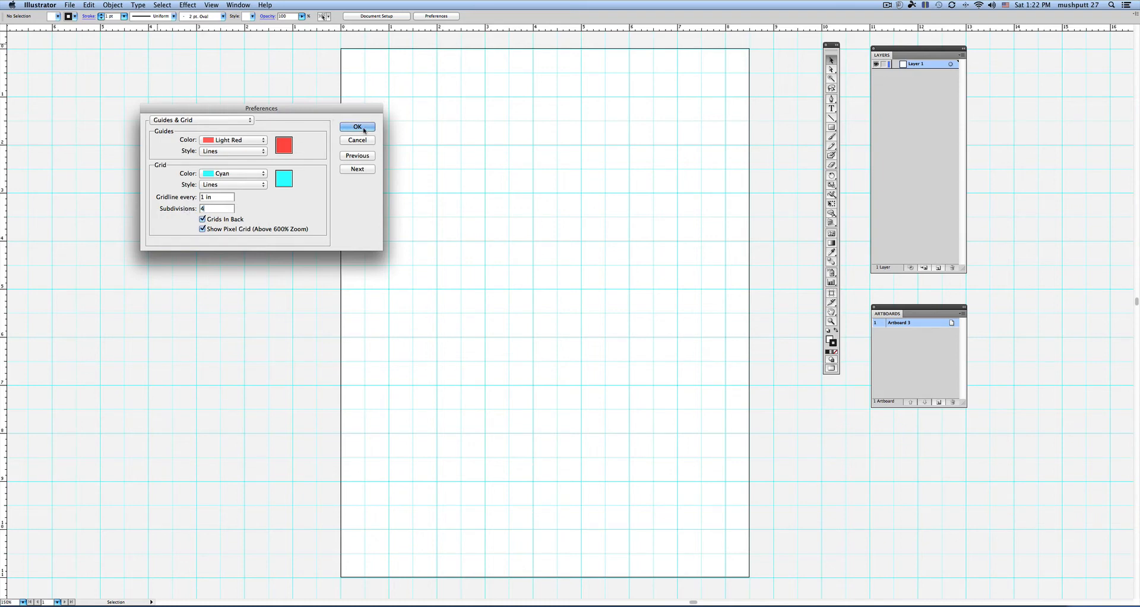
{"action": "left_click", "coordinate": [357, 127]}
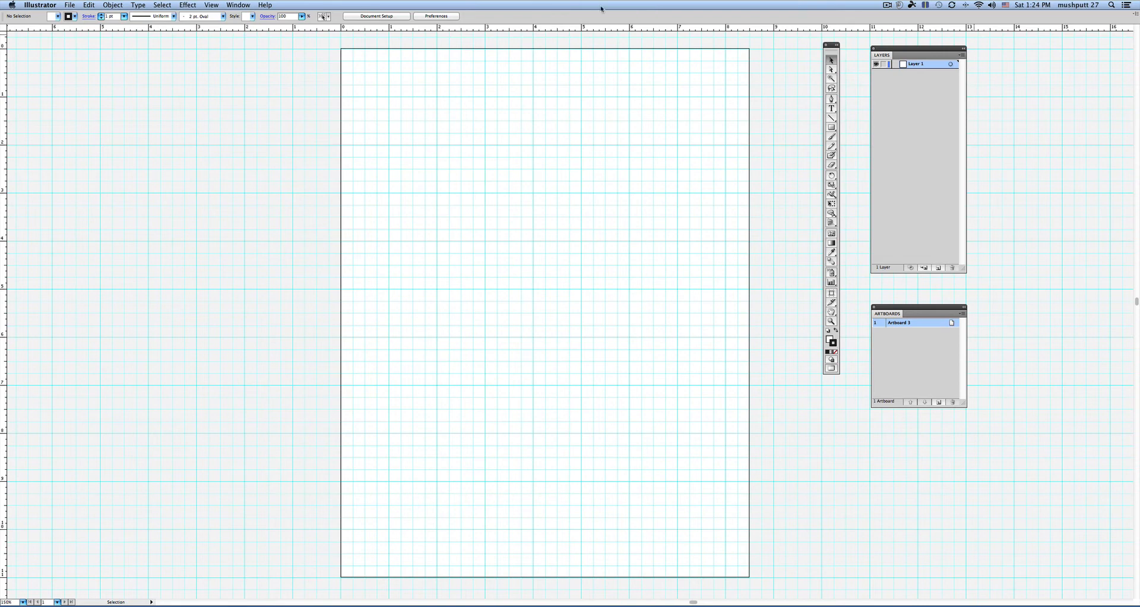
{"action": "left_click", "coordinate": [379, 16]}
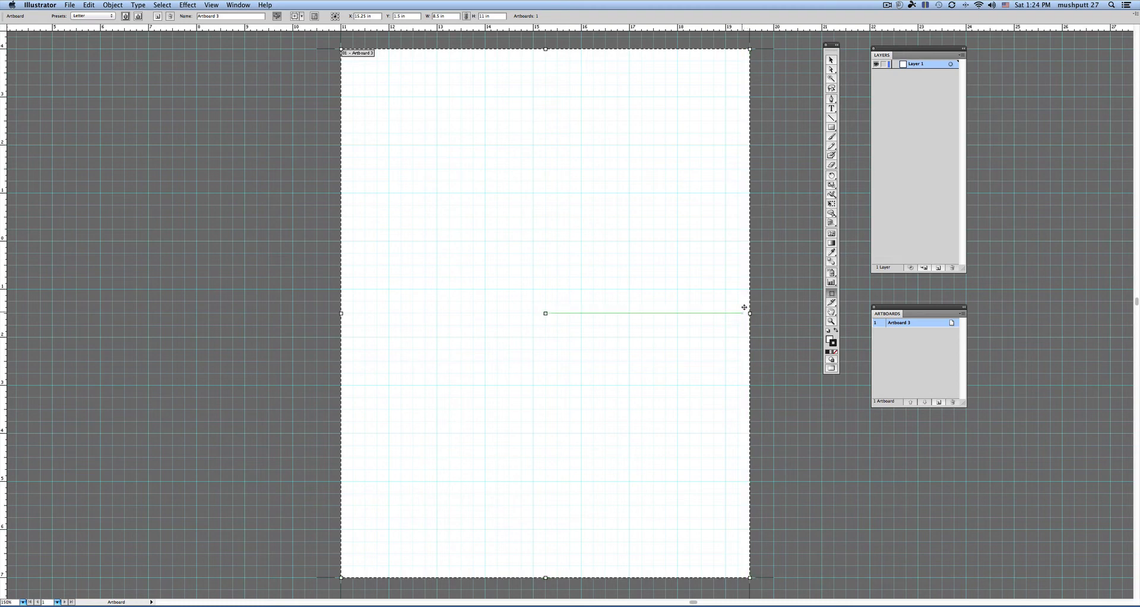
Widen the artboard to about 11.47 in, then set it to Tabloid, 11 × 17 inches
{"action": "left_click_drag", "start_coordinate": [747, 312], "coordinate": [760, 312]}
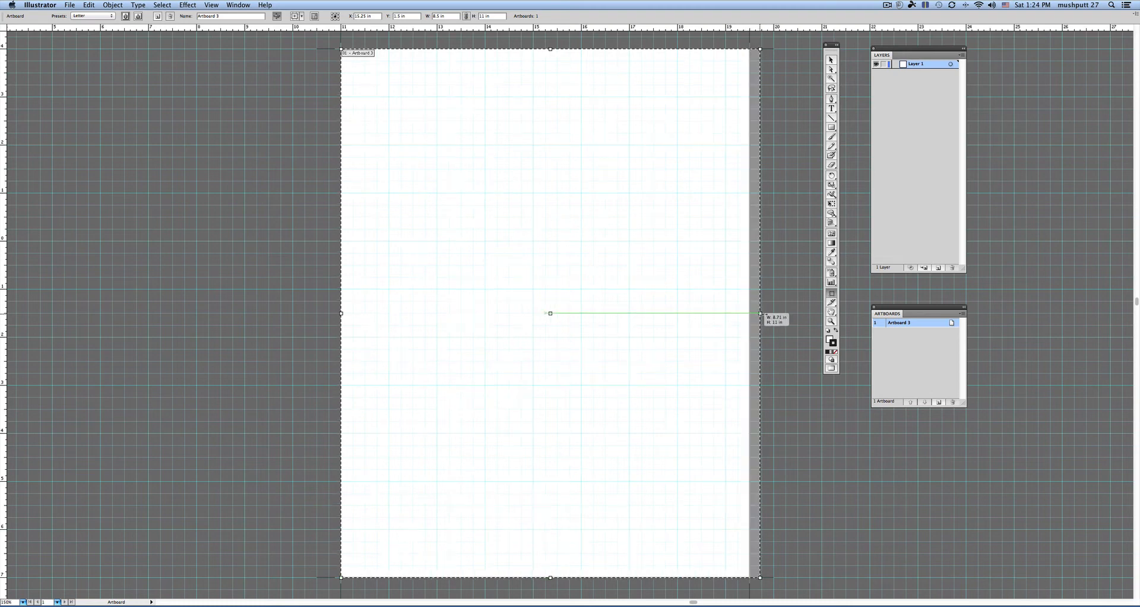
{"action": "left_click_drag", "start_coordinate": [761, 314], "coordinate": [783, 314]}
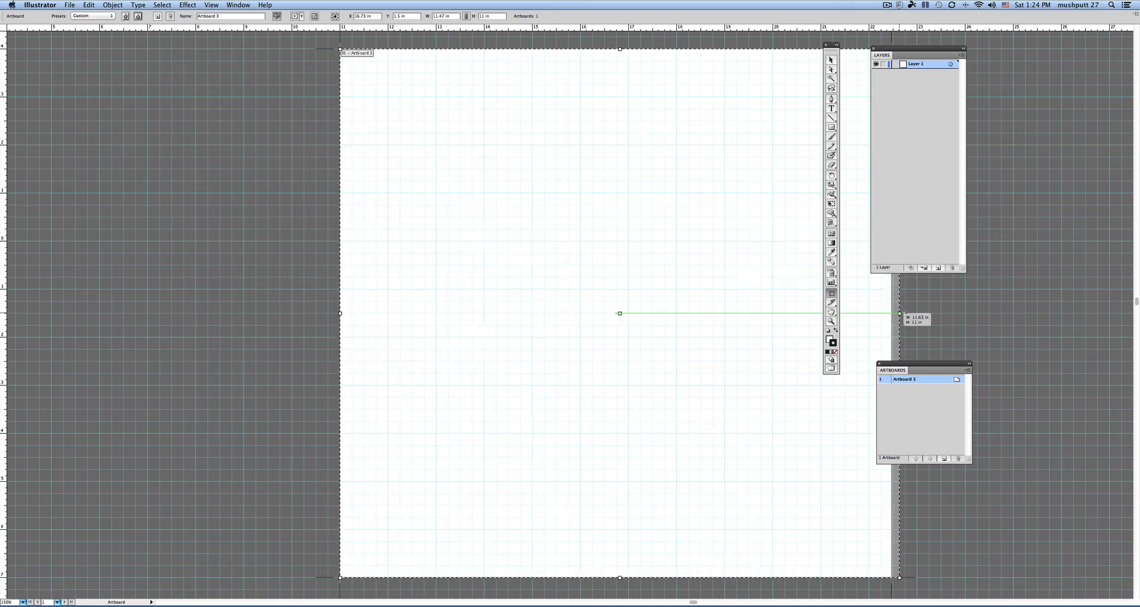
{"action": "left_click_drag", "start_coordinate": [900, 313], "coordinate": [891, 314]}
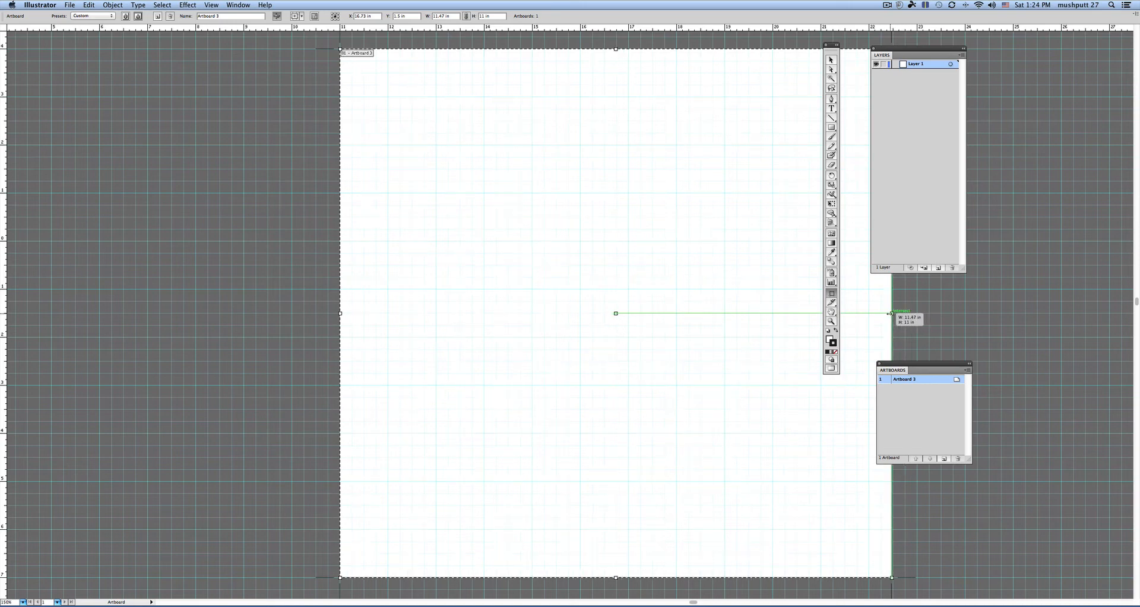
{"action": "left_click_drag", "start_coordinate": [892, 313], "coordinate": [872, 312]}
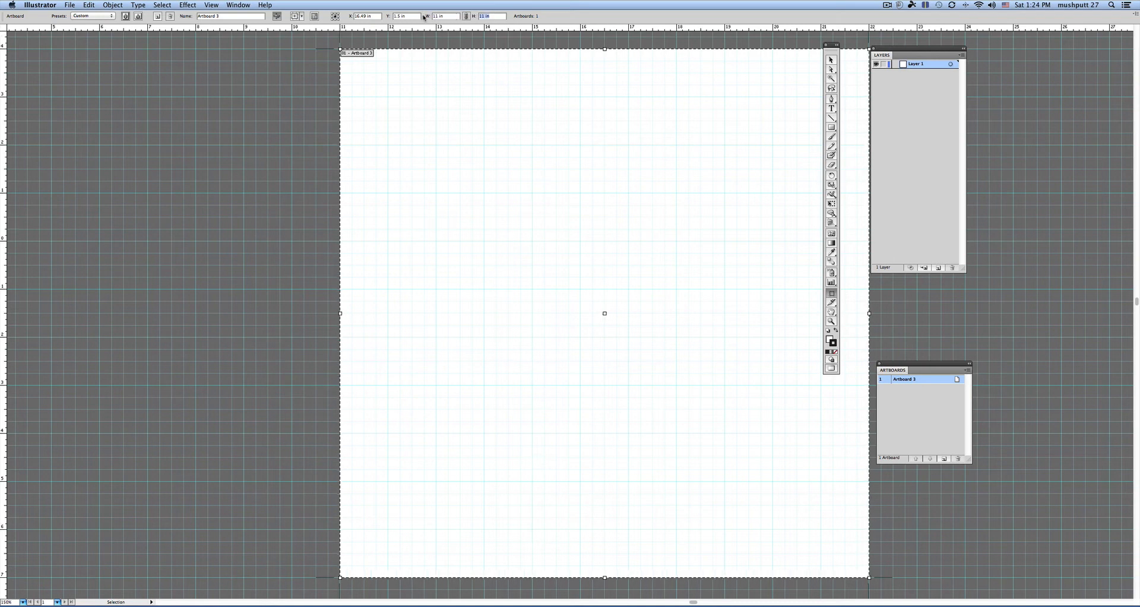
{"action": "left_click", "coordinate": [485, 16]}
{"action": "type", "text": "17"}
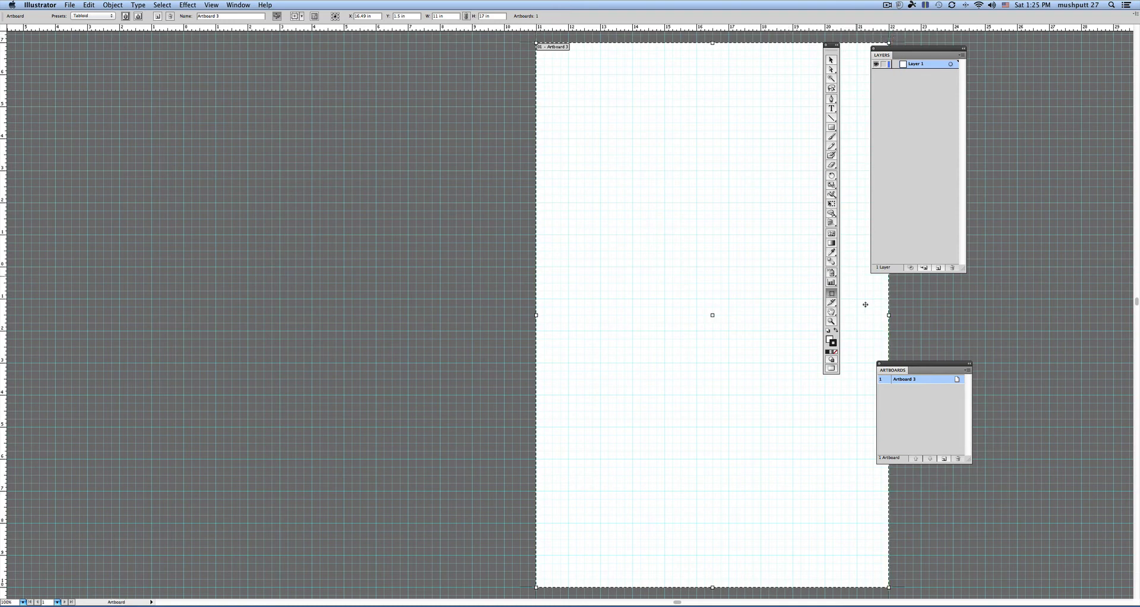
Reposition the tall artboard and nudge its right edge, finishing artboard editing
{"action": "left_click_drag", "start_coordinate": [711, 102], "coordinate": [712, 315]}
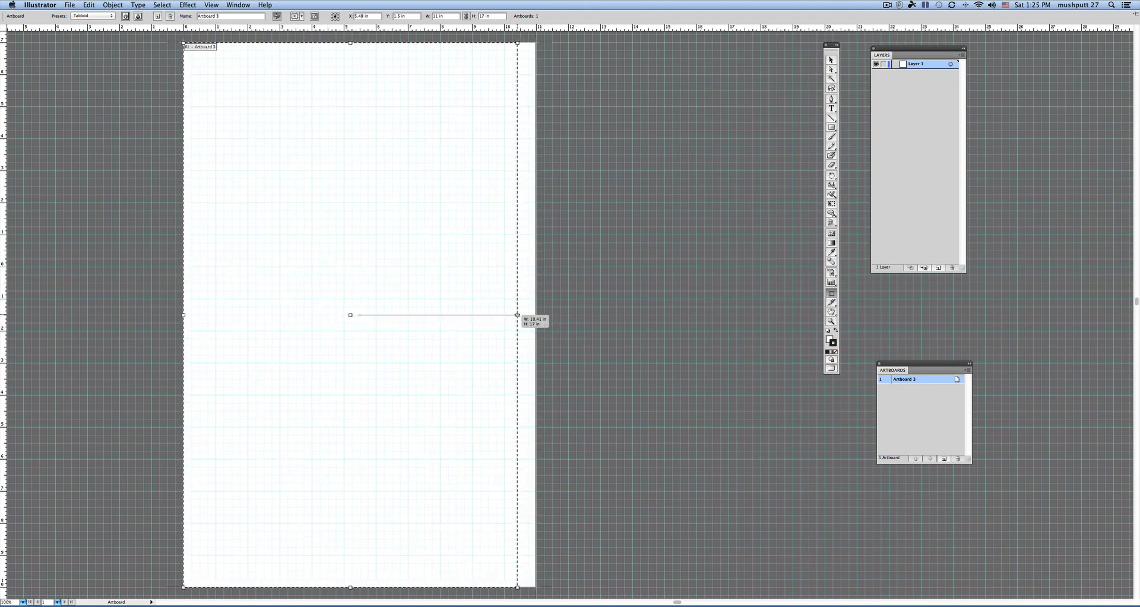
{"action": "left_click_drag", "start_coordinate": [517, 315], "coordinate": [535, 315]}
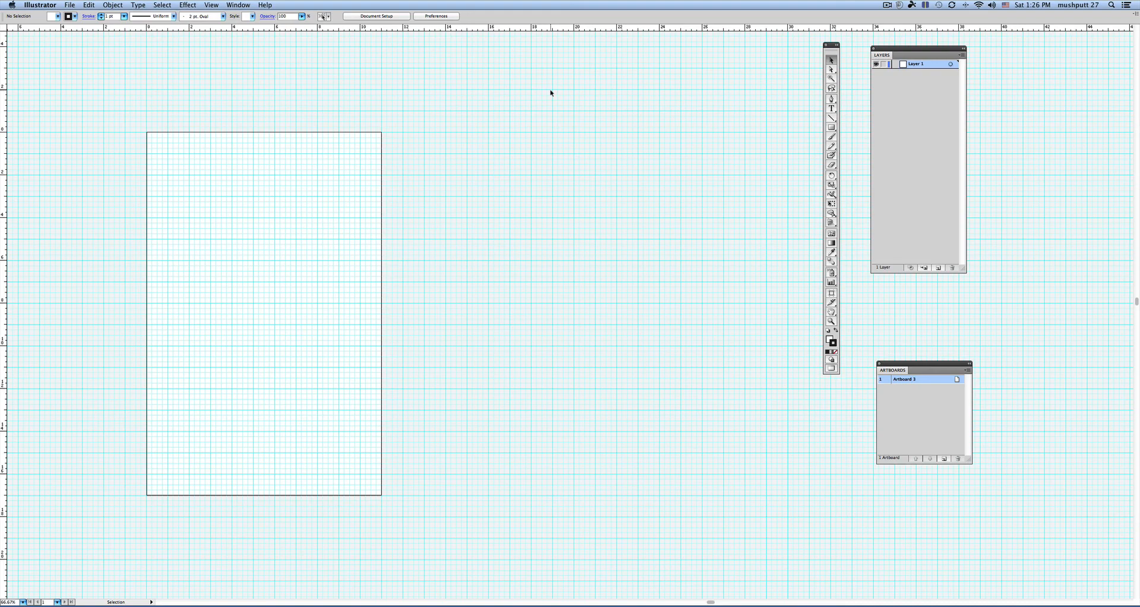
{"action": "mouse_move", "coordinate": [540, 98]}
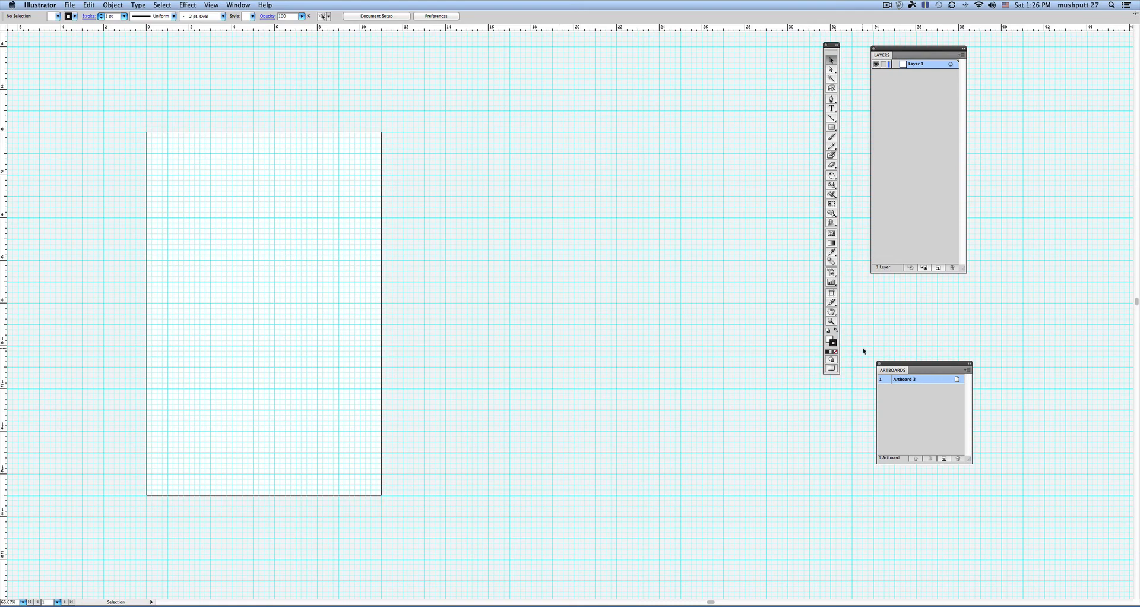
{"action": "mouse_move", "coordinate": [941, 452]}
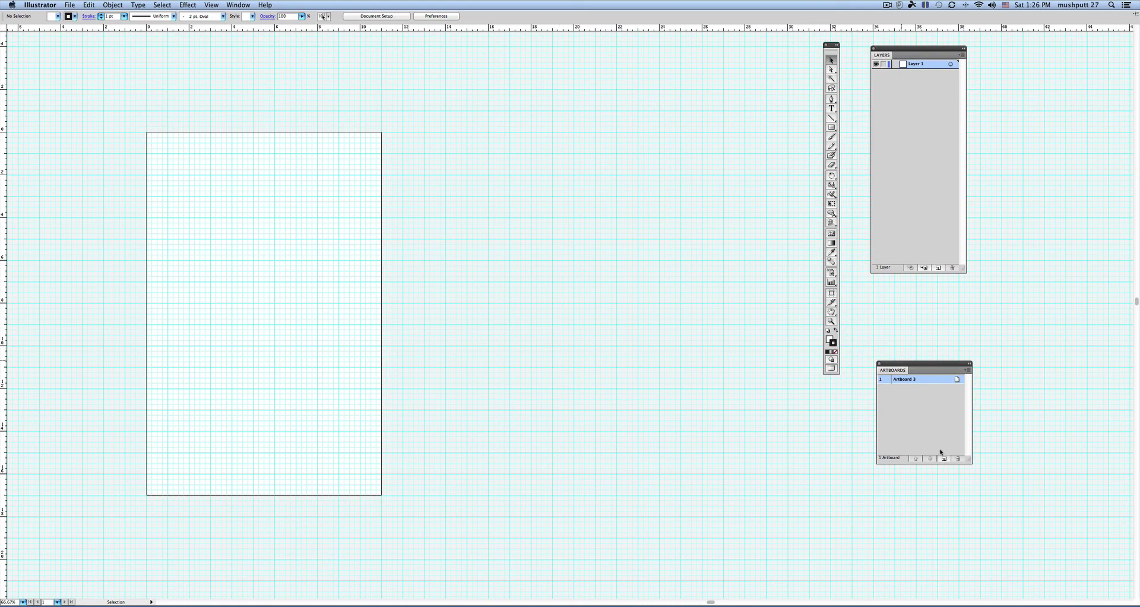
Add new artboards from the Artboards panel until four are listed
{"action": "left_click", "coordinate": [944, 475]}
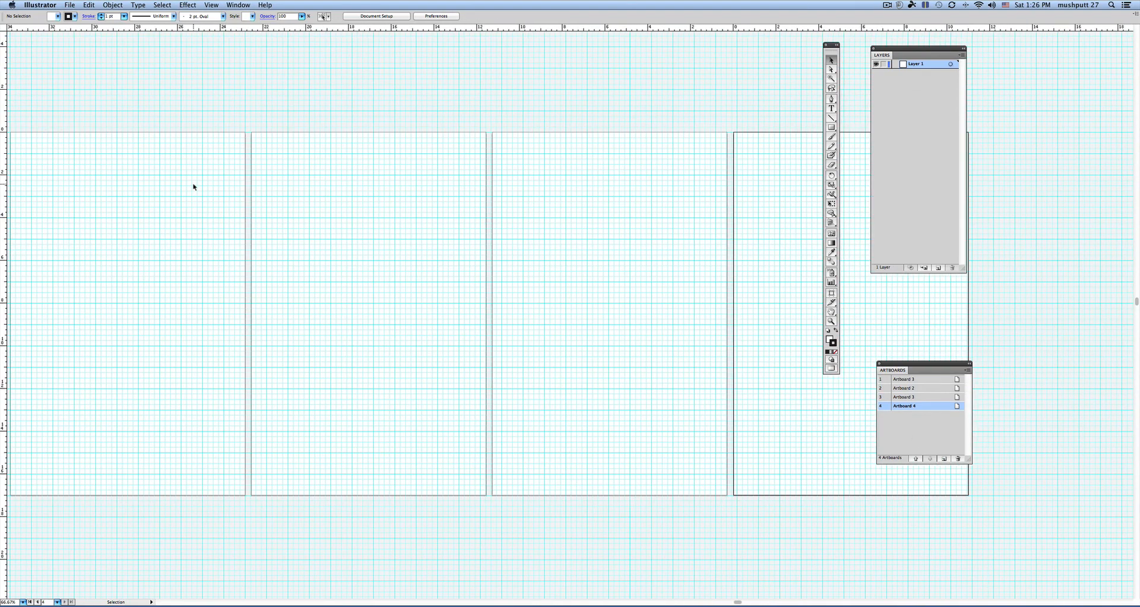
{"action": "mouse_move", "coordinate": [603, 184]}
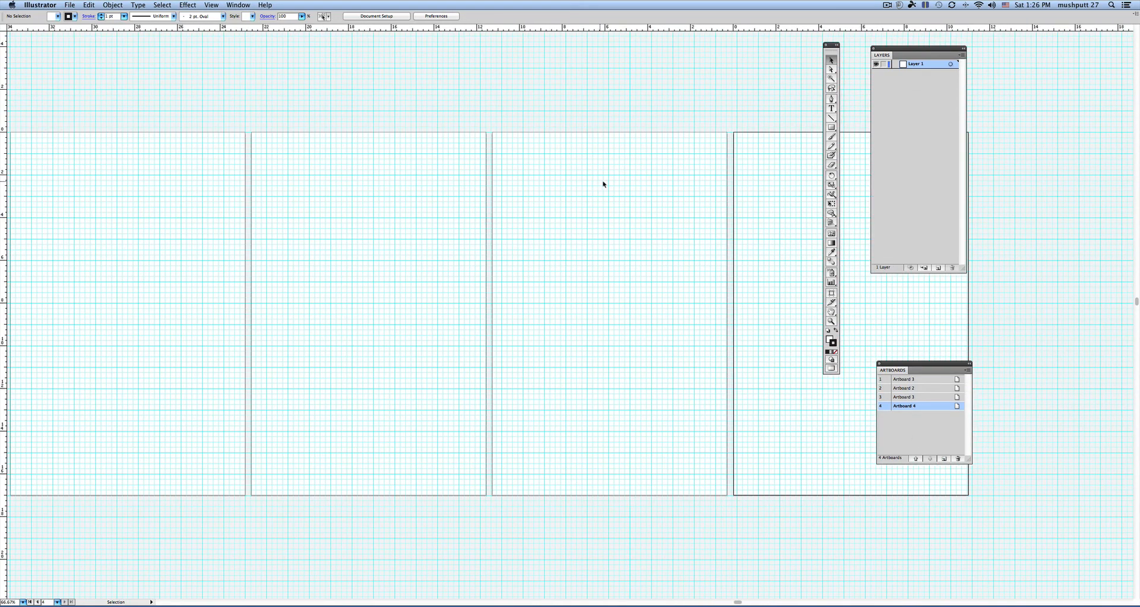
{"action": "mouse_move", "coordinate": [559, 173]}
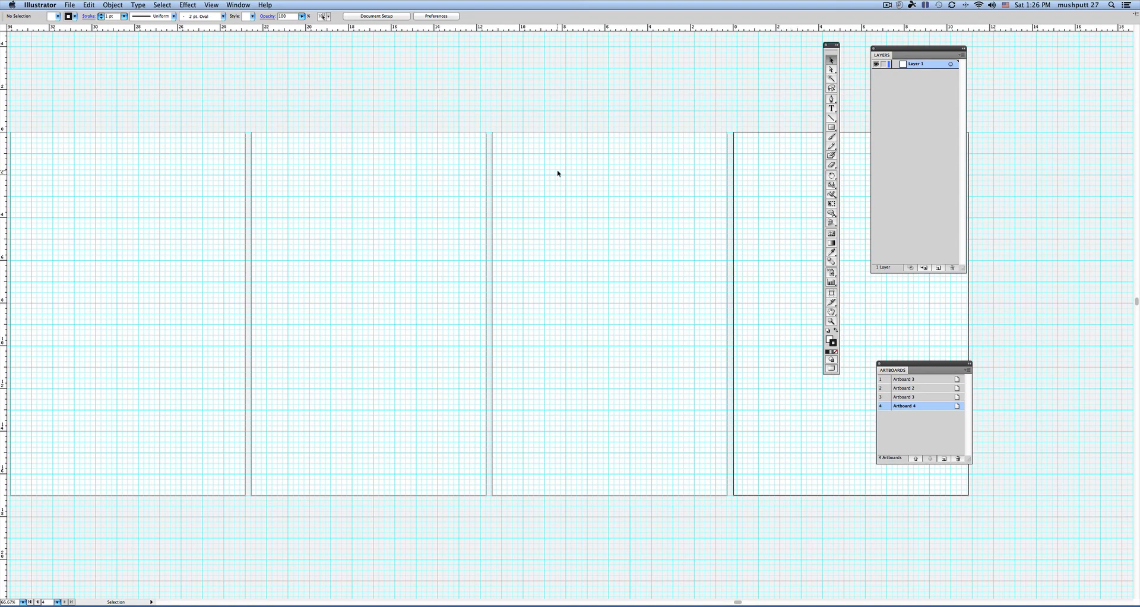
{"action": "mouse_move", "coordinate": [569, 165]}
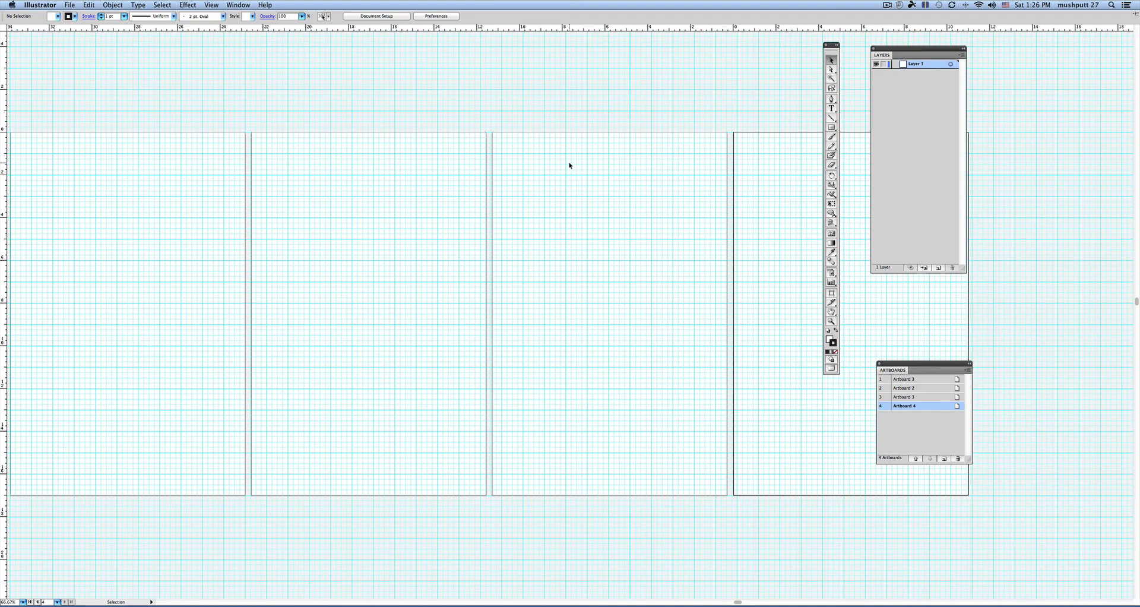
{"action": "mouse_move", "coordinate": [748, 190]}
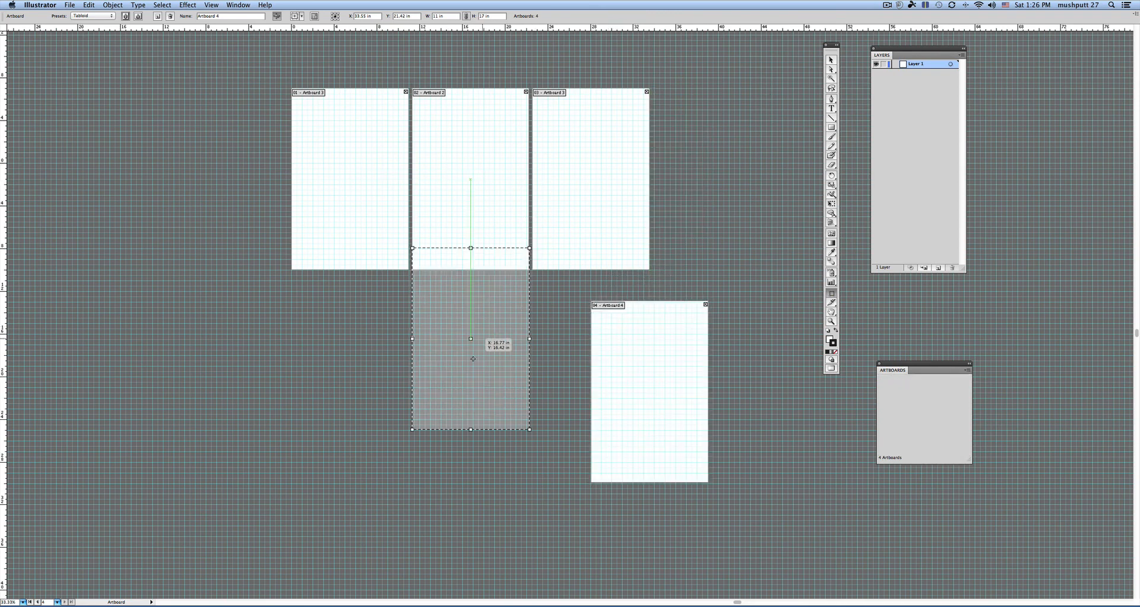
Move one artboard below the top row, then delete the extras, keeping only Artboard 4
{"action": "left_click_drag", "start_coordinate": [471, 347], "coordinate": [430, 387]}
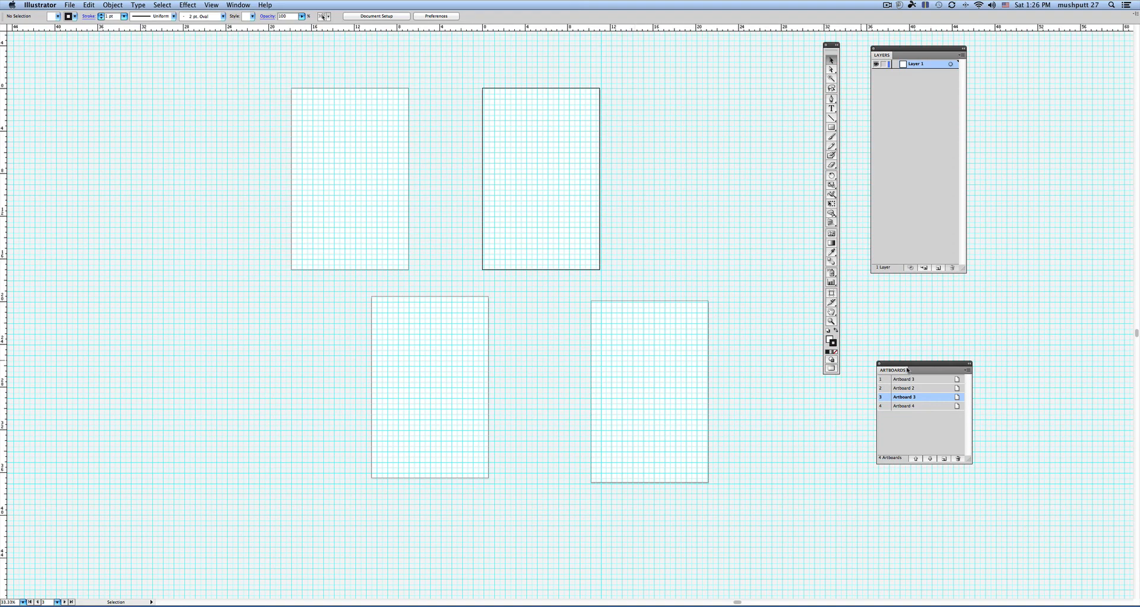
{"action": "left_click", "coordinate": [957, 458]}
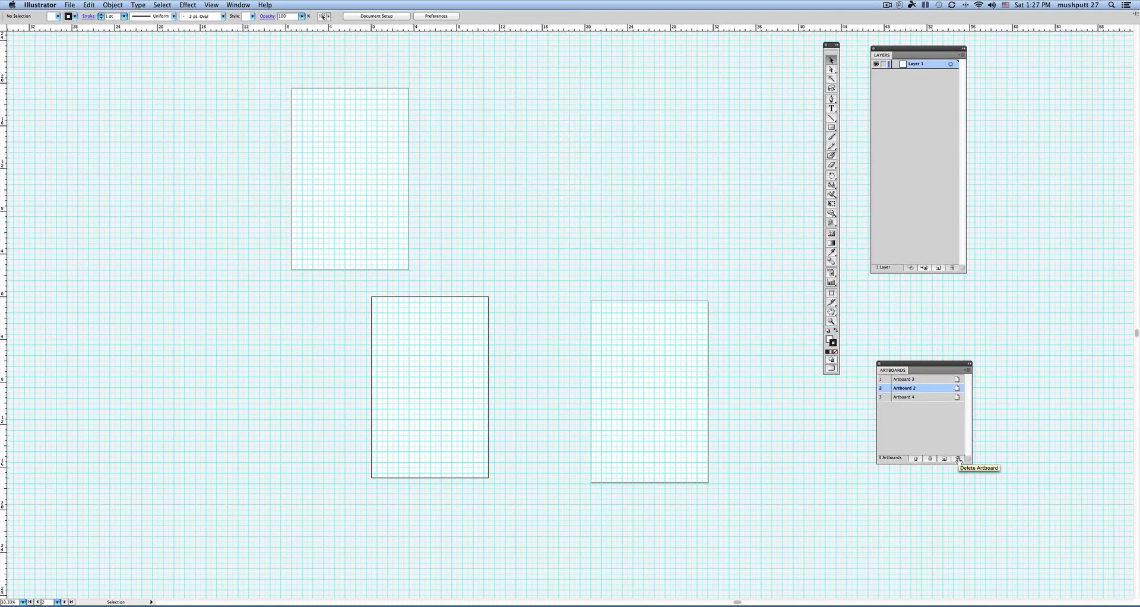
{"action": "left_click", "coordinate": [959, 458]}
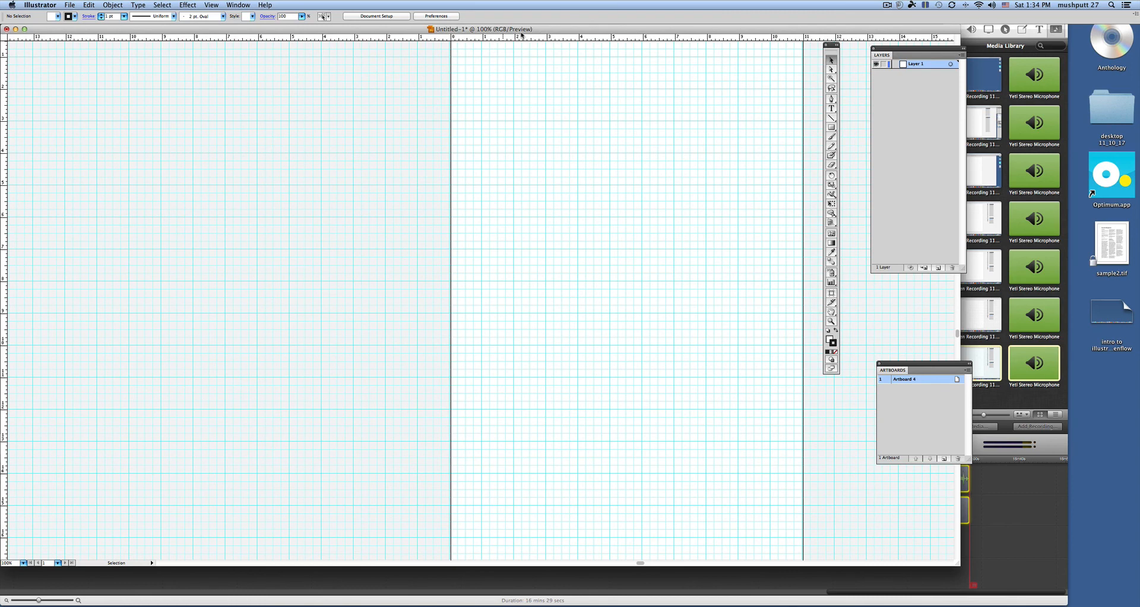
{"action": "mouse_move", "coordinate": [514, 28]}
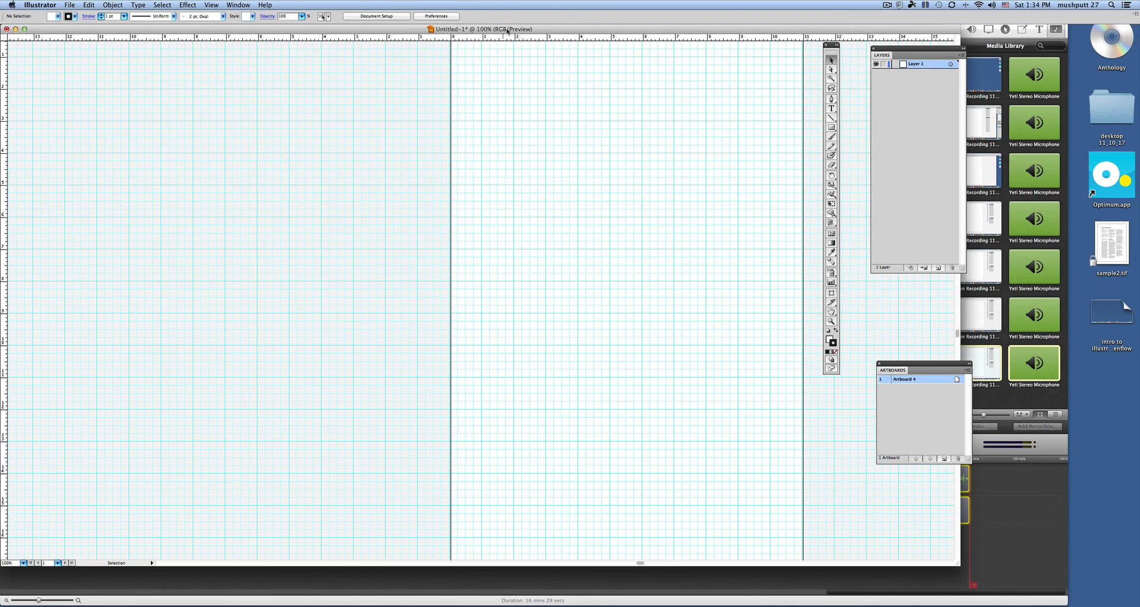
Switch the document colour mode from RGB to CMYK Color
{"action": "left_click", "coordinate": [72, 4]}
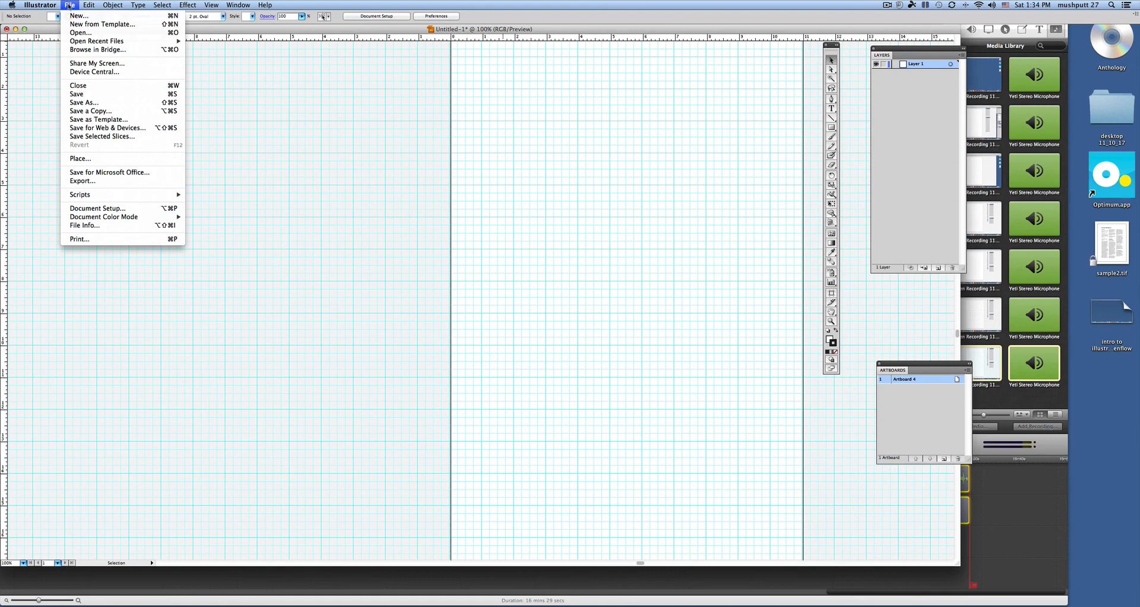
{"action": "mouse_move", "coordinate": [95, 42]}
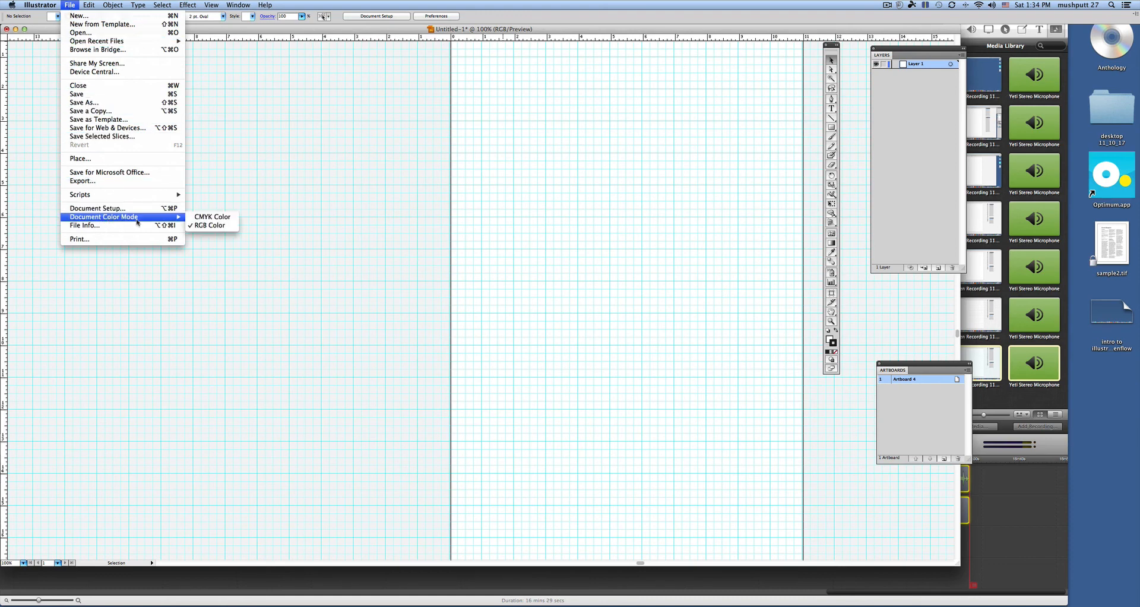
{"action": "left_click", "coordinate": [212, 216]}
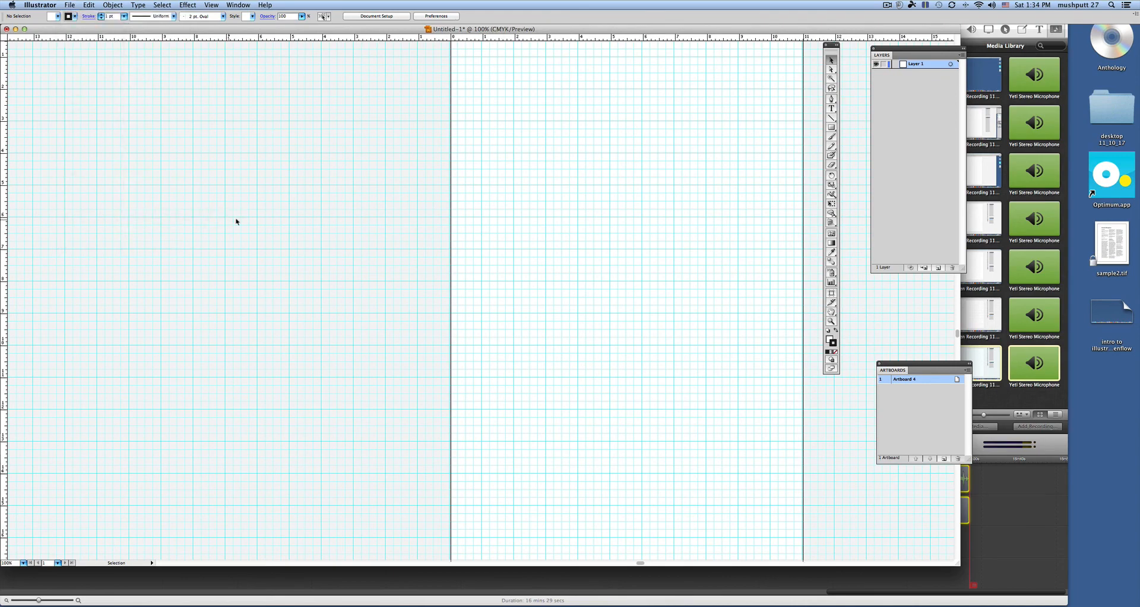
{"action": "mouse_move", "coordinate": [277, 230]}
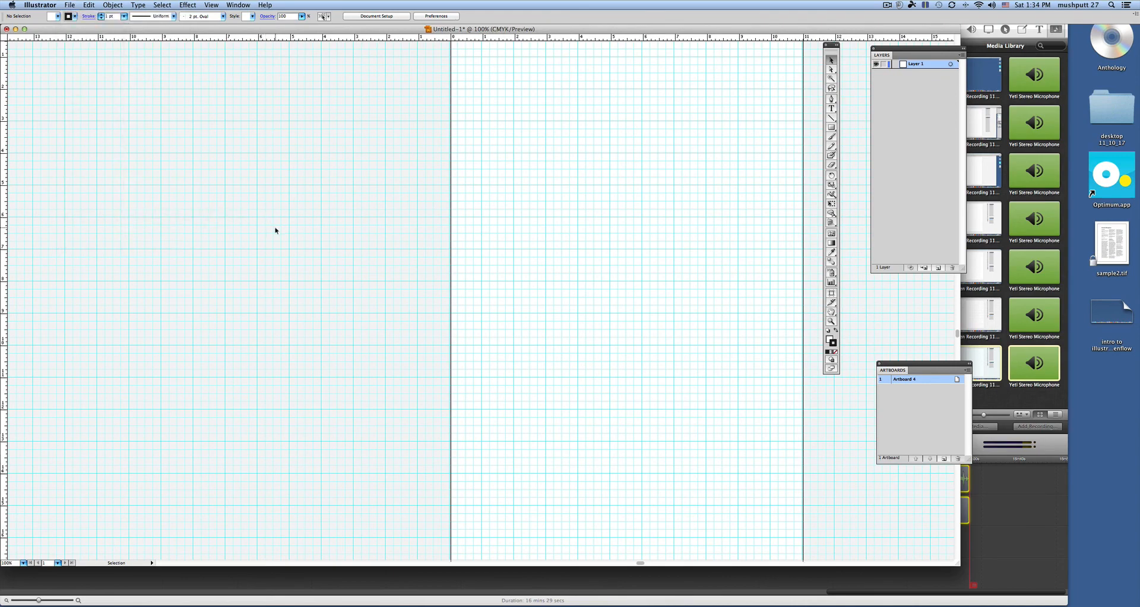